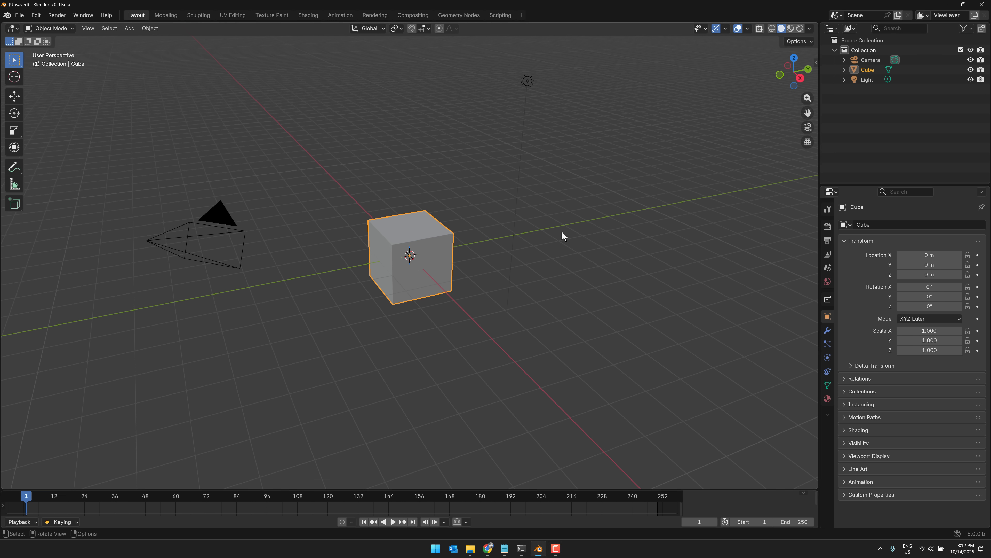
{"action": "mouse_move", "coordinate": [411, 220]}
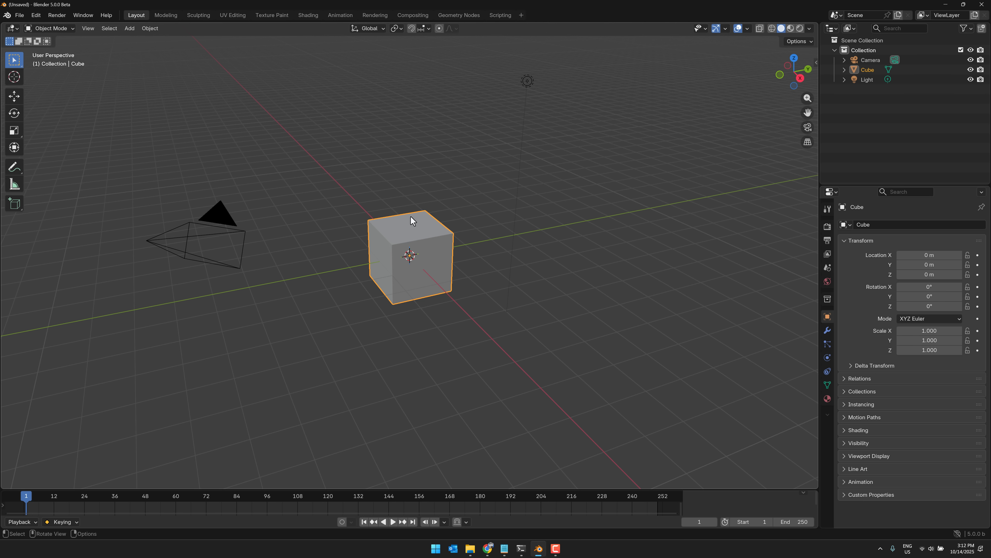
{"action": "mouse_move", "coordinate": [435, 228]}
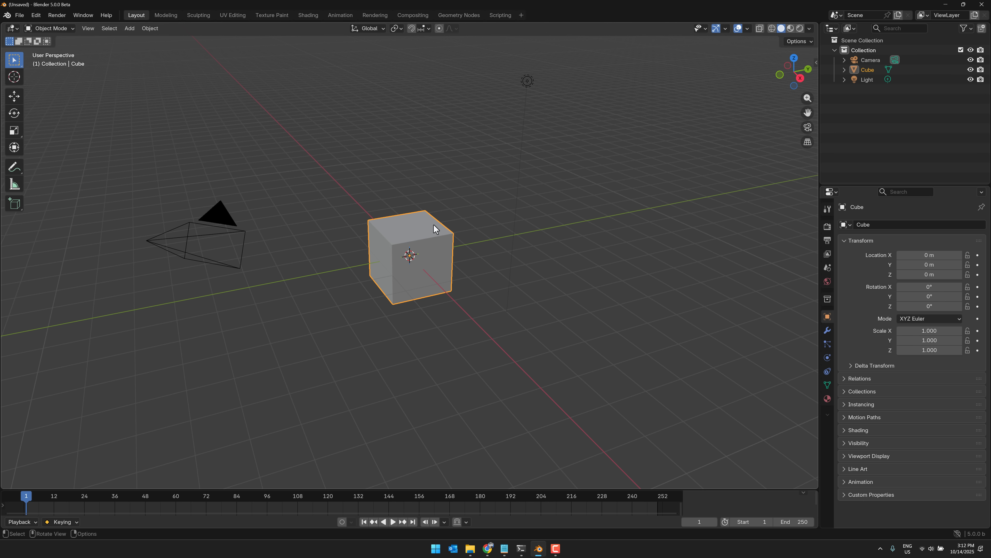
{"action": "mouse_move", "coordinate": [406, 252]}
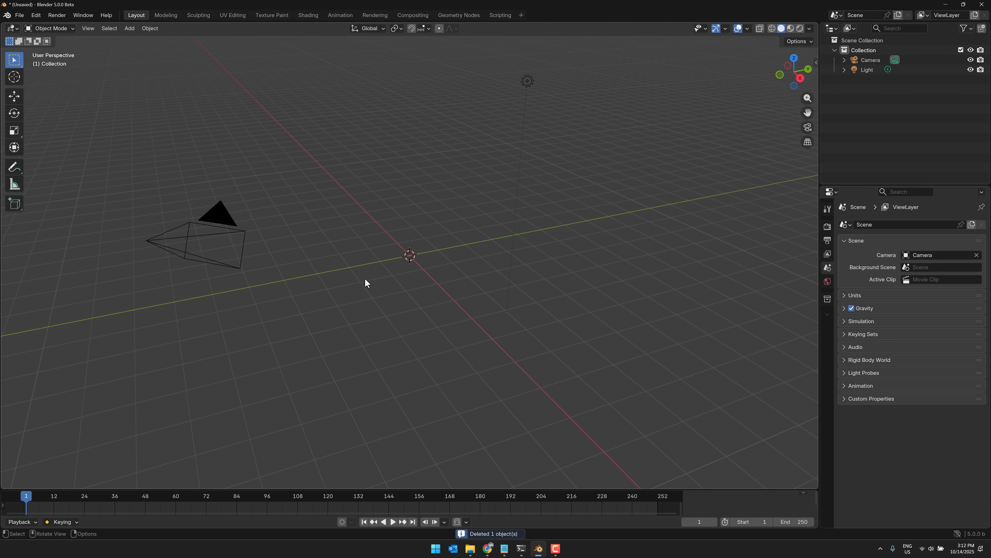
Step: Add a Grid mesh and set its subdivisions to 100 in the Add Grid panel
{"action": "left_click", "coordinate": [129, 28]}
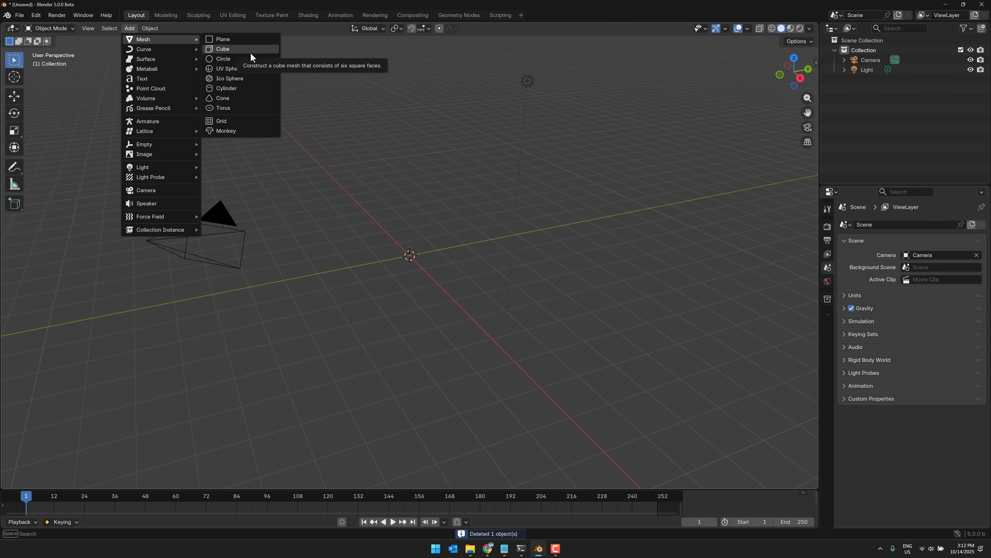
{"action": "left_click", "coordinate": [222, 121]}
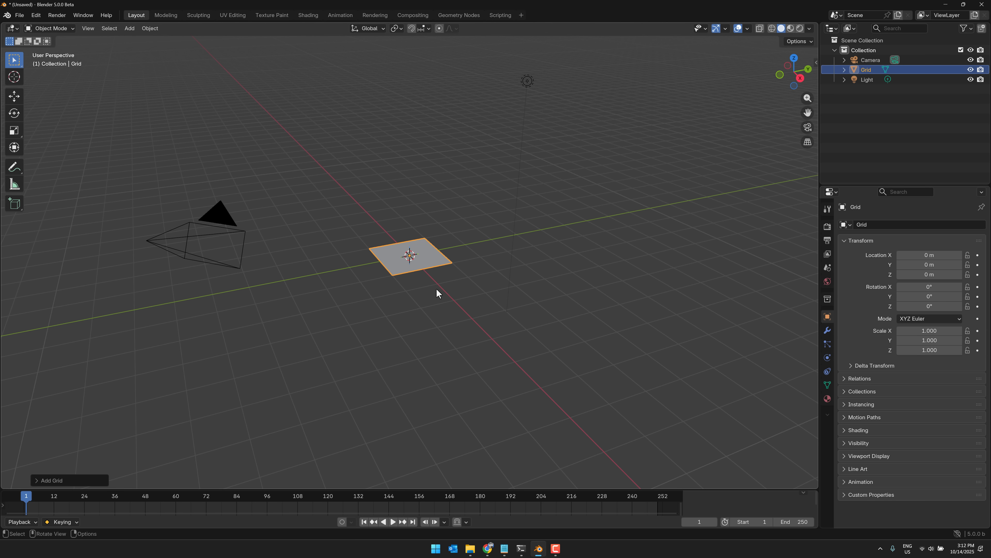
{"action": "left_click", "coordinate": [51, 479]}
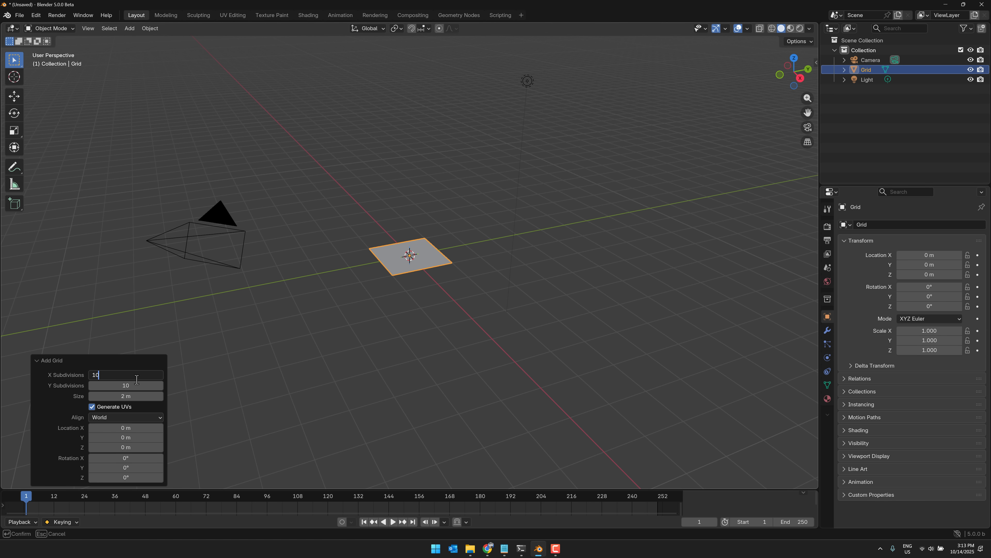
{"action": "type", "text": "100"}
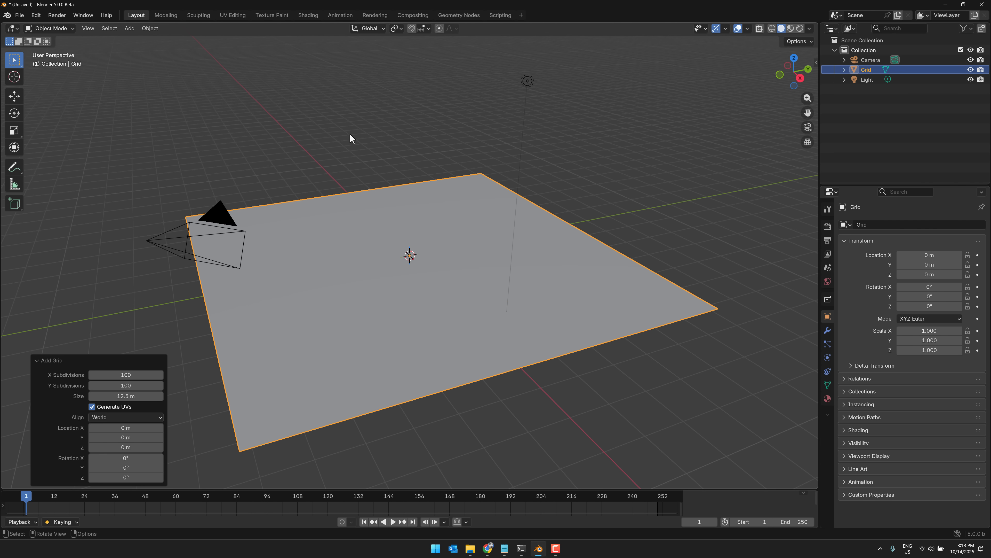
Step: Switch to Sculpt Mode and brush bumps and ridges across the grid surface
{"action": "left_click", "coordinate": [50, 28]}
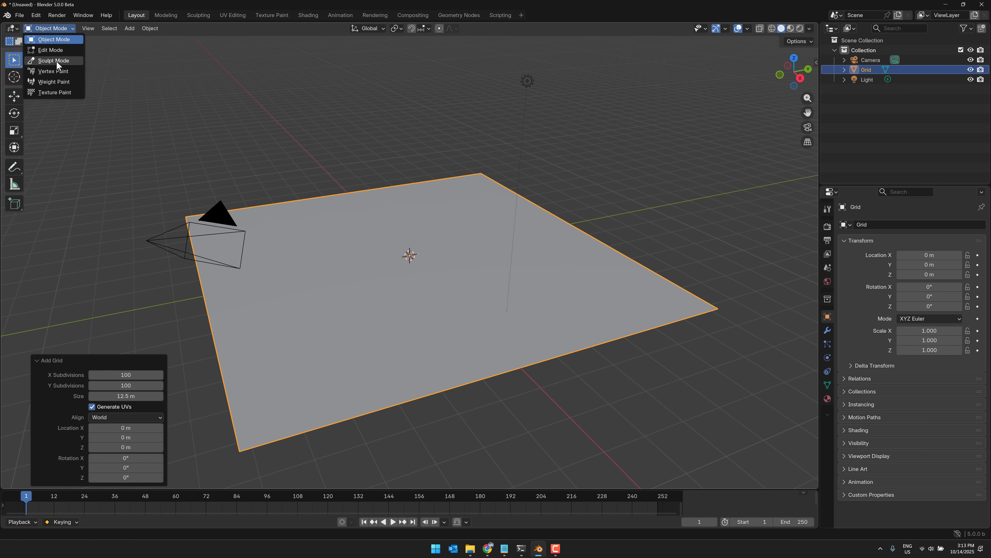
{"action": "left_click", "coordinate": [54, 60]}
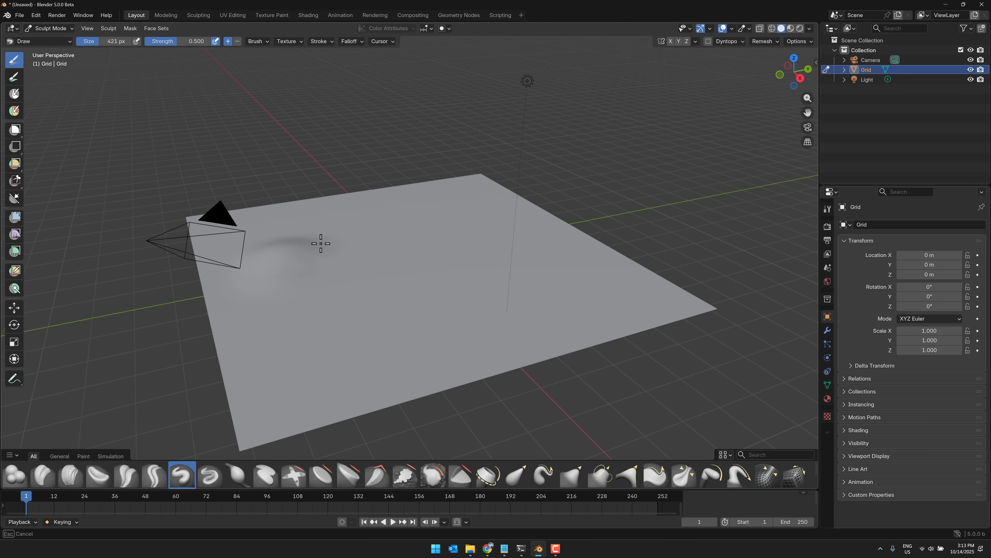
{"action": "left_click_drag", "start_coordinate": [321, 242], "coordinate": [268, 383]}
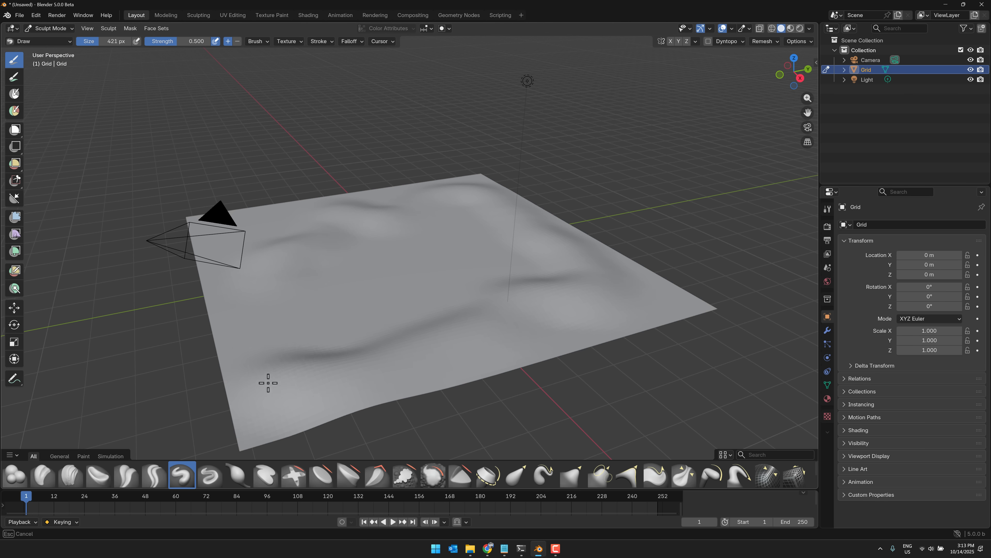
{"action": "left_click_drag", "start_coordinate": [268, 382], "coordinate": [662, 307]}
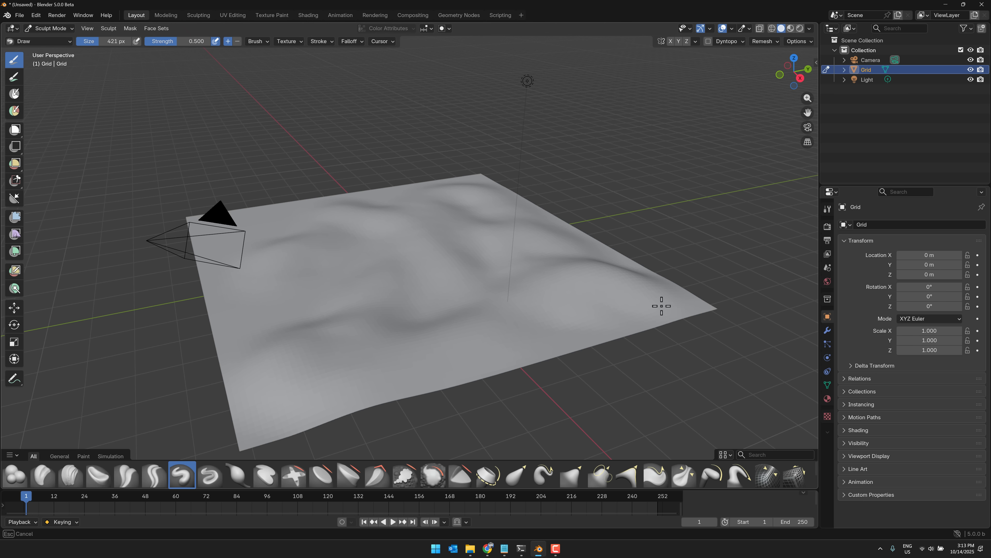
{"action": "mouse_move", "coordinate": [470, 260]}
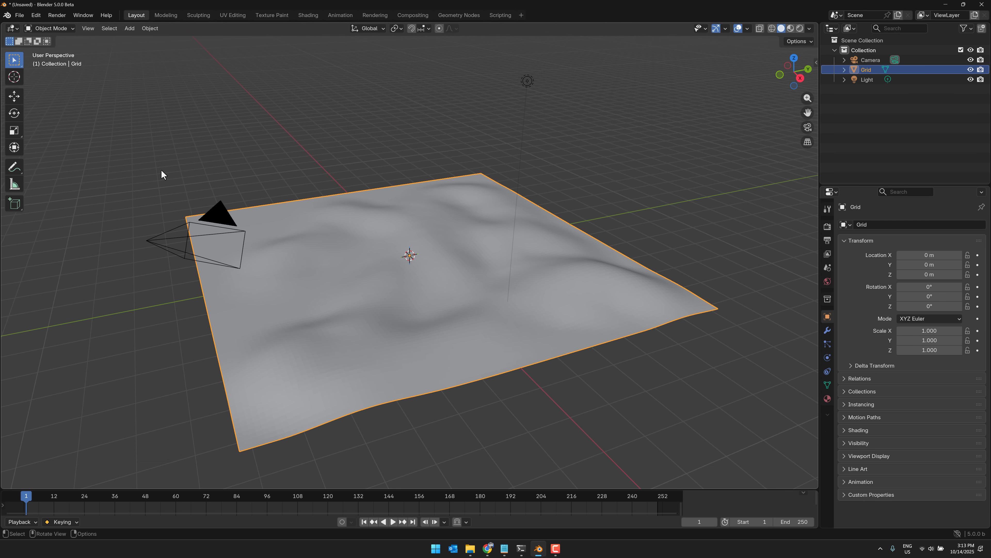
Step: Add a Scatter on Surface modifier to the grid from Modifier Properties
{"action": "left_click", "coordinate": [826, 331]}
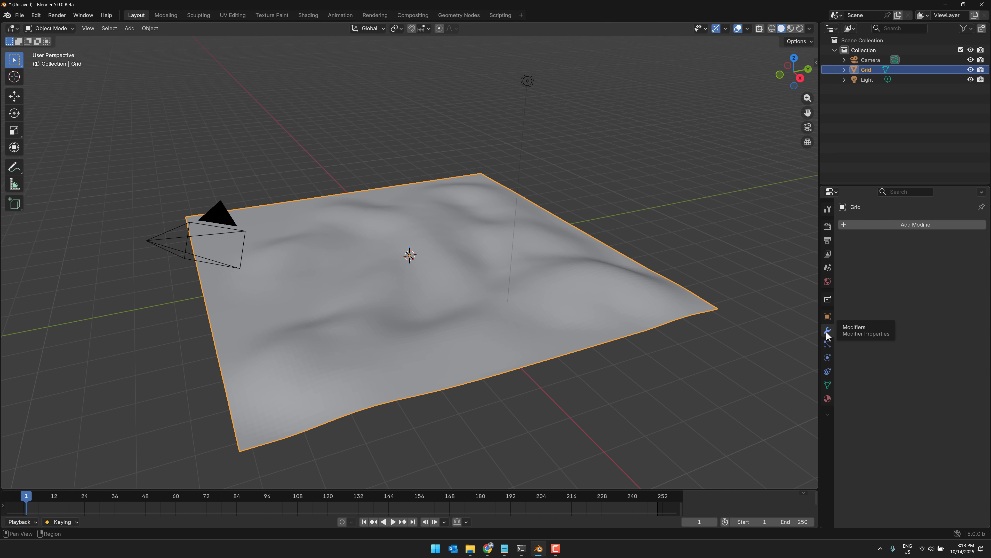
{"action": "left_click", "coordinate": [915, 225]}
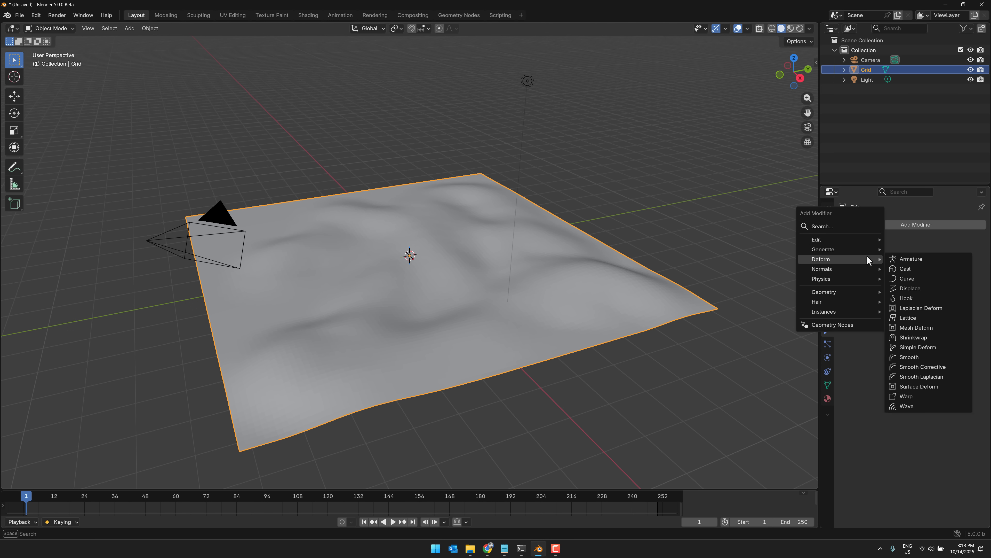
{"action": "mouse_move", "coordinate": [824, 248]}
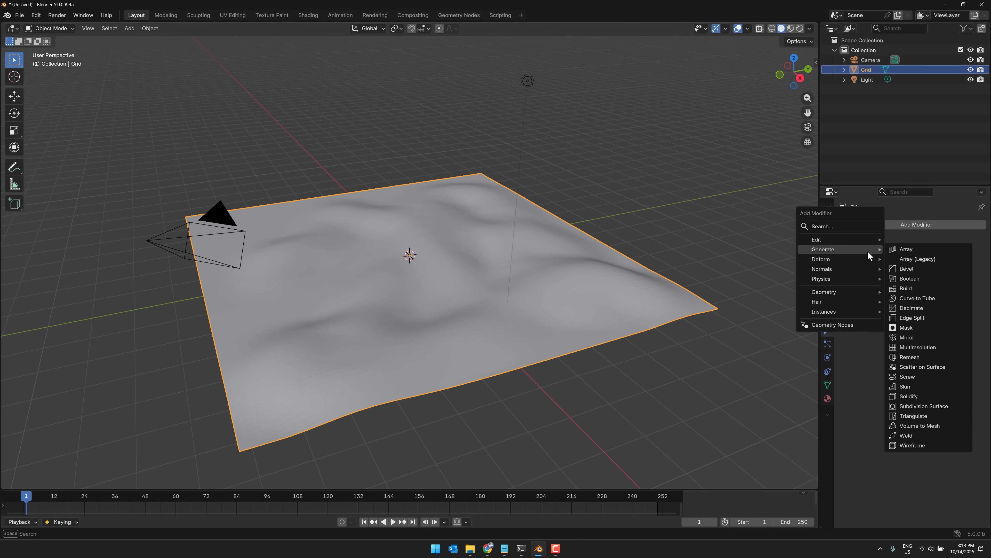
{"action": "mouse_move", "coordinate": [929, 369]}
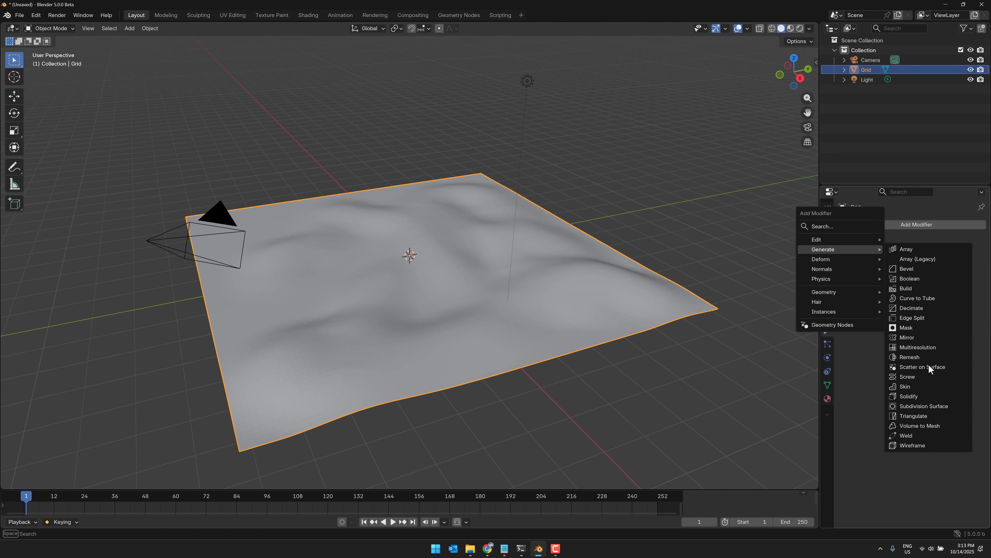
{"action": "left_click", "coordinate": [921, 366]}
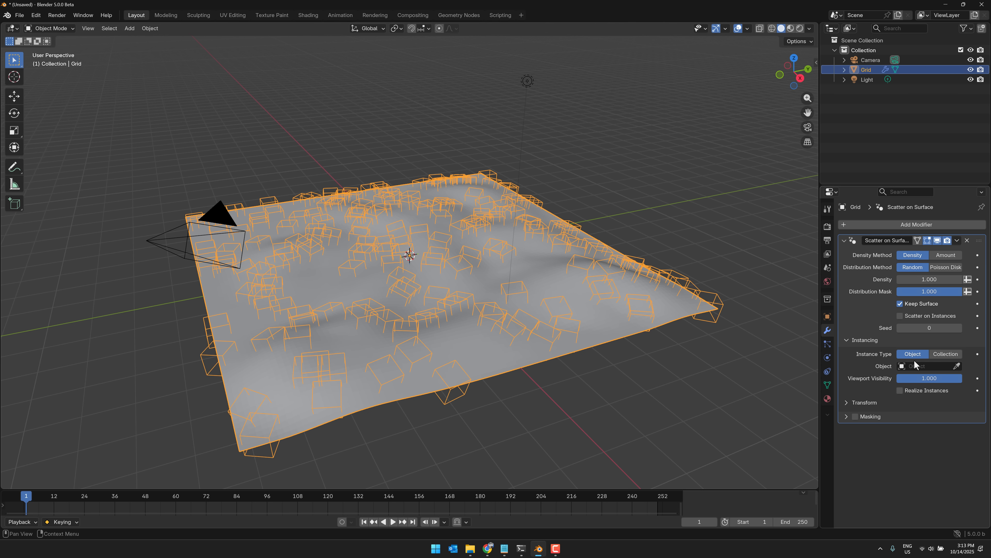
{"action": "mouse_move", "coordinate": [915, 362]}
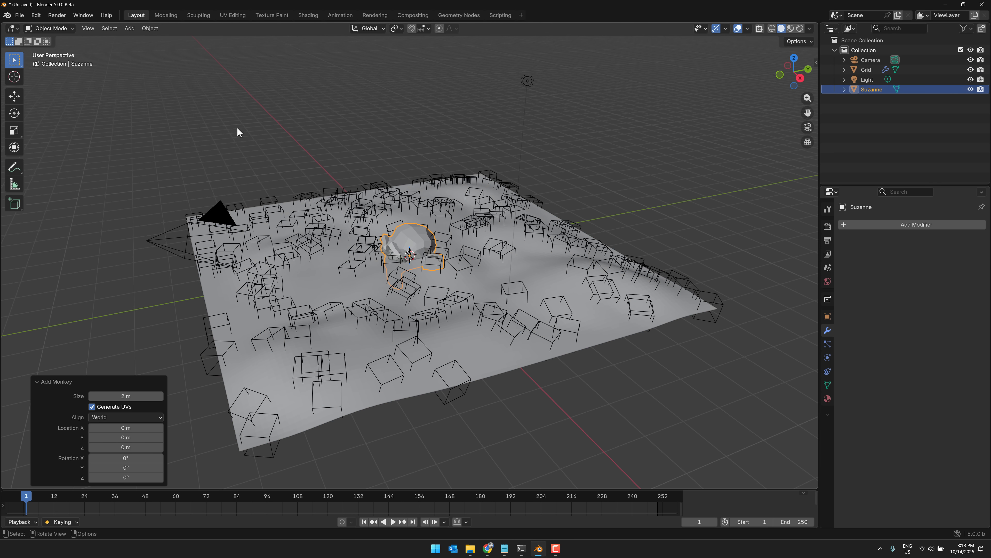
Step: Raise the monkey head above the terrain and pick Suzanne as the scatter instance object
{"action": "key", "text": "g"}
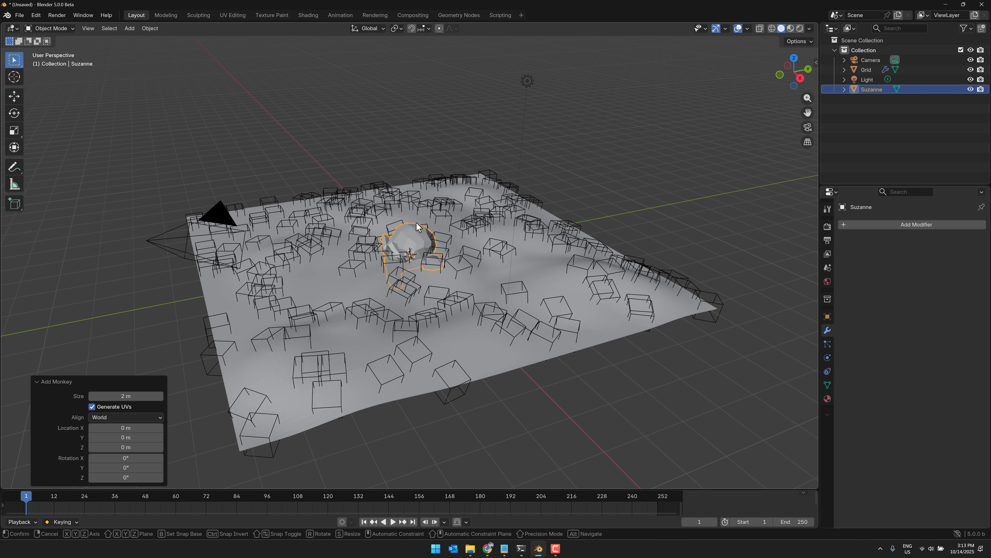
{"action": "left_click_drag", "start_coordinate": [411, 247], "coordinate": [417, 120]}
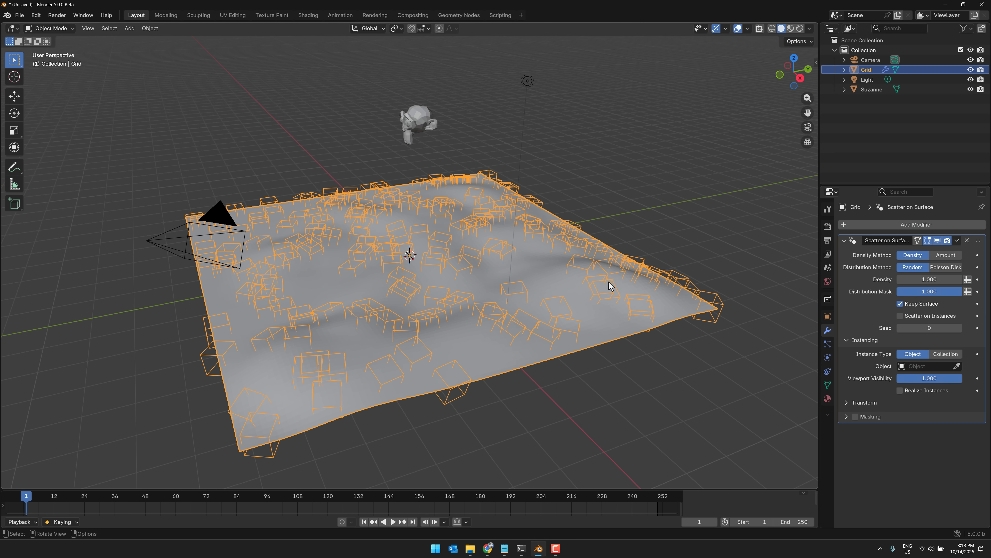
{"action": "left_click", "coordinate": [956, 366]}
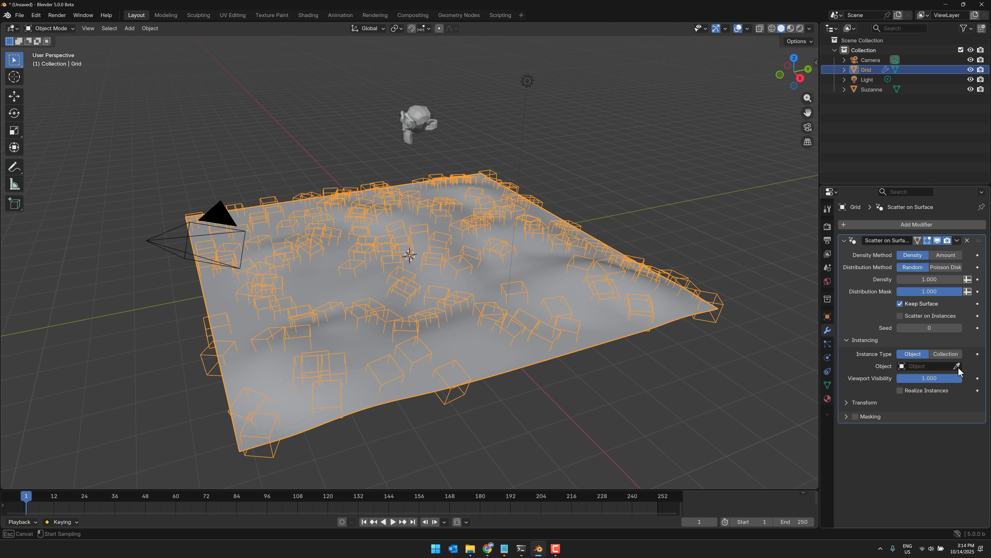
{"action": "left_click", "coordinate": [927, 366]}
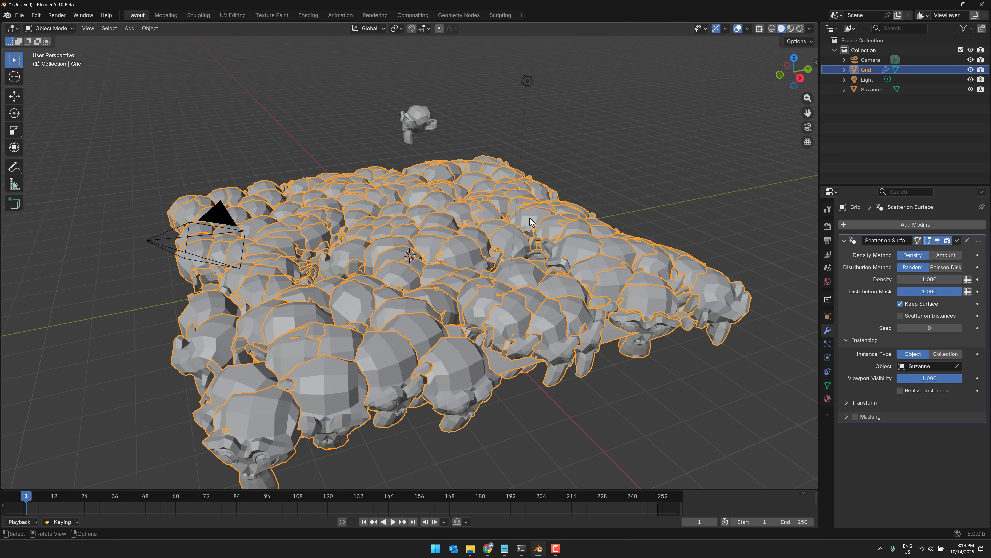
{"action": "mouse_move", "coordinate": [473, 287]}
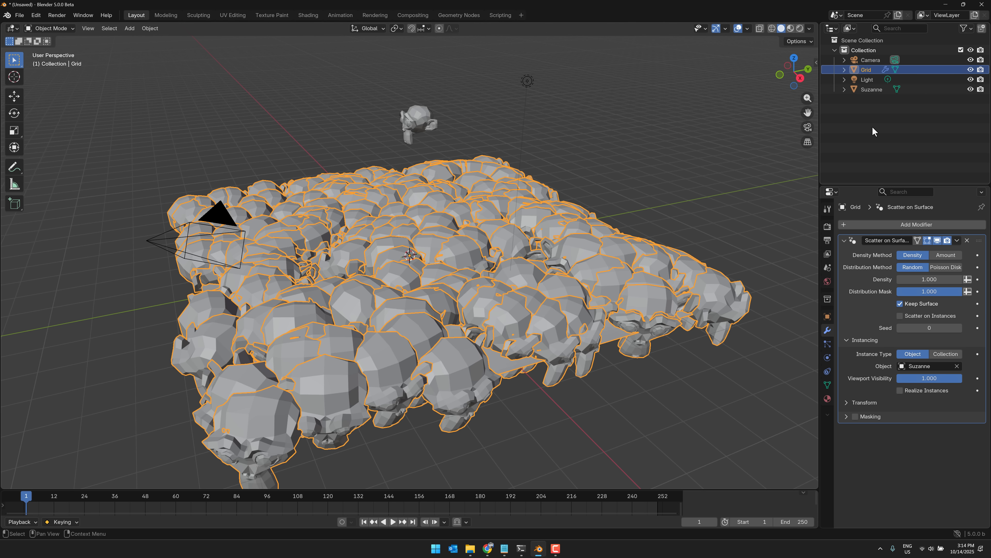
{"action": "mouse_move", "coordinate": [422, 237]}
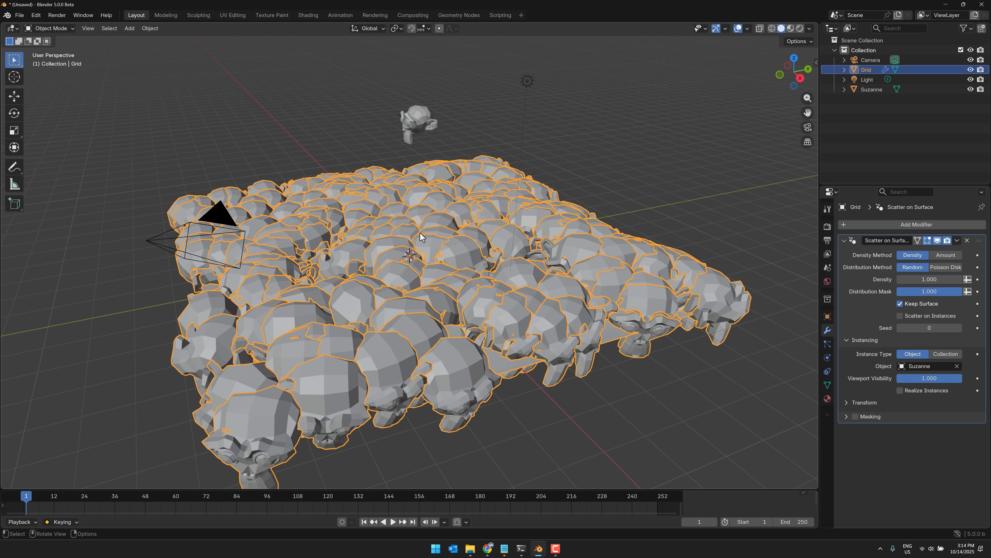
Step: Adjust the scatter density and expand the modifier's transform options
{"action": "left_click_drag", "start_coordinate": [930, 279], "coordinate": [912, 278]}
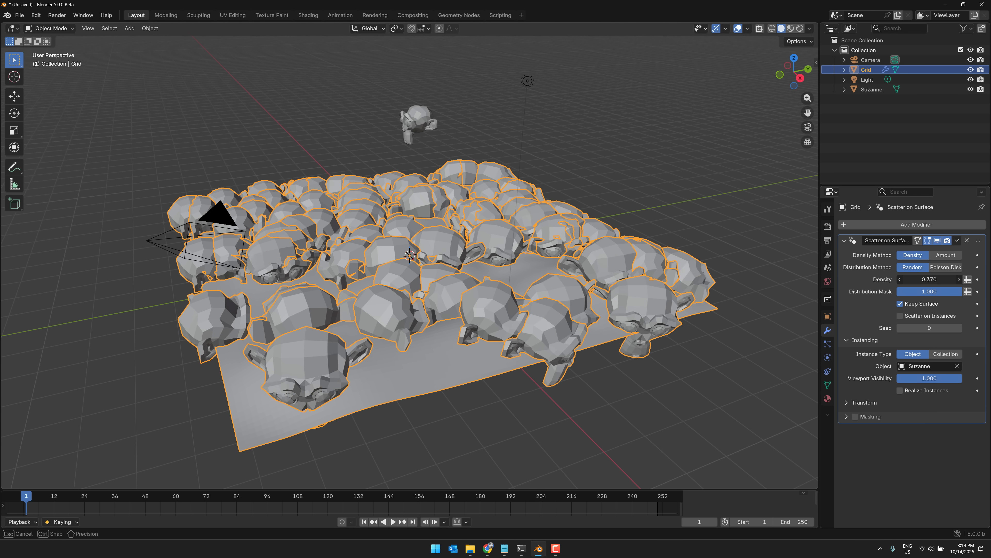
{"action": "left_click_drag", "start_coordinate": [910, 279], "coordinate": [941, 279]}
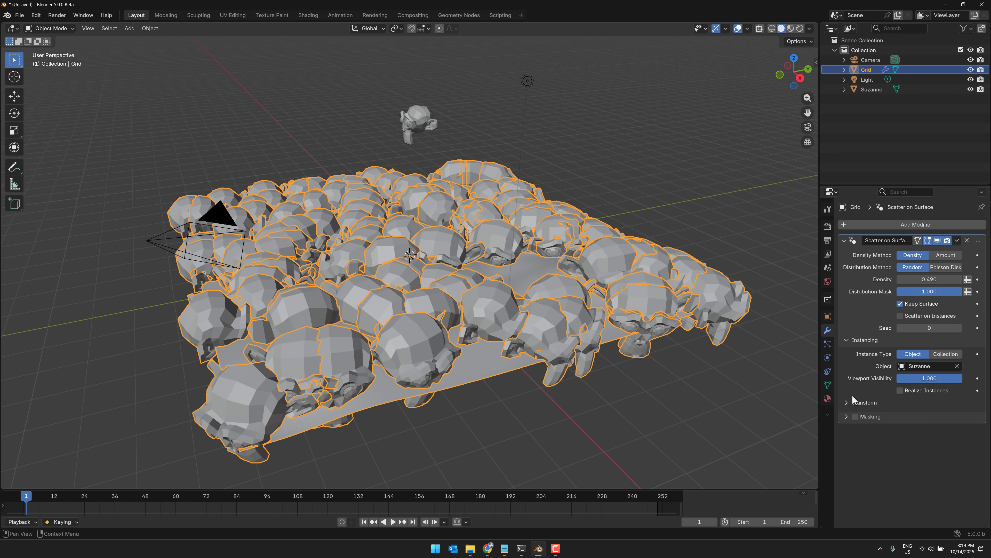
{"action": "mouse_move", "coordinate": [892, 358]}
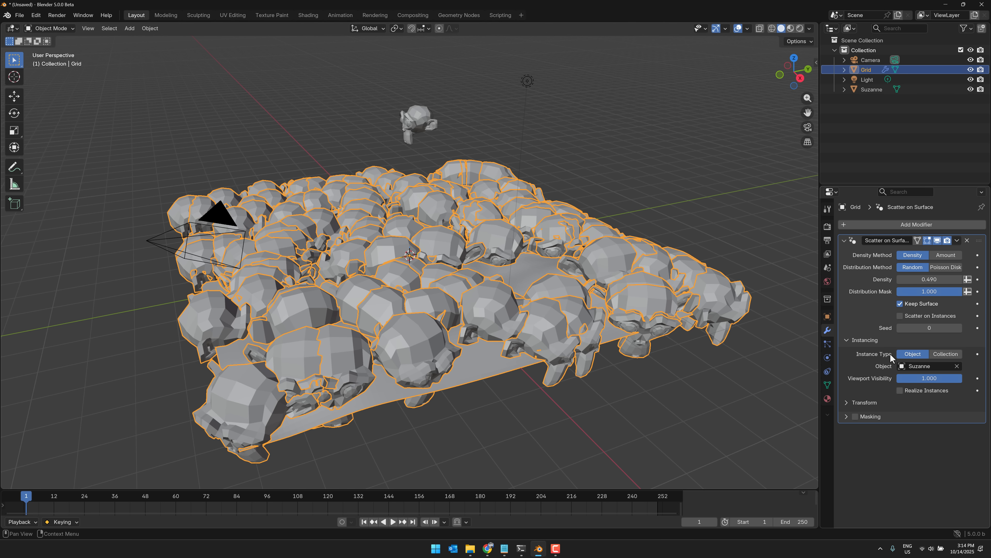
{"action": "mouse_move", "coordinate": [848, 408]}
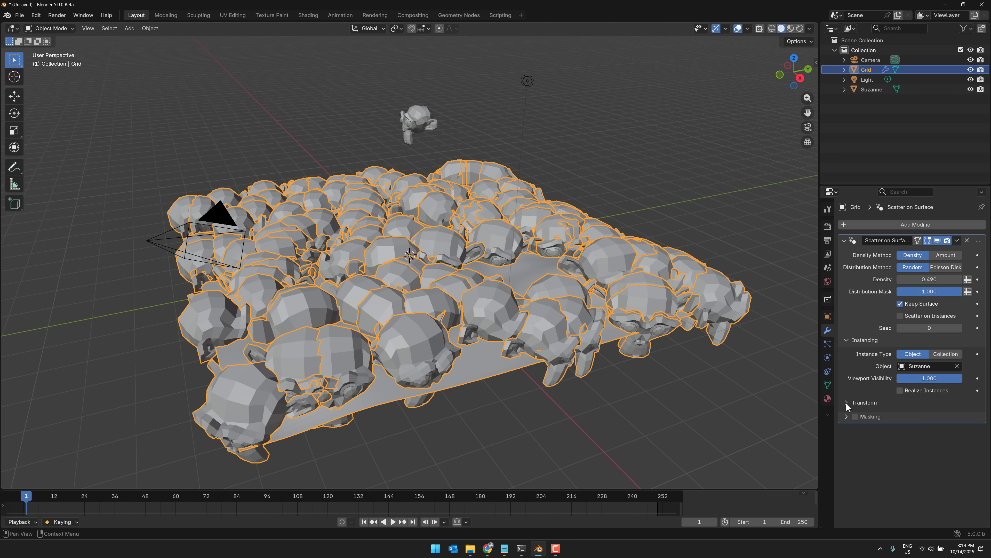
{"action": "left_click", "coordinate": [845, 402]}
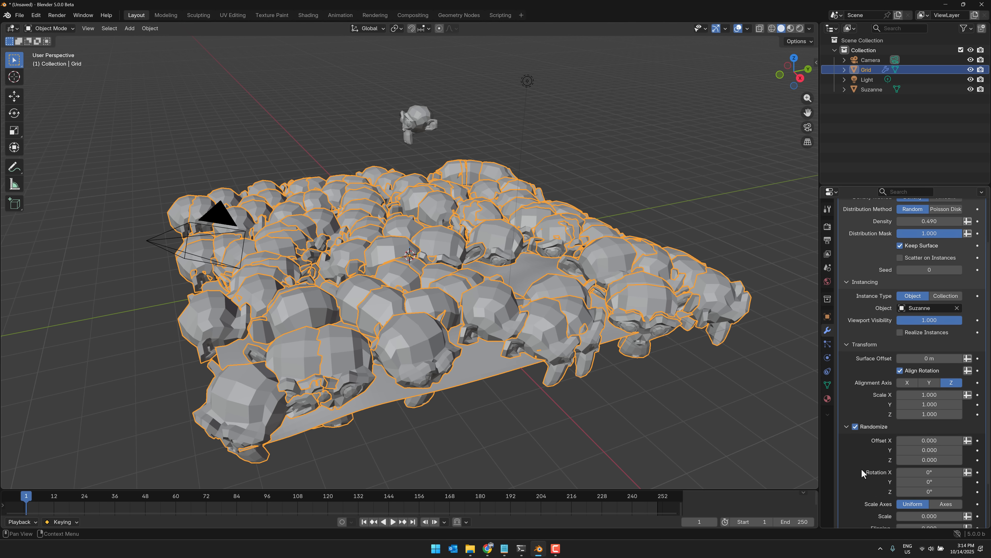
Step: Randomize the instance sizes and set a random X offset of 0.670
{"action": "scroll", "scroll_direction": "down", "scroll_amount": 3}
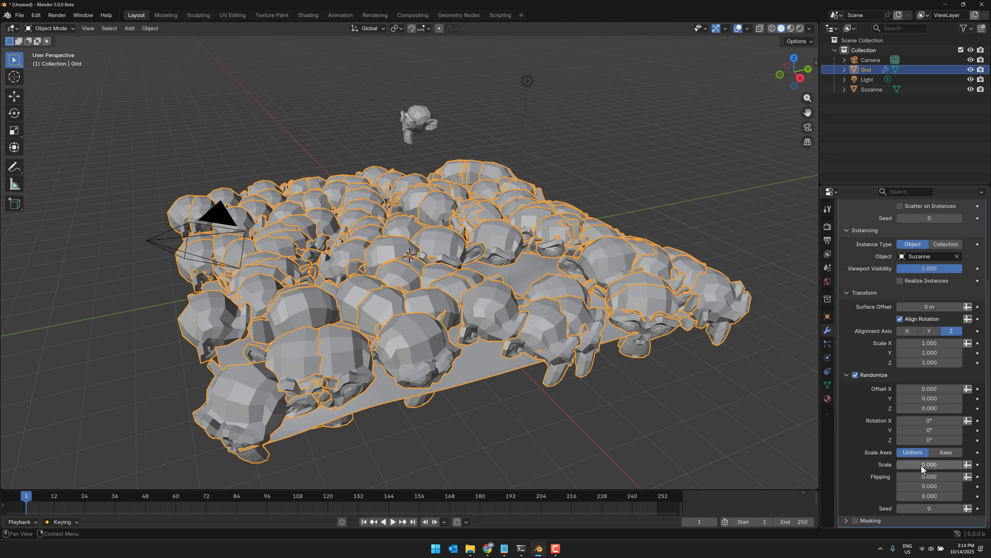
{"action": "left_click_drag", "start_coordinate": [929, 464], "coordinate": [929, 464]}
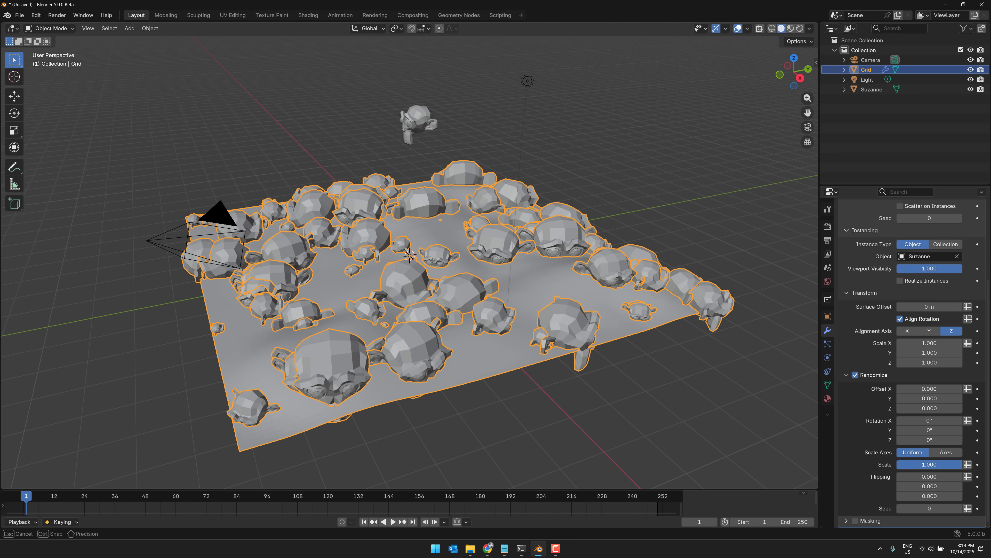
{"action": "mouse_move", "coordinate": [930, 389]}
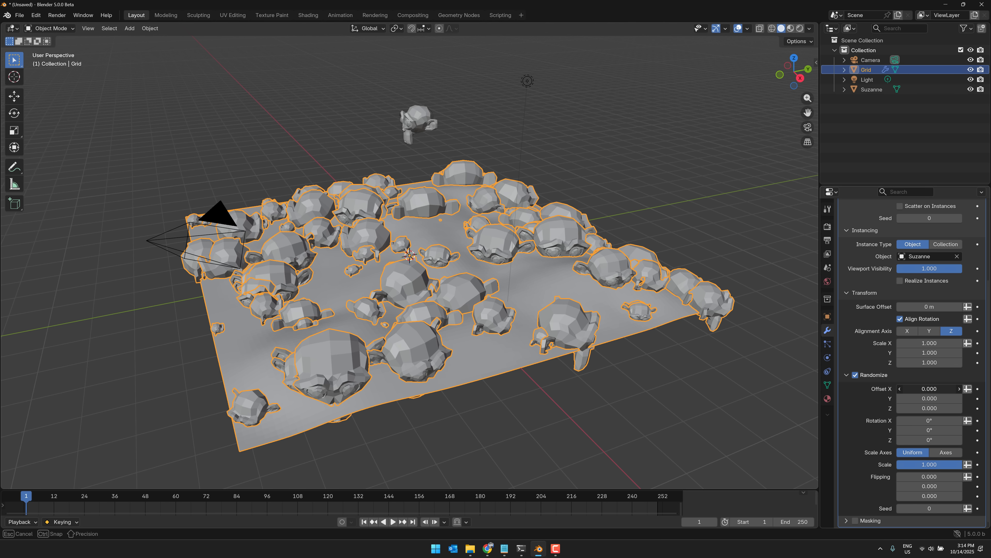
{"action": "left_click_drag", "start_coordinate": [930, 388], "coordinate": [961, 388]}
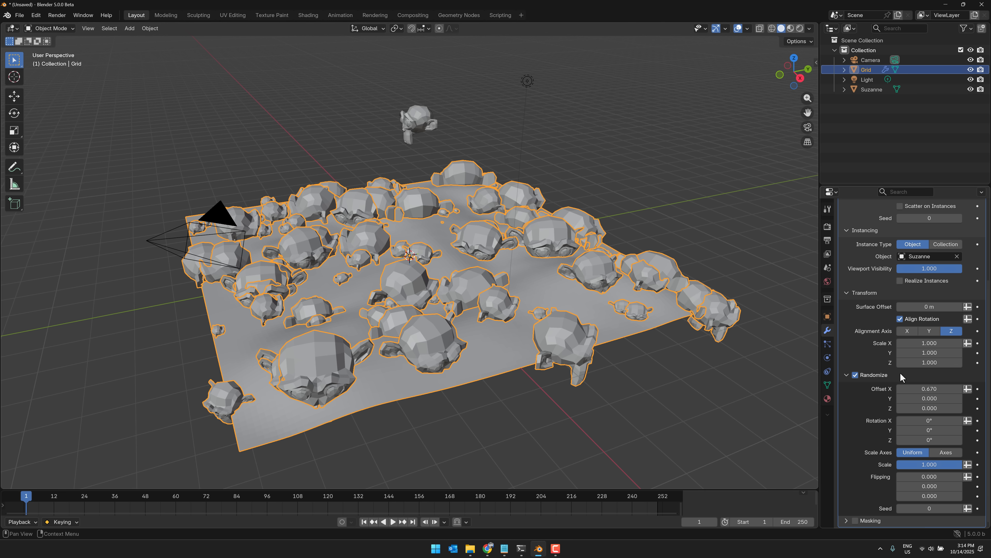
Step: Enable Masking and create a new blank mask image named MyMask
{"action": "left_click", "coordinate": [854, 520]}
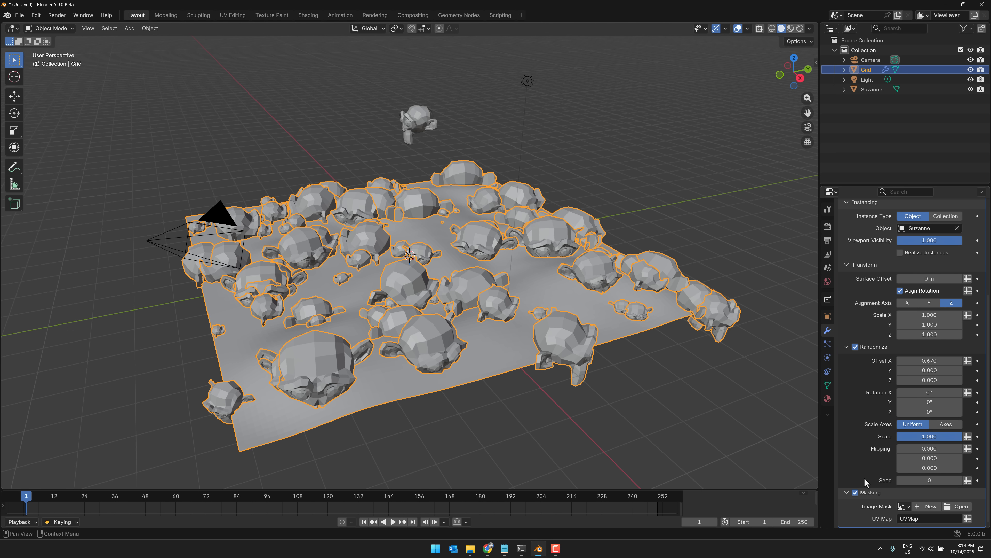
{"action": "left_click", "coordinate": [929, 506]}
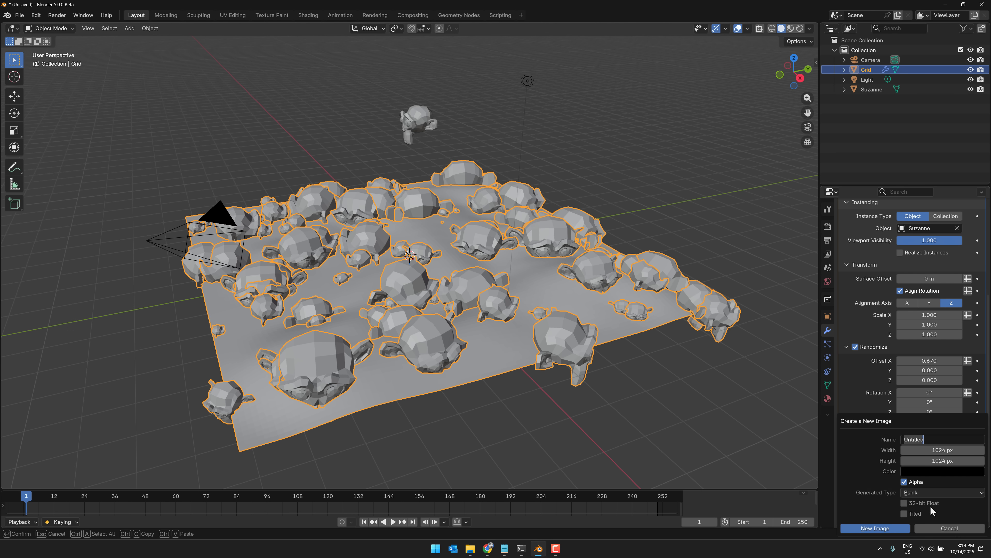
{"action": "type", "text": "My"}
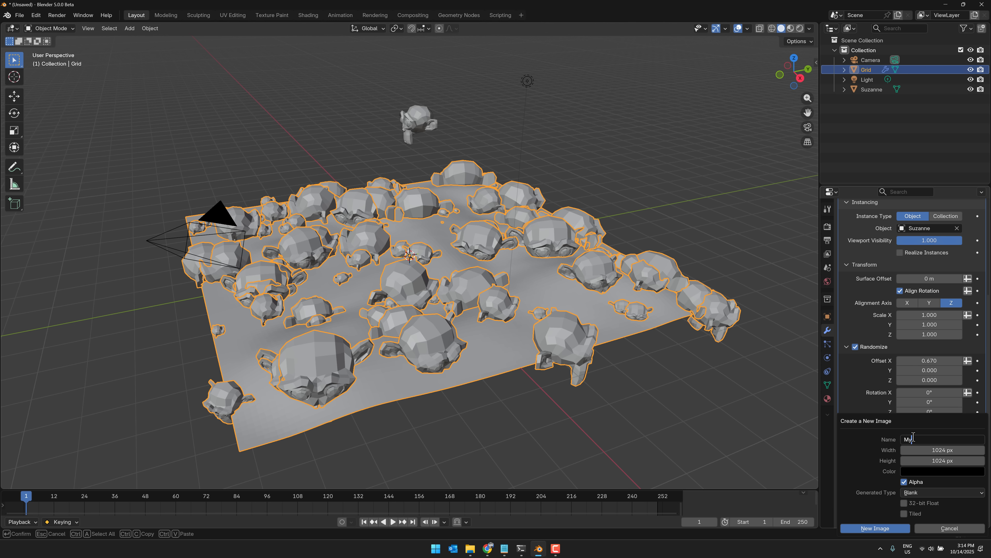
{"action": "type", "text": "Mask"}
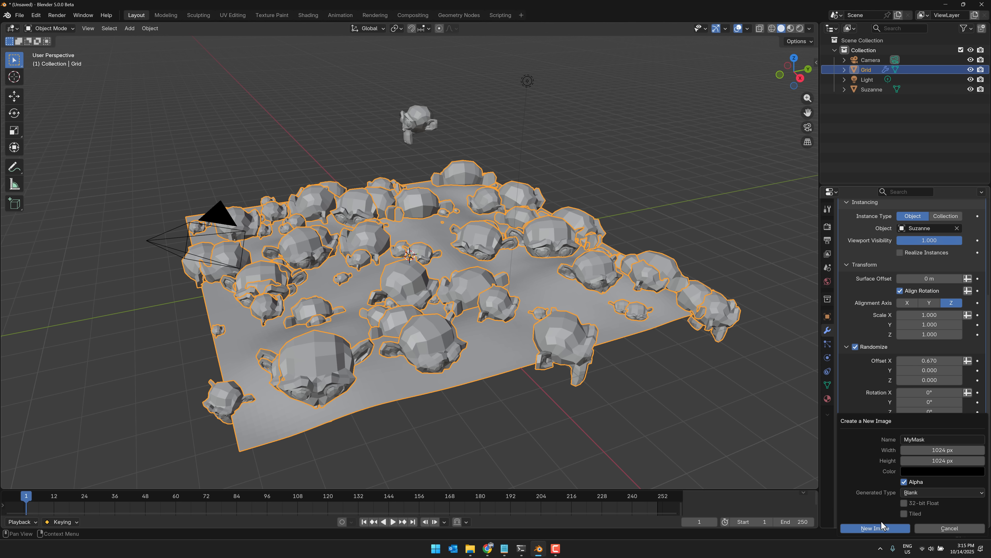
{"action": "left_click", "coordinate": [874, 528]}
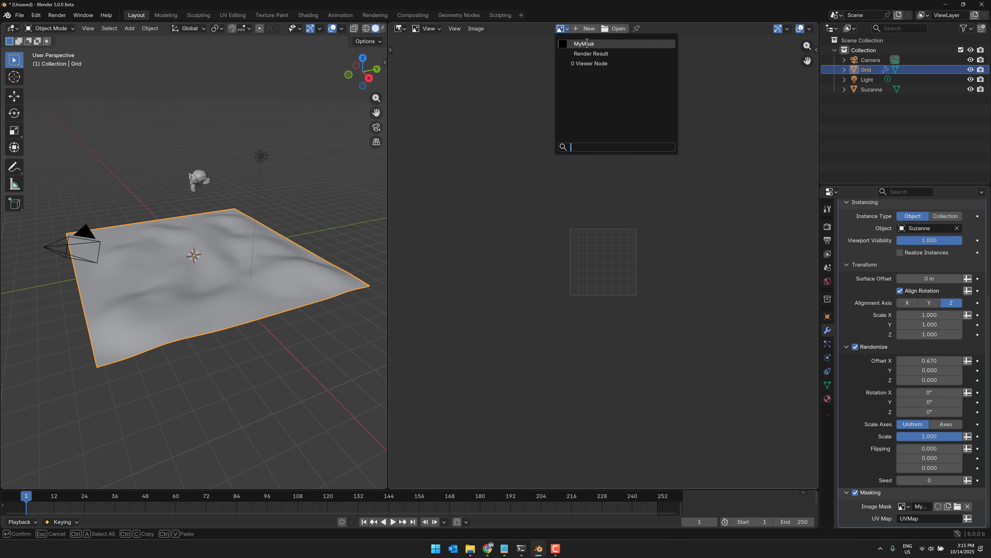
Step: Show MyMask in the Image Editor and switch it to Paint mode
{"action": "left_click", "coordinate": [583, 44]}
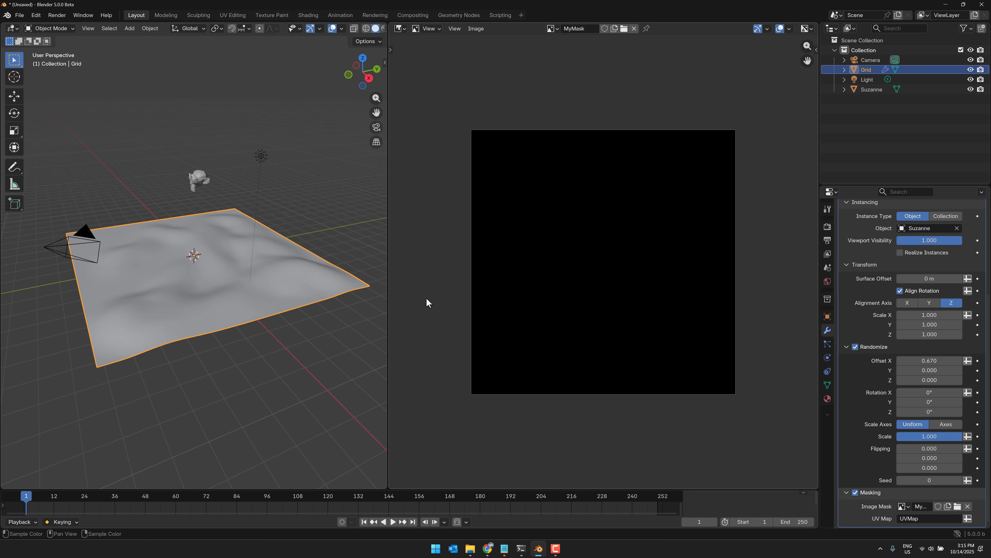
{"action": "left_click", "coordinate": [425, 28]}
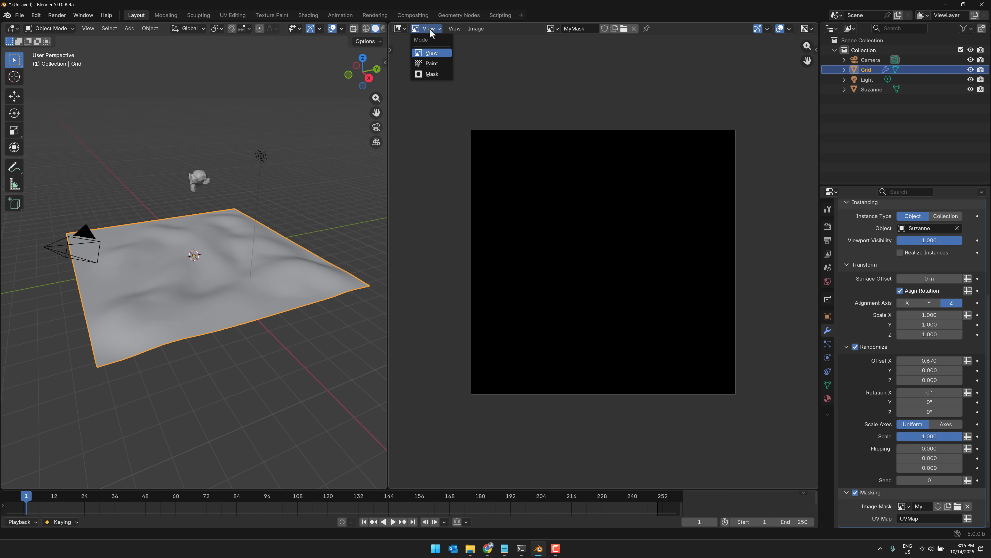
{"action": "left_click", "coordinate": [431, 63]}
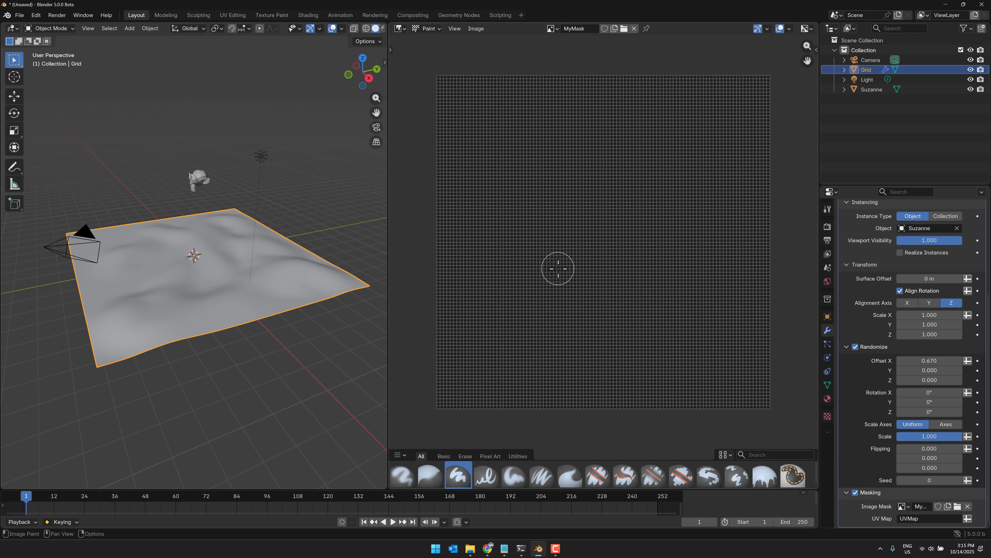
{"action": "mouse_move", "coordinate": [743, 169]}
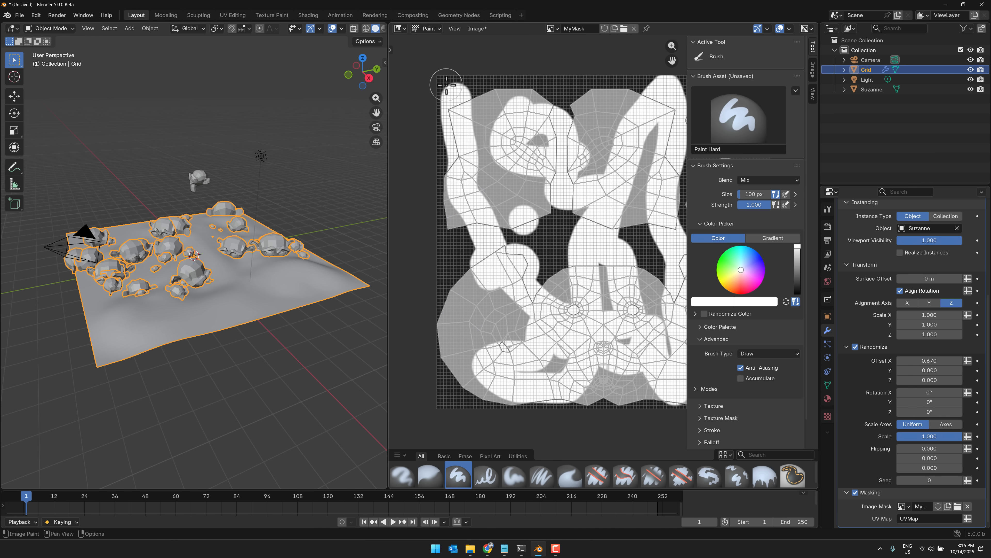
{"action": "mouse_move", "coordinate": [484, 390]}
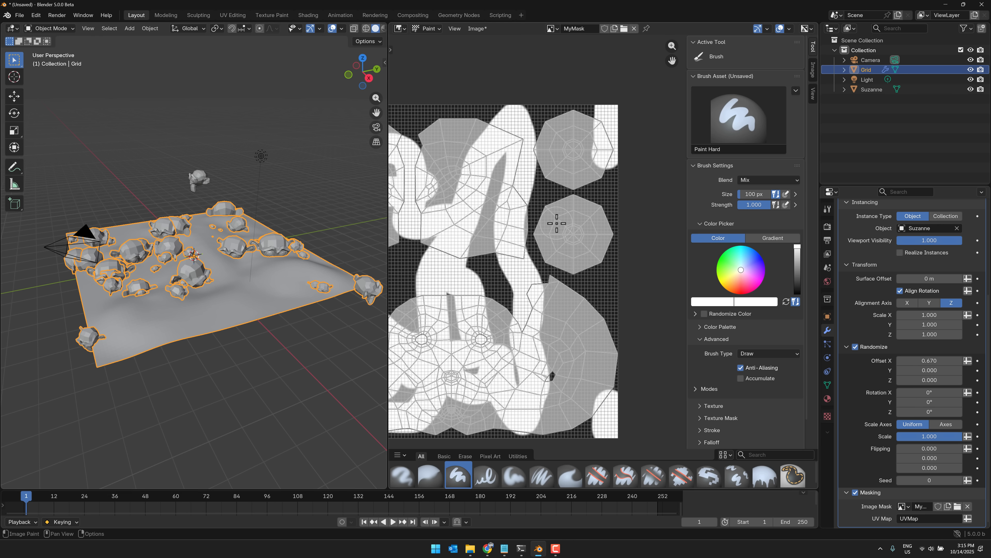
{"action": "mouse_move", "coordinate": [282, 338]}
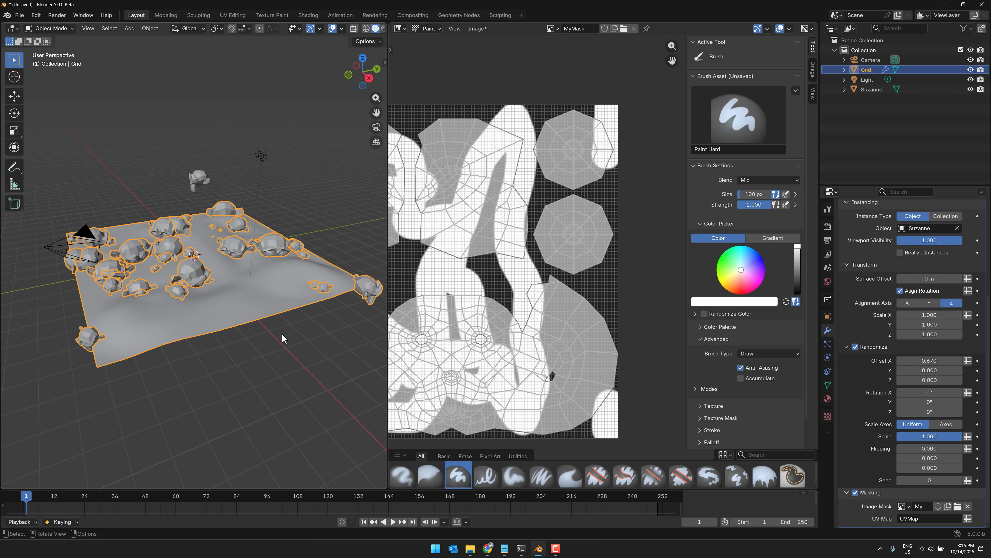
{"action": "mouse_move", "coordinate": [283, 335]}
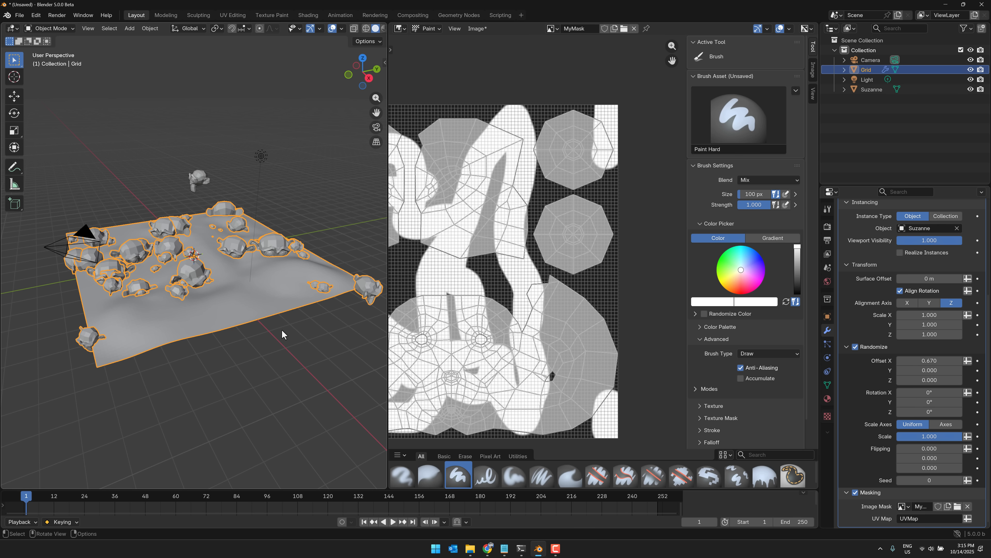
Step: Start a new file via File > New, discarding the unsaved changes
{"action": "left_click", "coordinate": [20, 15]}
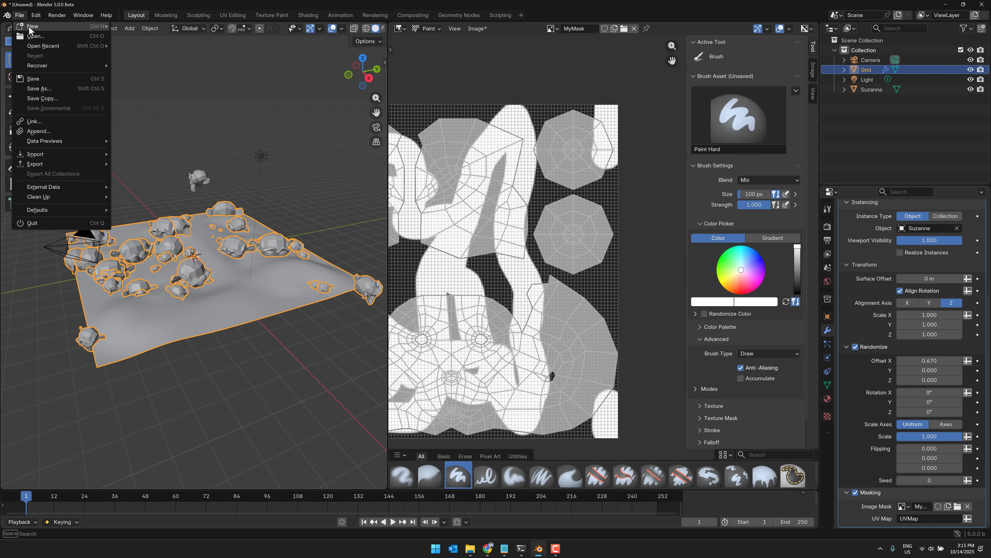
{"action": "left_click", "coordinate": [32, 26]}
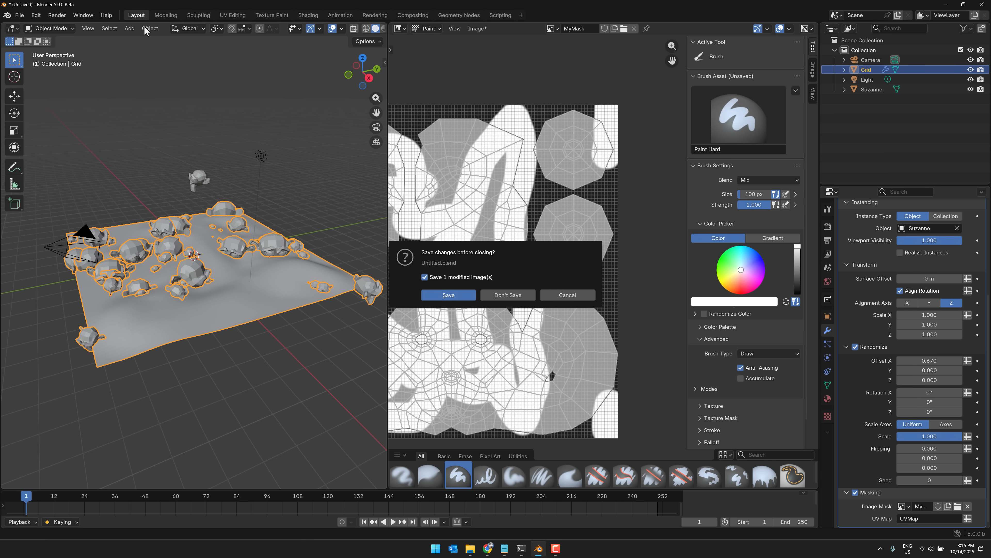
{"action": "left_click", "coordinate": [507, 296]}
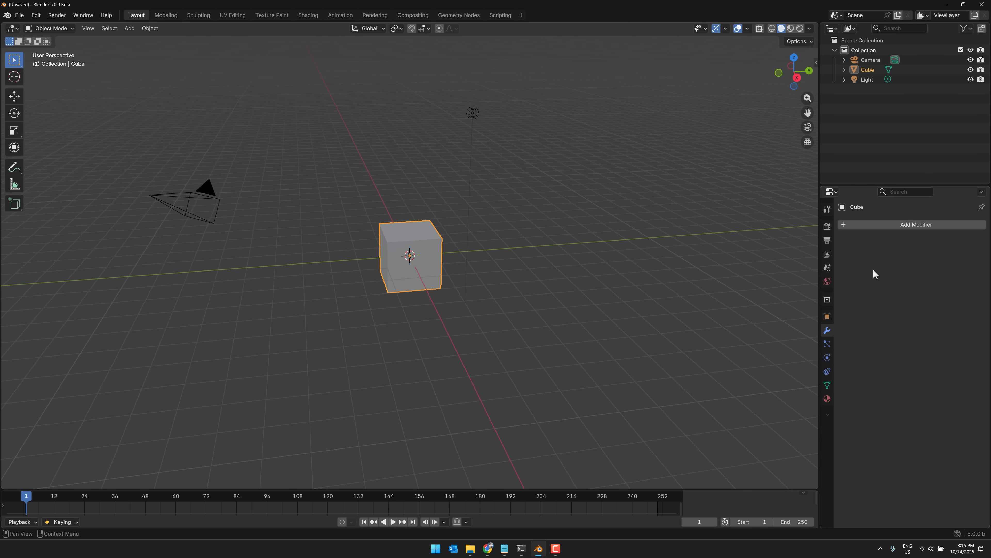
Step: Add an Array modifier to the default cube
{"action": "left_click", "coordinate": [914, 224]}
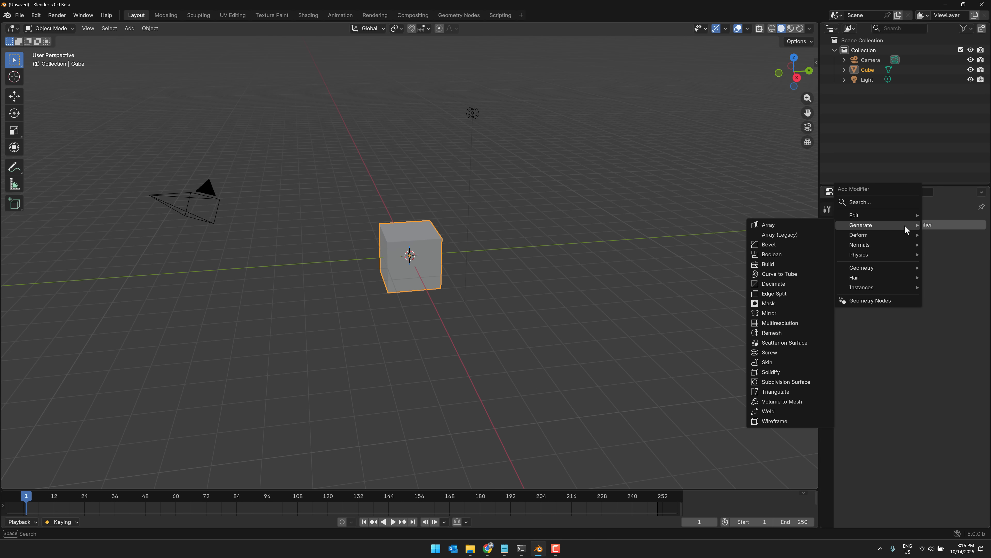
{"action": "mouse_move", "coordinate": [789, 234]}
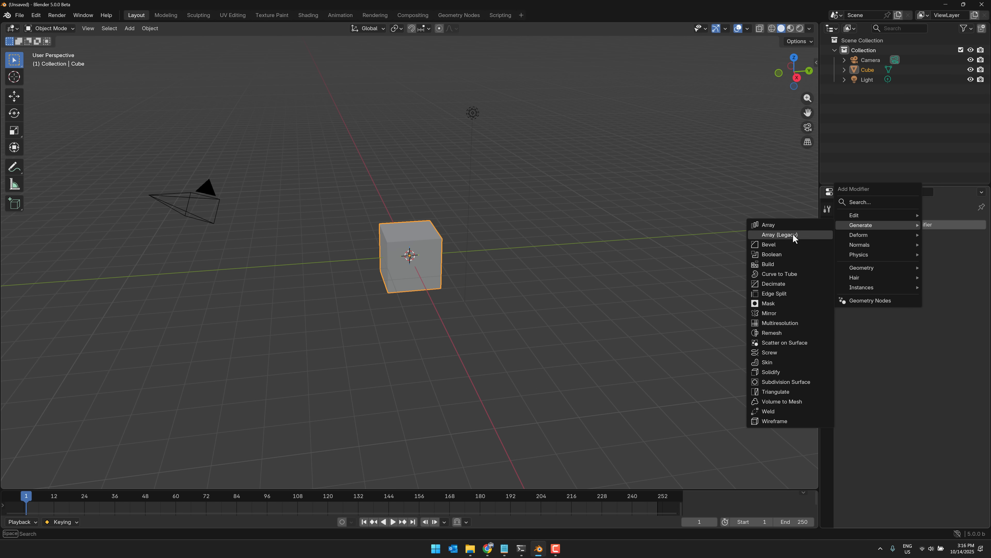
{"action": "mouse_move", "coordinate": [769, 224]}
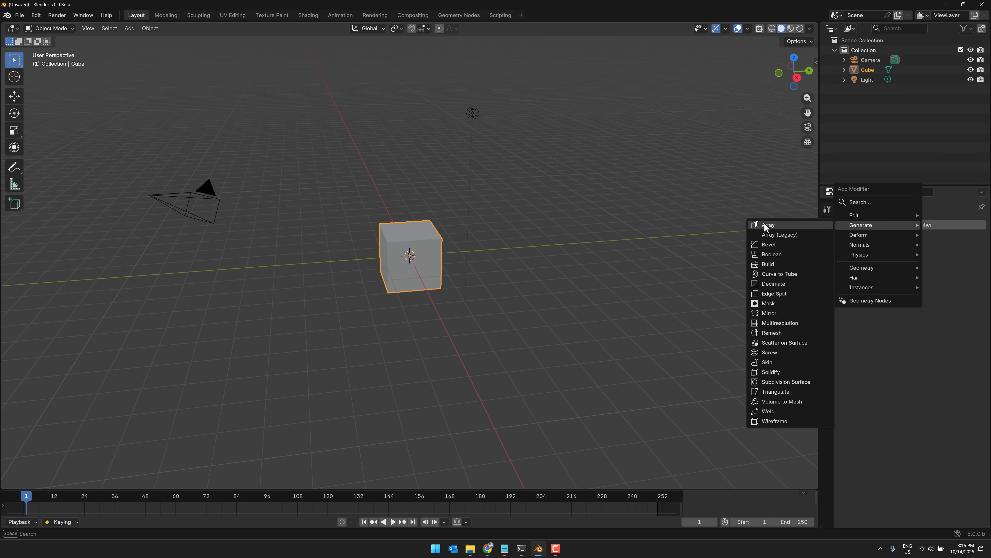
{"action": "left_click", "coordinate": [768, 225]}
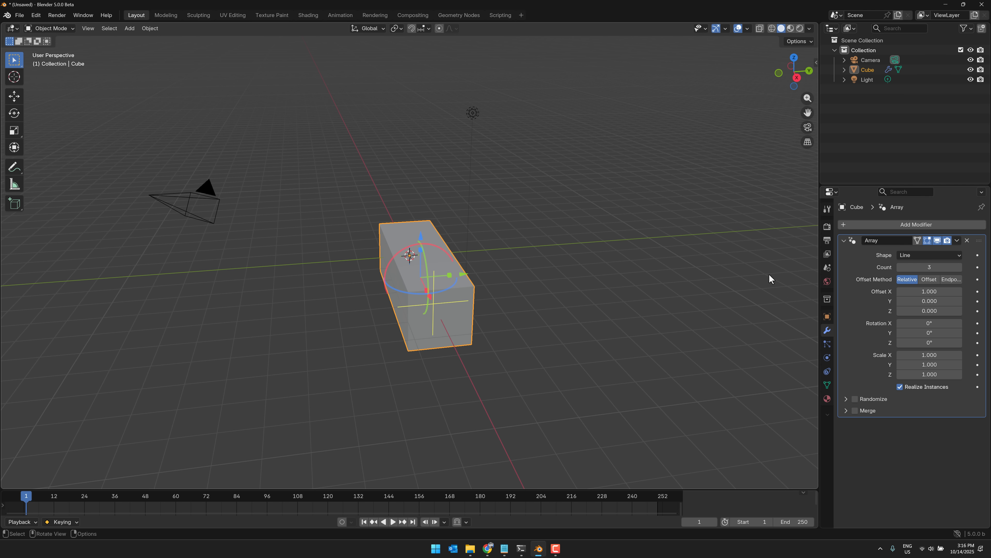
{"action": "mouse_move", "coordinate": [534, 334]}
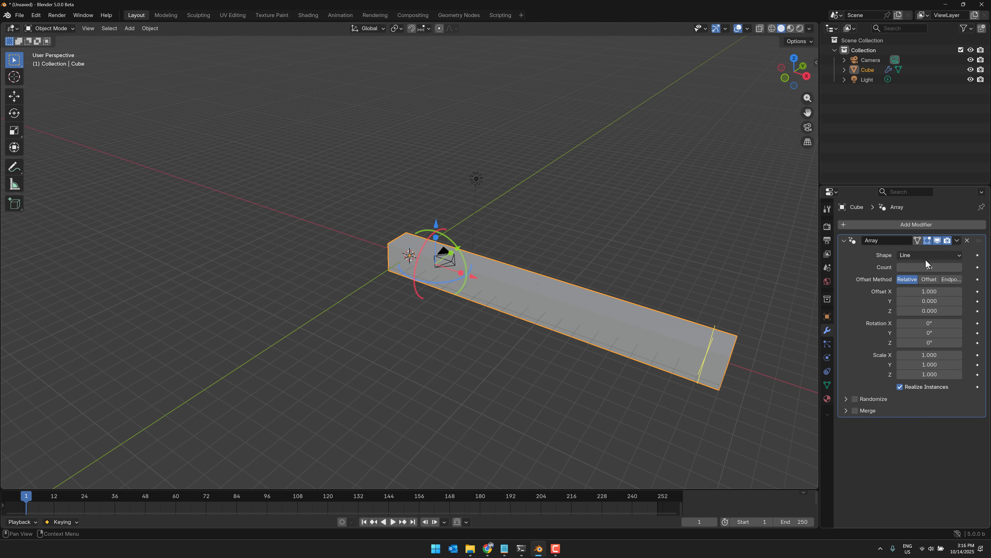
Step: Set the Array shape to Circle, enable Randomize and randomly tilt the cube copies
{"action": "left_click", "coordinate": [929, 254]}
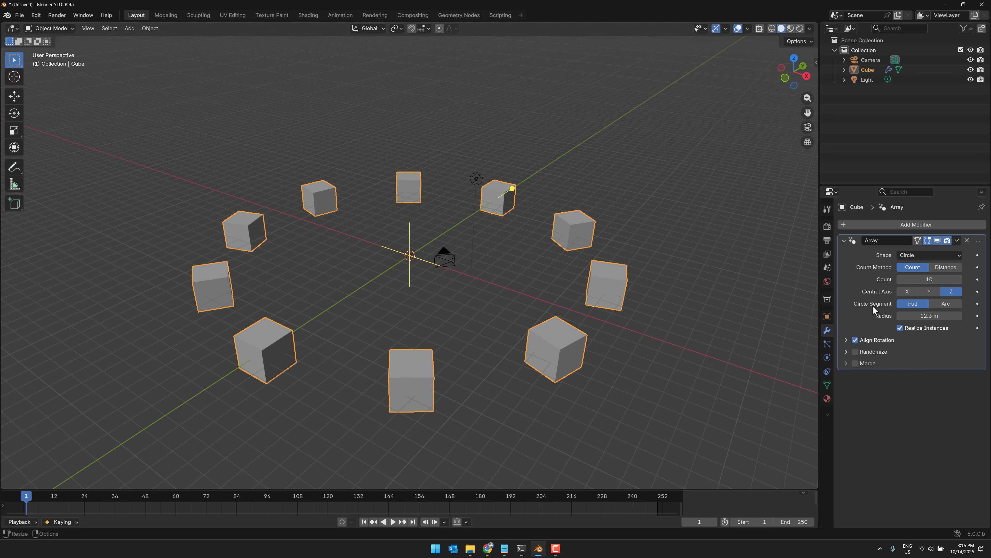
{"action": "left_click", "coordinate": [854, 351]}
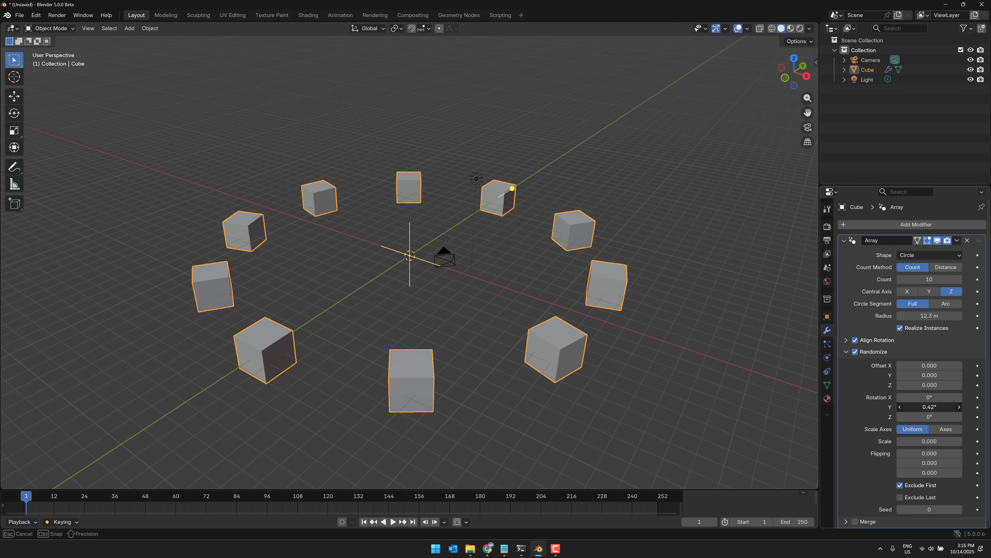
{"action": "left_click_drag", "start_coordinate": [929, 406], "coordinate": [948, 407]}
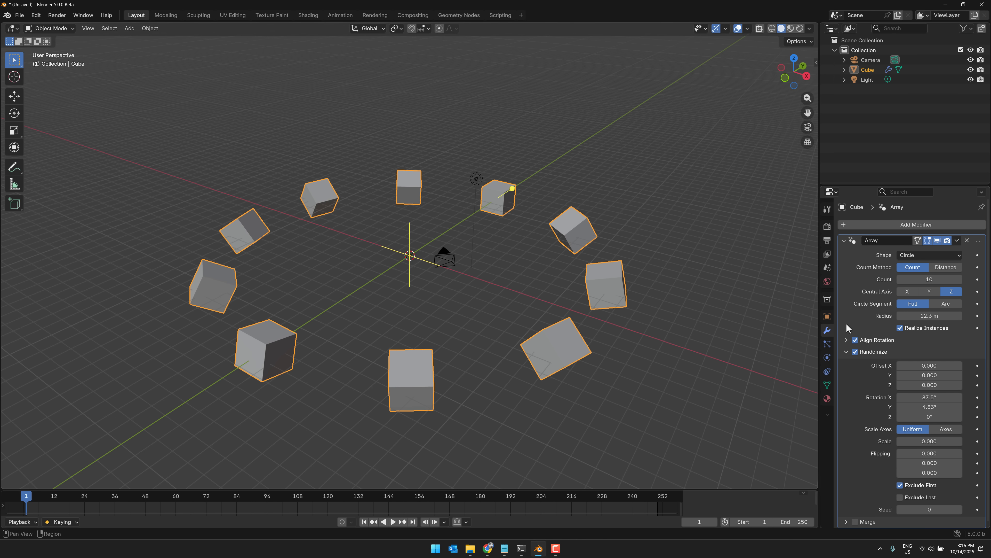
{"action": "left_click", "coordinate": [928, 255]}
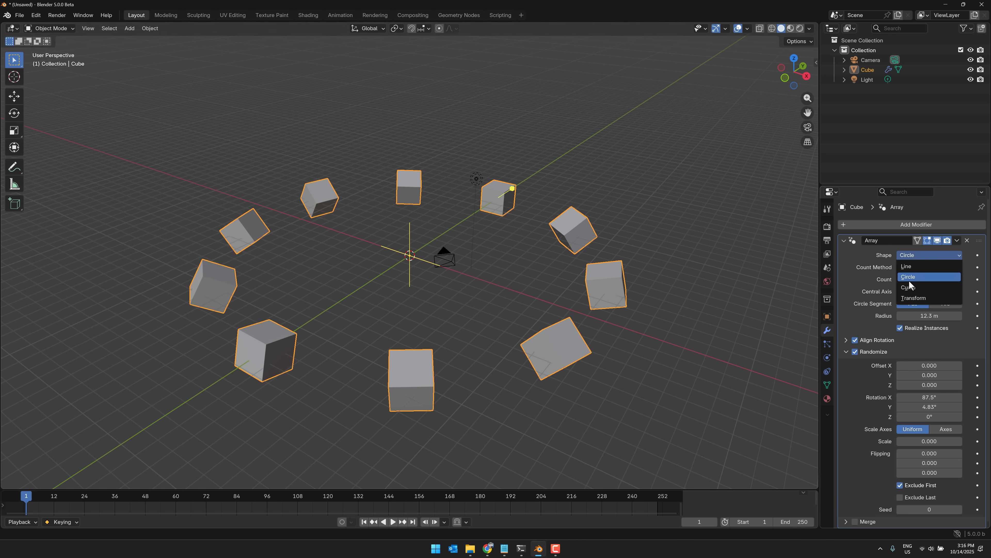
Step: Set the Array shape to Curve and add a NURBS path curve to the scene
{"action": "left_click", "coordinate": [919, 286]}
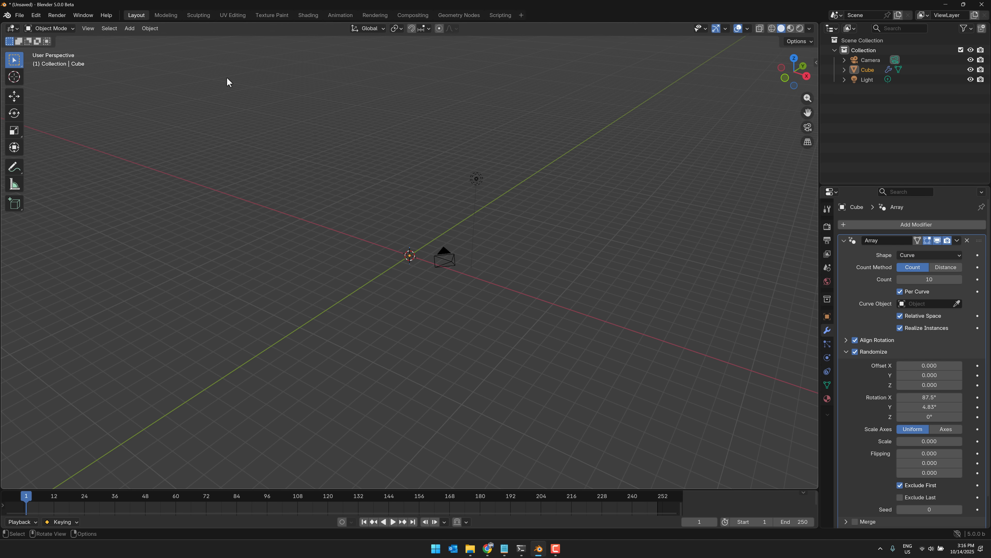
{"action": "left_click", "coordinate": [129, 28]}
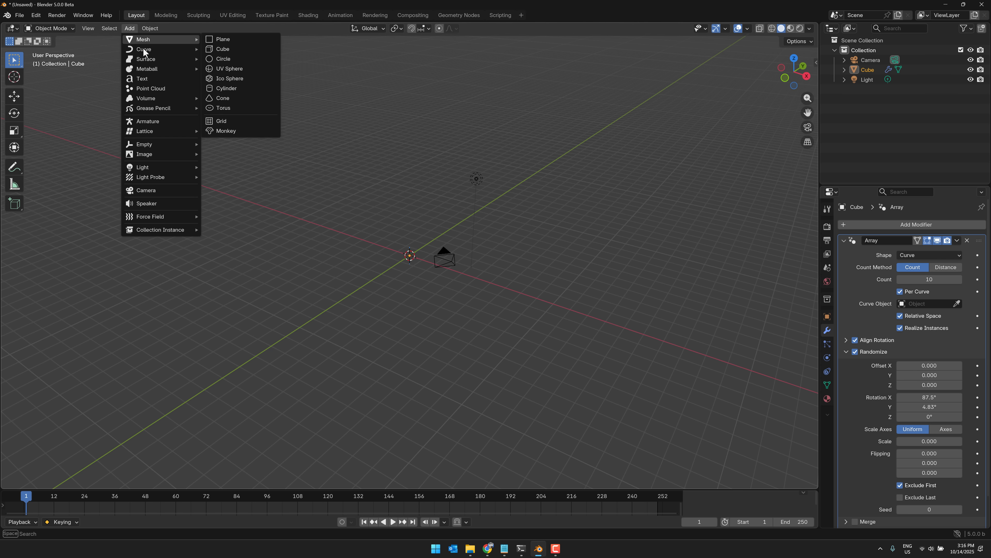
{"action": "mouse_move", "coordinate": [143, 50]}
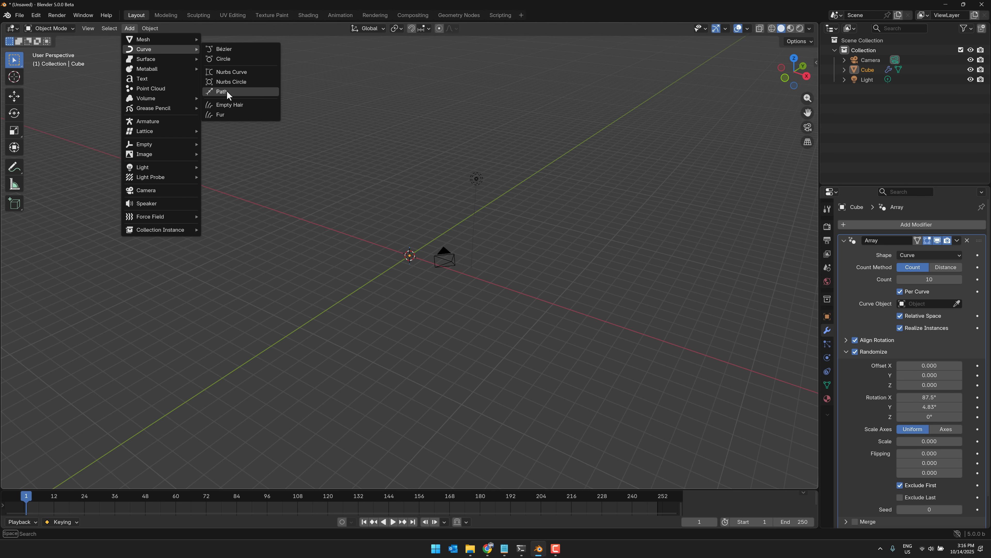
{"action": "left_click", "coordinate": [222, 91]}
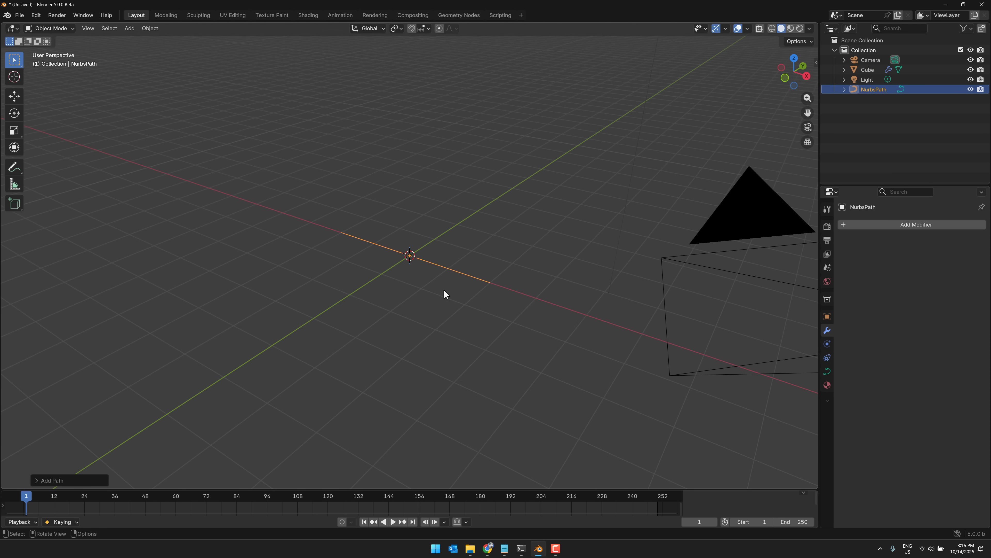
Step: Edit the NurbsPath, moving control points to bend it into a sweeping curve
{"action": "key", "text": "Tab"}
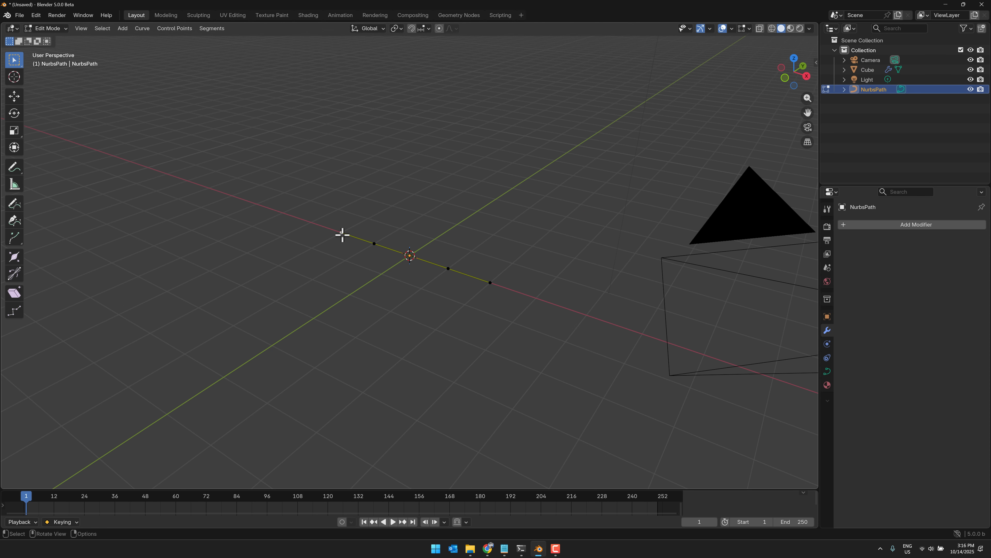
{"action": "left_click_drag", "start_coordinate": [374, 243], "coordinate": [354, 88]}
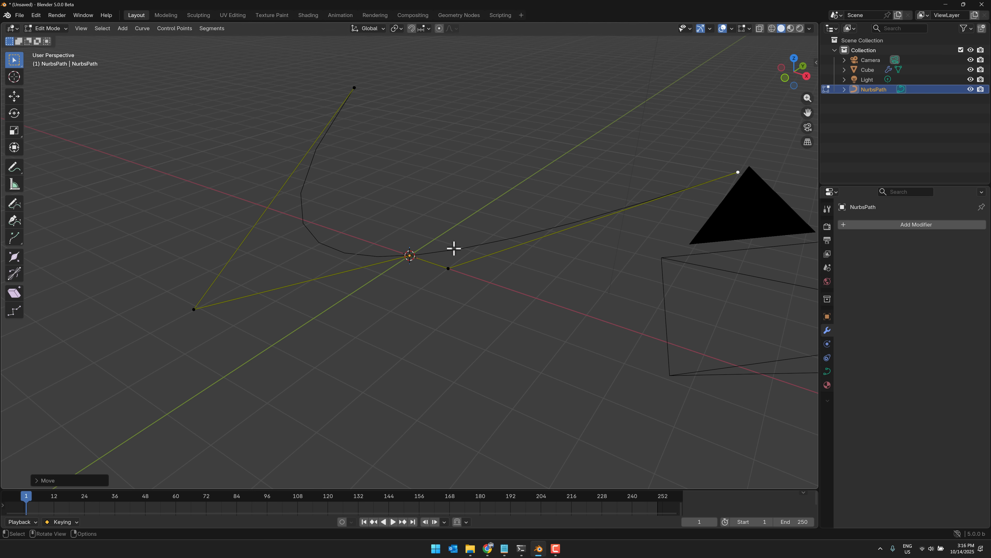
{"action": "left_click_drag", "start_coordinate": [448, 268], "coordinate": [461, 361]}
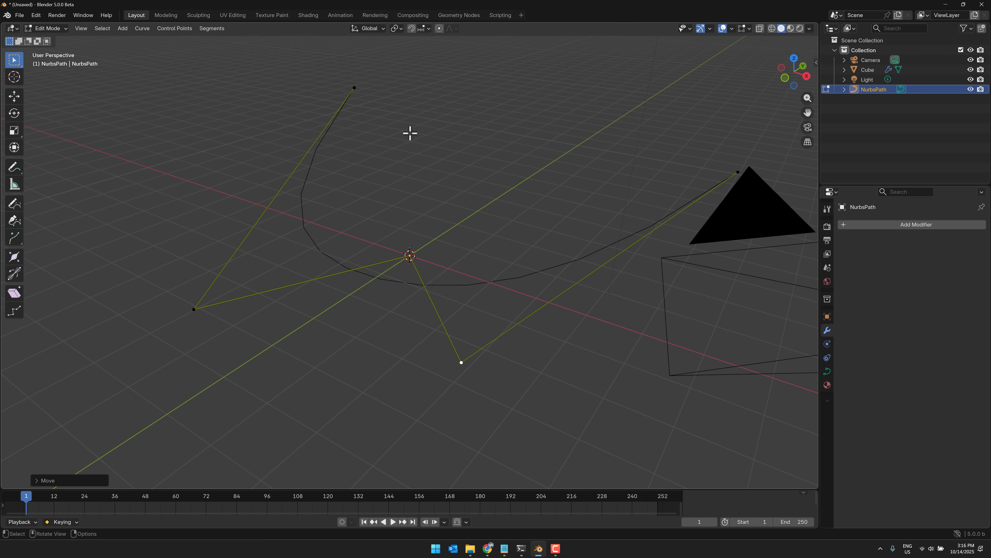
{"action": "mouse_move", "coordinate": [674, 141]}
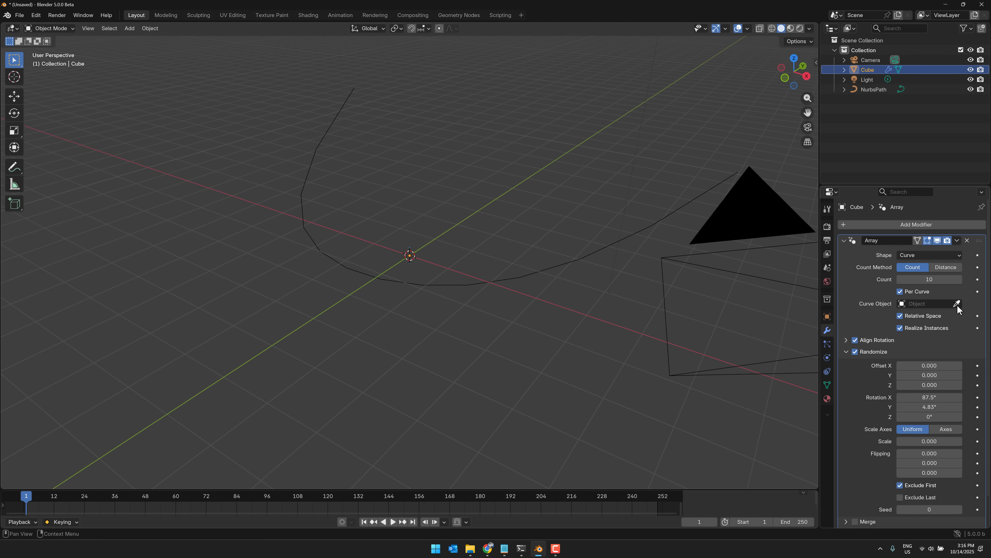
Step: Pick NurbsPath as the Array's curve object, select it in the Outliner and hide the Cube
{"action": "left_click", "coordinate": [926, 304]}
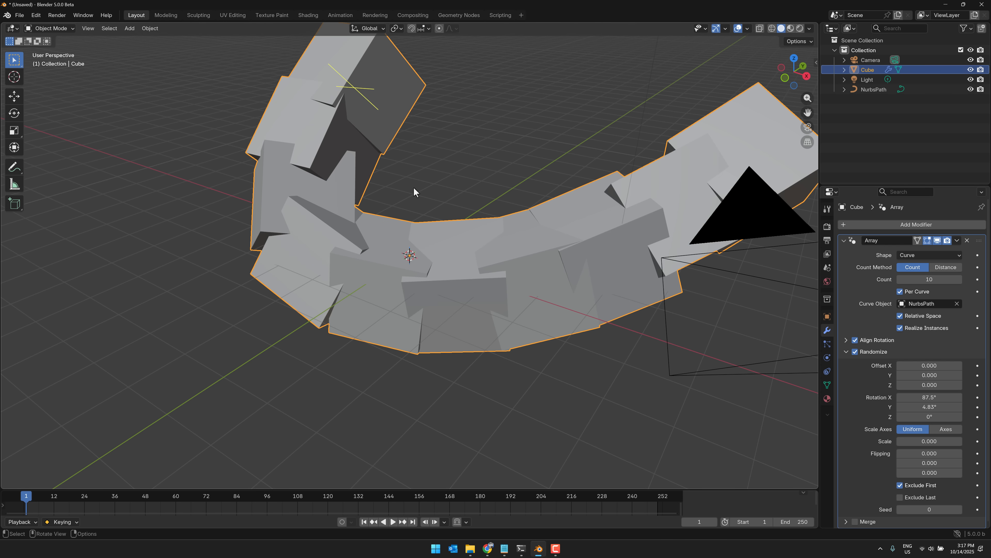
{"action": "mouse_move", "coordinate": [444, 253]}
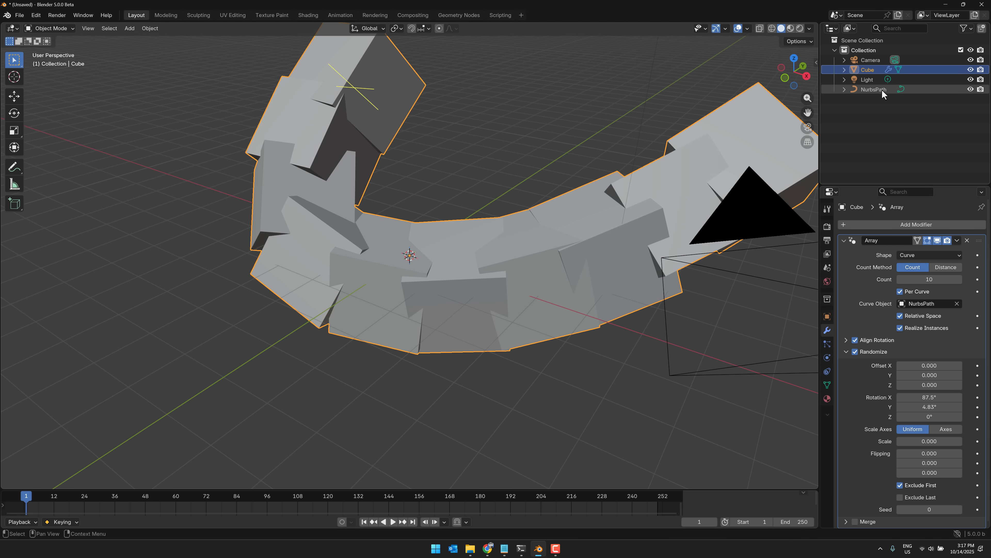
{"action": "left_click", "coordinate": [873, 90]}
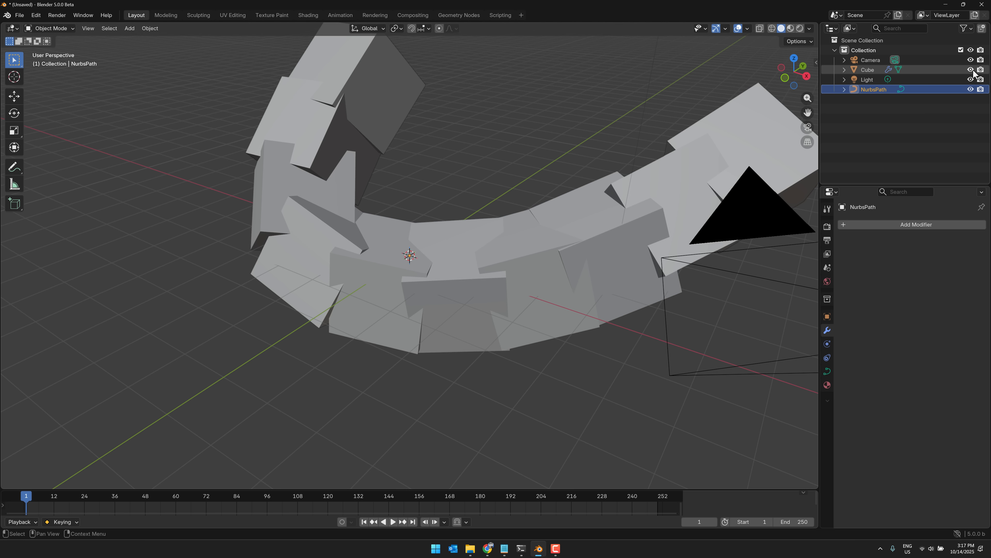
{"action": "left_click", "coordinate": [971, 70]}
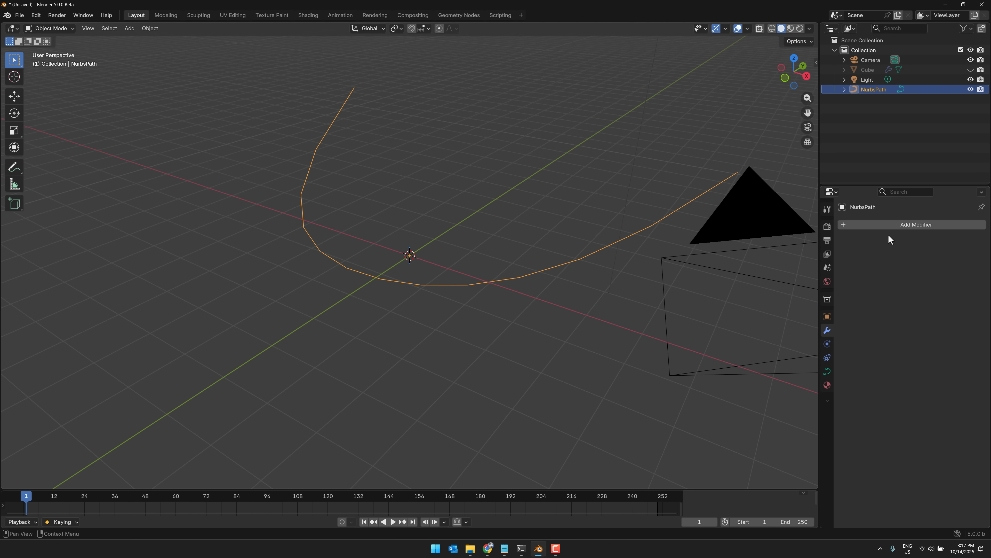
Step: Add a Curve to Tube modifier, raise its scale to 0.37 m and keep the Round profile after trying Custom
{"action": "left_click", "coordinate": [915, 224]}
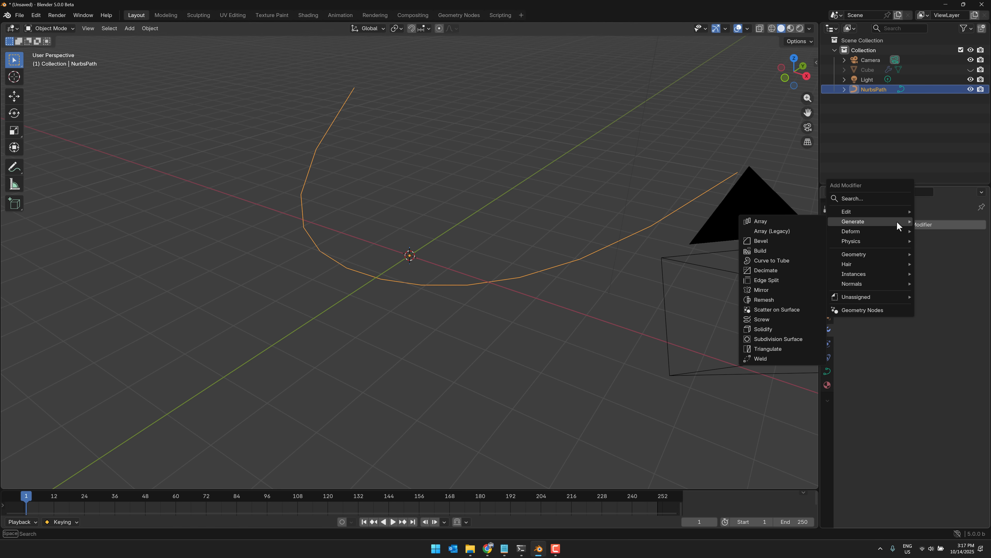
{"action": "mouse_move", "coordinate": [783, 299]}
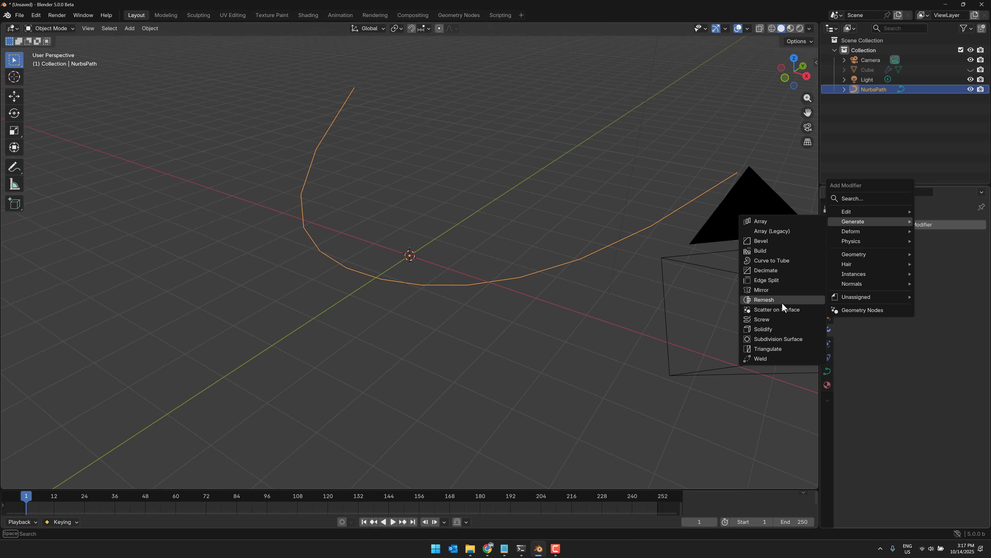
{"action": "left_click", "coordinate": [772, 259]}
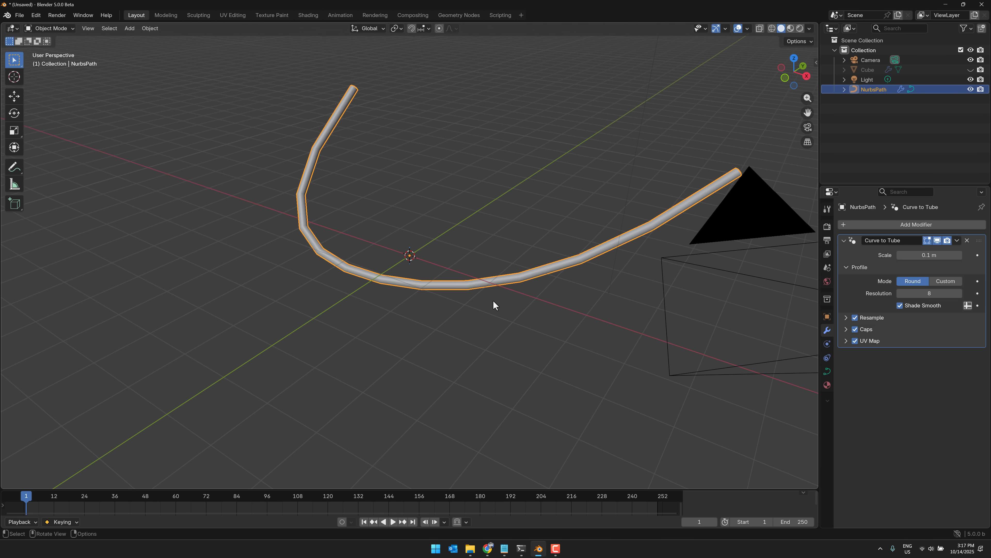
{"action": "mouse_move", "coordinate": [494, 230]}
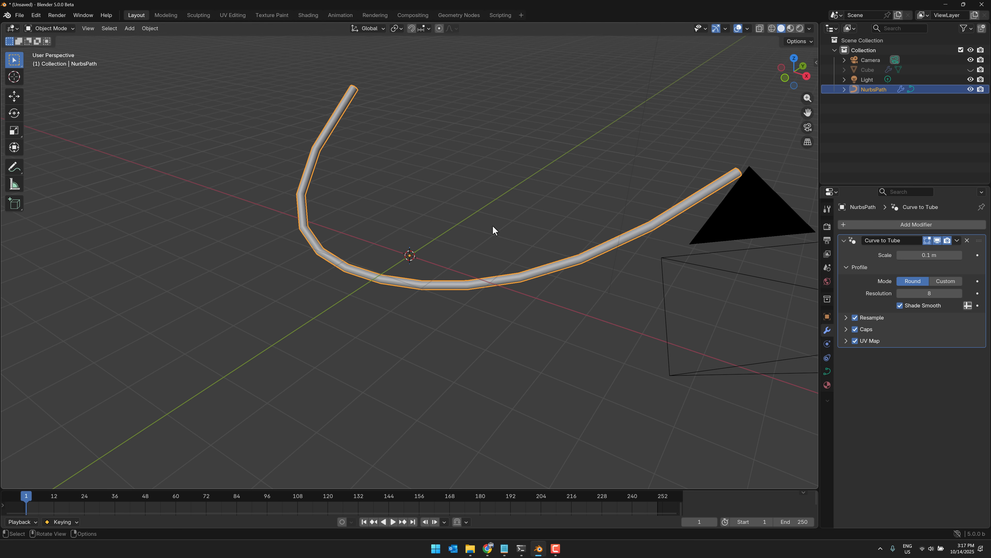
{"action": "mouse_move", "coordinate": [416, 278]}
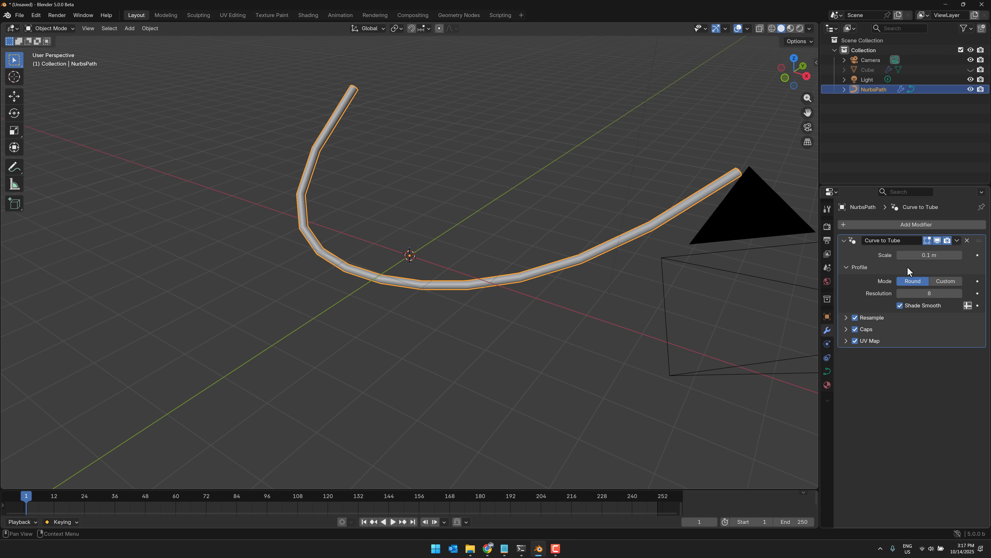
{"action": "mouse_move", "coordinate": [901, 274]}
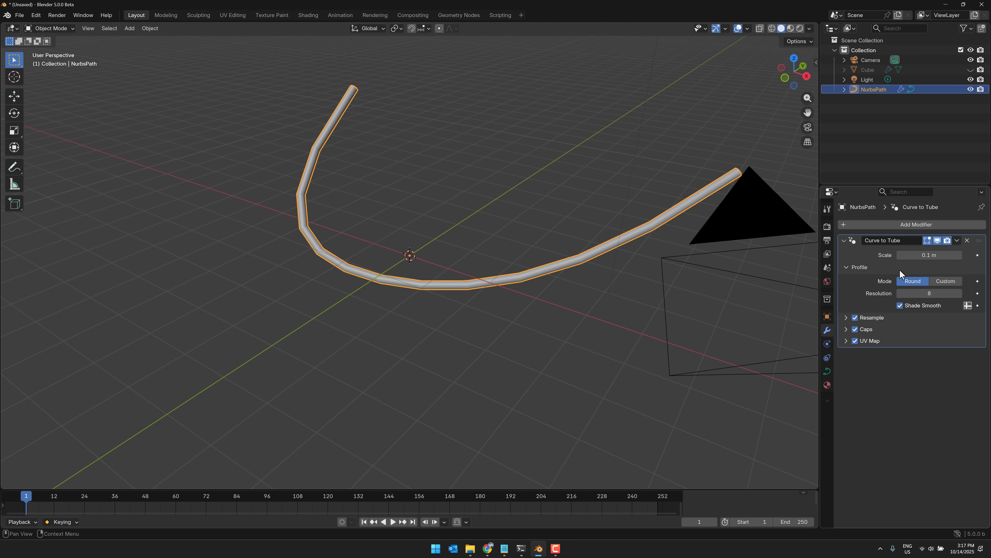
{"action": "mouse_move", "coordinate": [863, 287]}
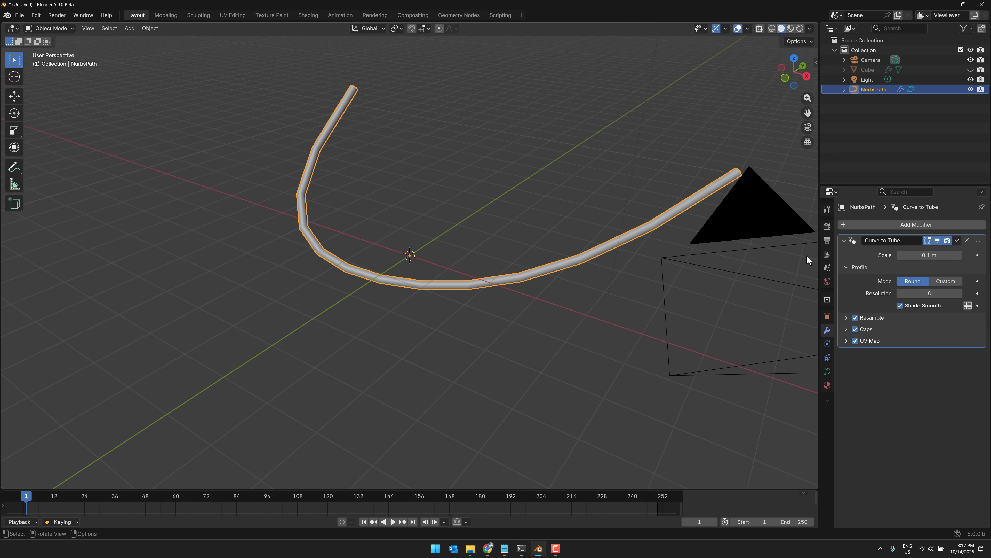
{"action": "left_click_drag", "start_coordinate": [929, 254], "coordinate": [949, 255]}
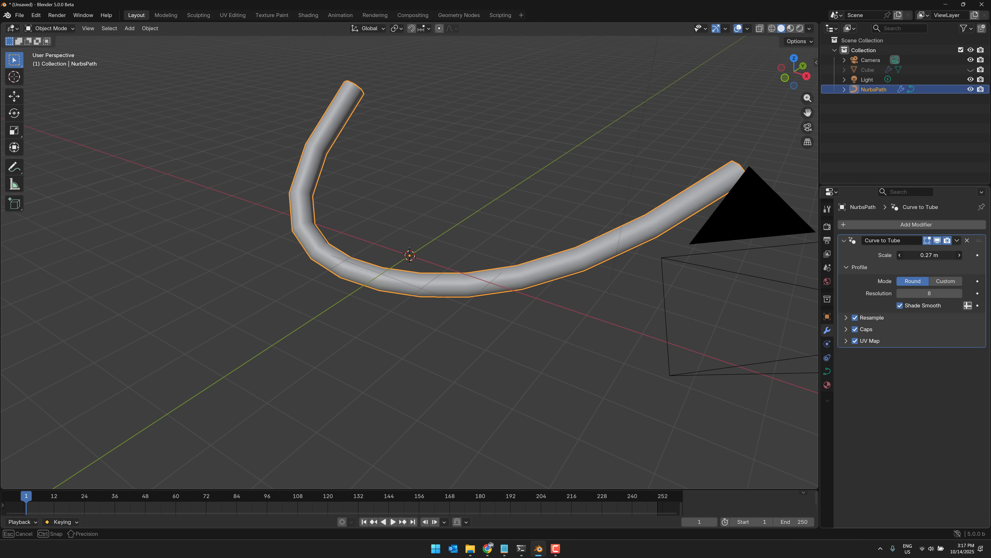
{"action": "left_click", "coordinate": [945, 281]}
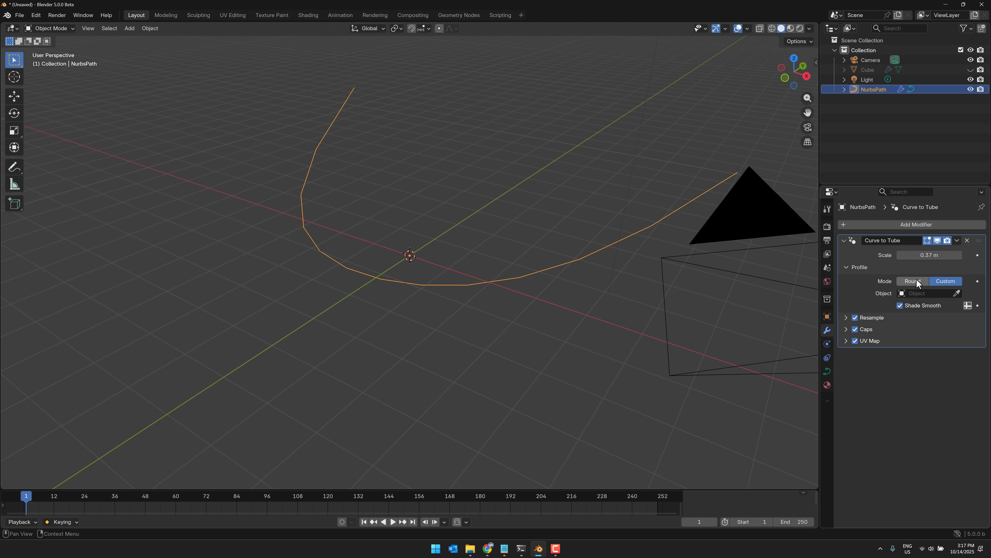
{"action": "left_click", "coordinate": [912, 281]}
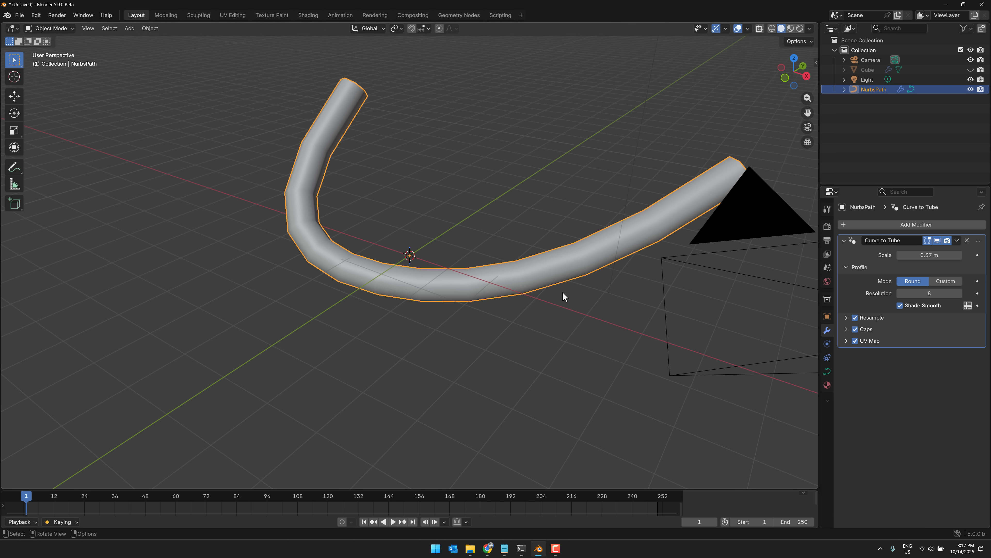
{"action": "mouse_move", "coordinate": [233, 357]}
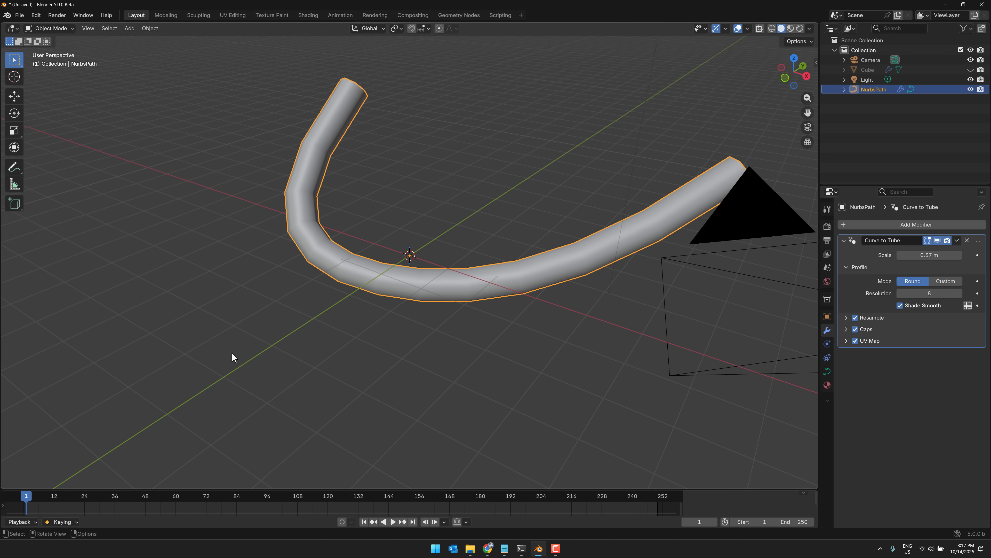
{"action": "mouse_move", "coordinate": [404, 241]}
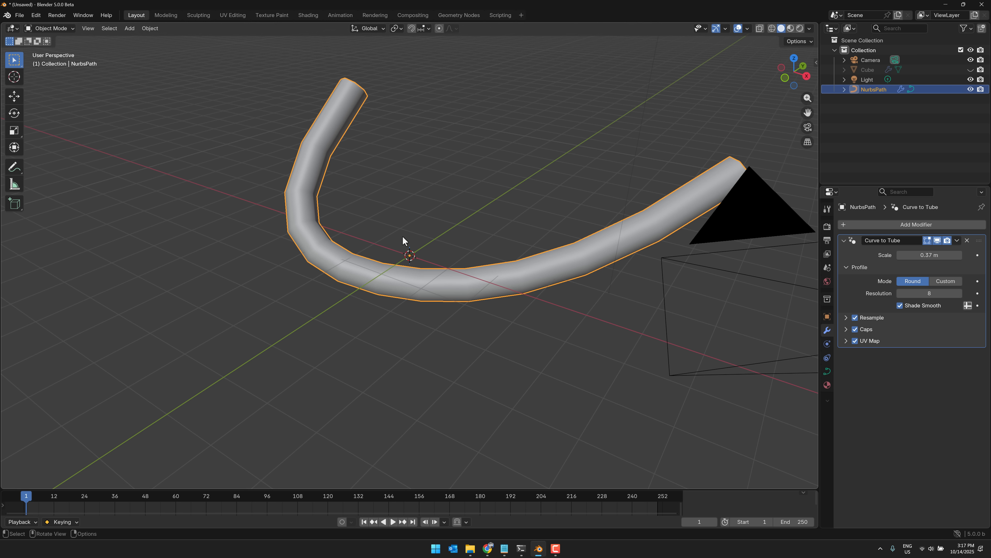
{"action": "mouse_move", "coordinate": [462, 282]}
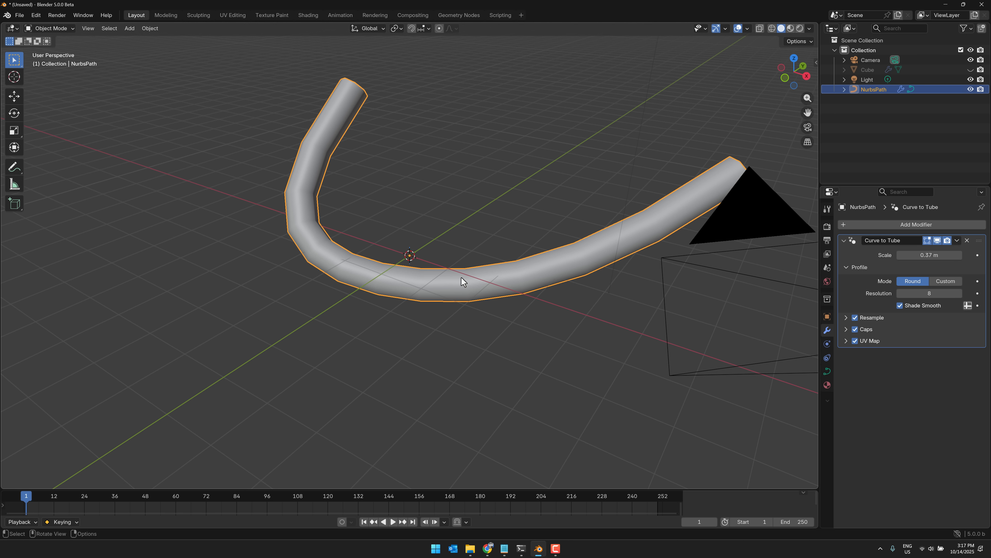
{"action": "mouse_move", "coordinate": [305, 301]}
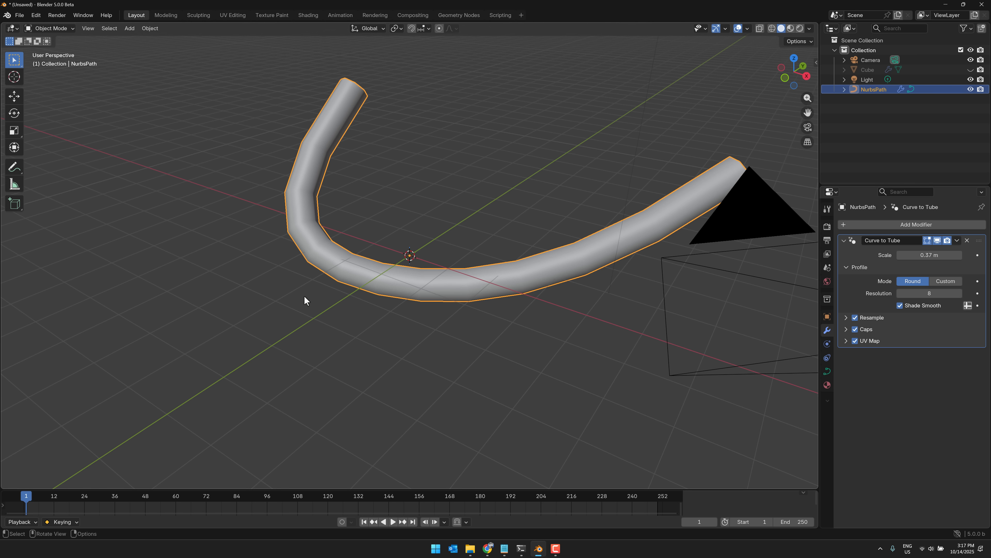
{"action": "mouse_move", "coordinate": [305, 234]}
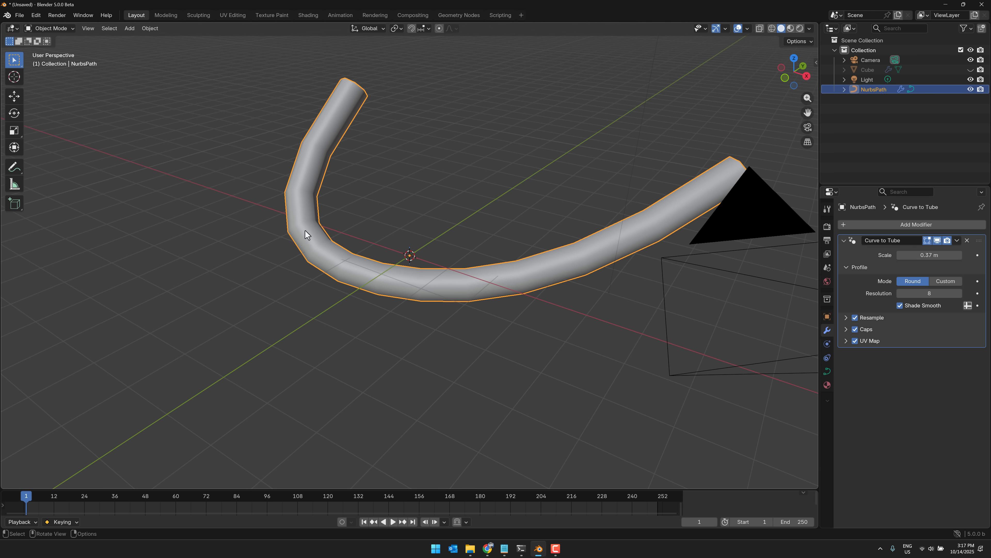
Step: Start a new General file and add a Suzanne monkey head mesh at the centre
{"action": "left_click", "coordinate": [20, 15]}
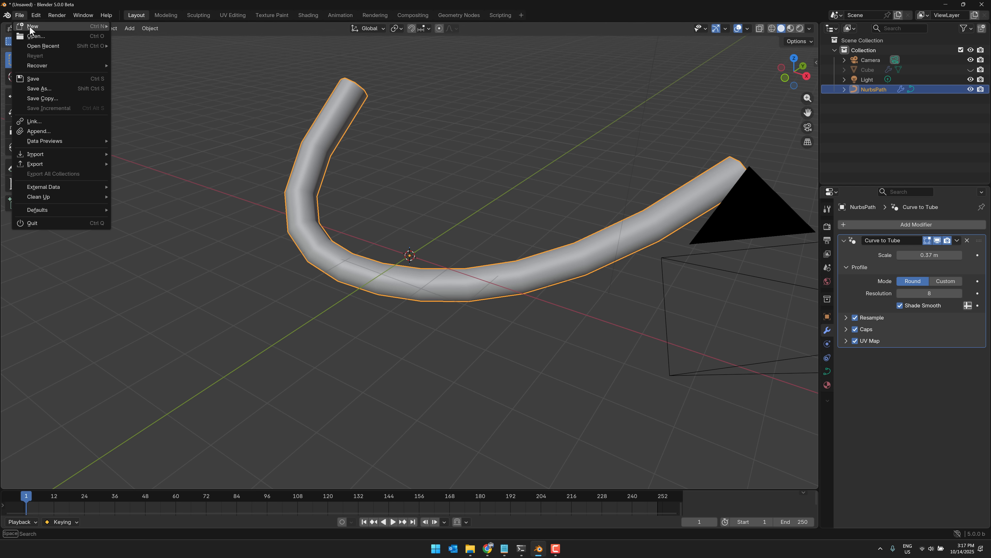
{"action": "left_click", "coordinate": [32, 26]}
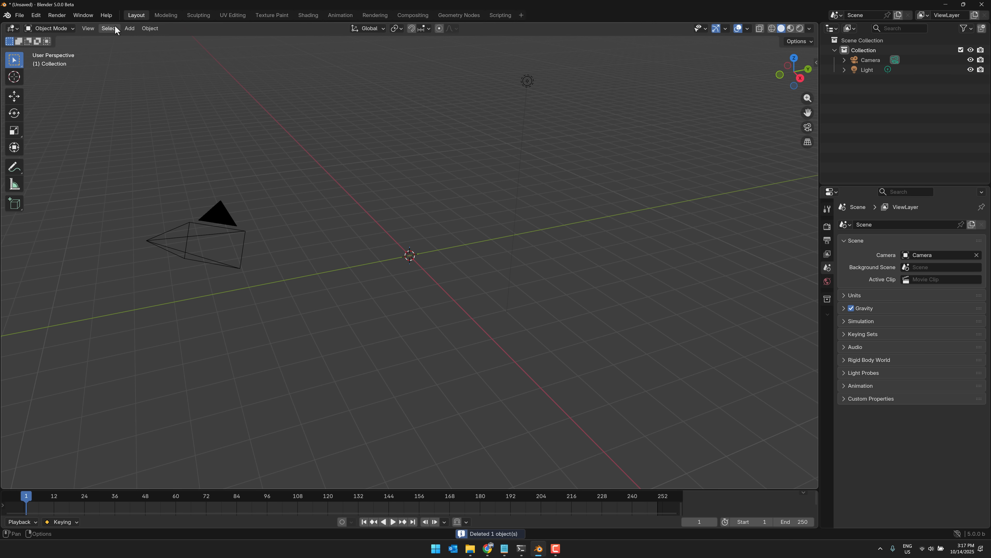
{"action": "left_click", "coordinate": [129, 28]}
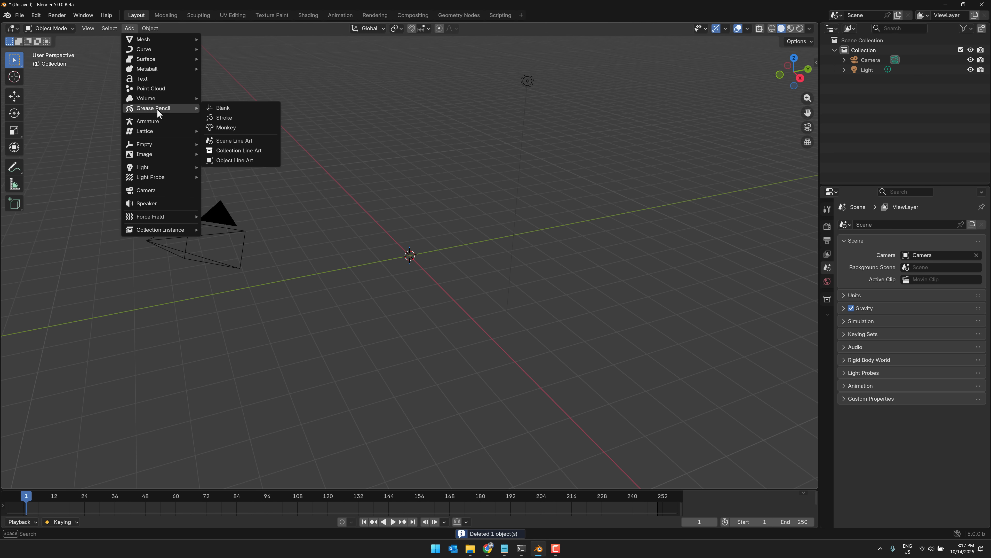
{"action": "mouse_move", "coordinate": [143, 39]}
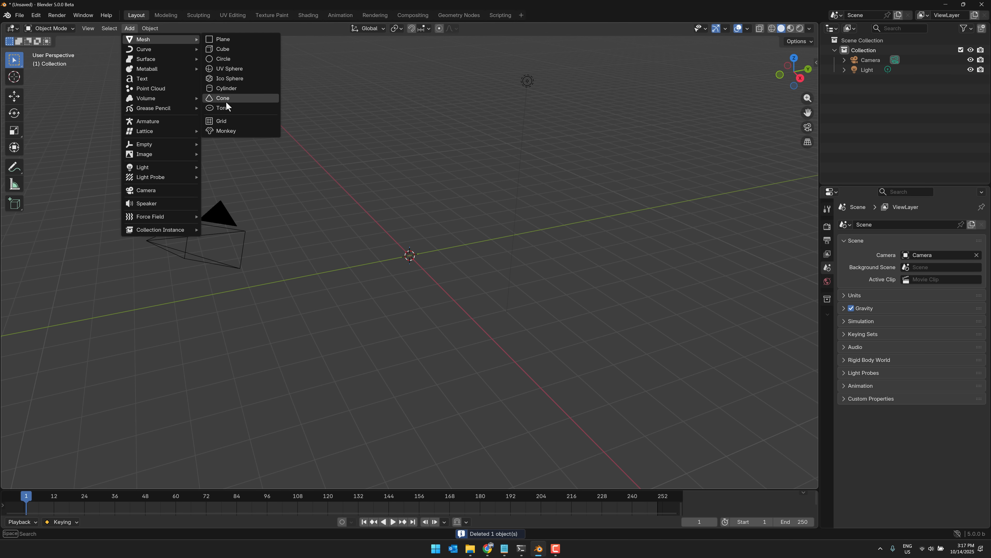
{"action": "left_click", "coordinate": [225, 130]}
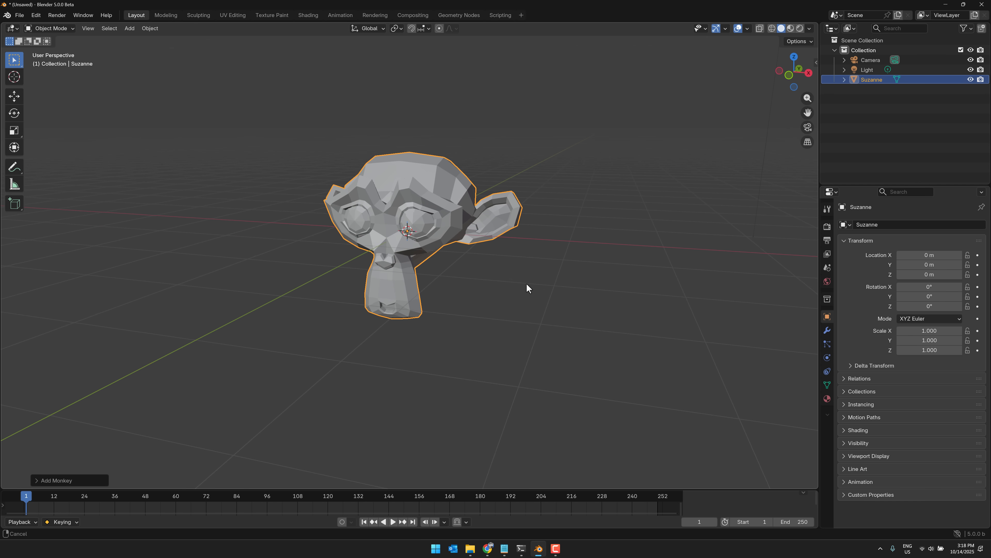
Step: Add a Lattice Deform around the monkey and set its Resolution U/V/W to 8, 3, 8
{"action": "left_click", "coordinate": [129, 27]}
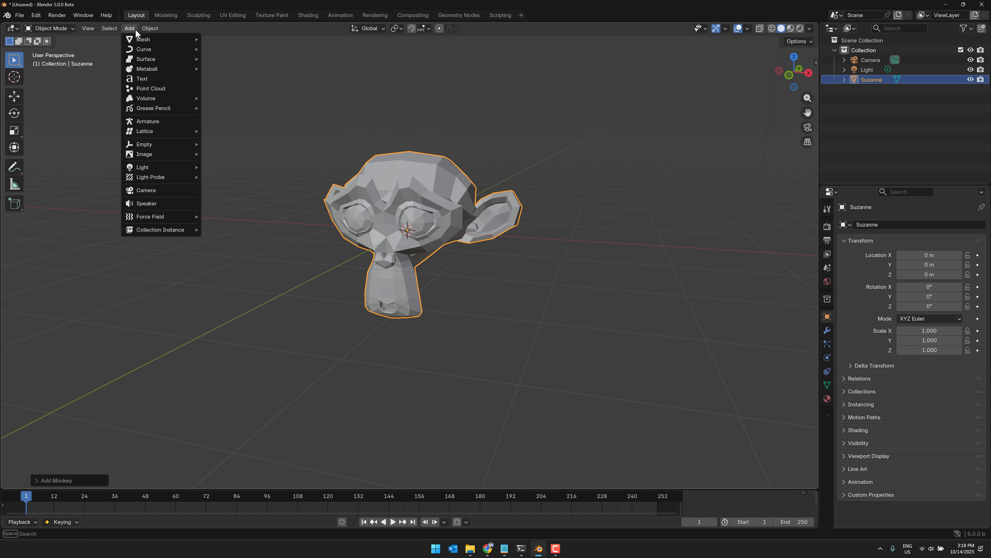
{"action": "mouse_move", "coordinate": [144, 130]}
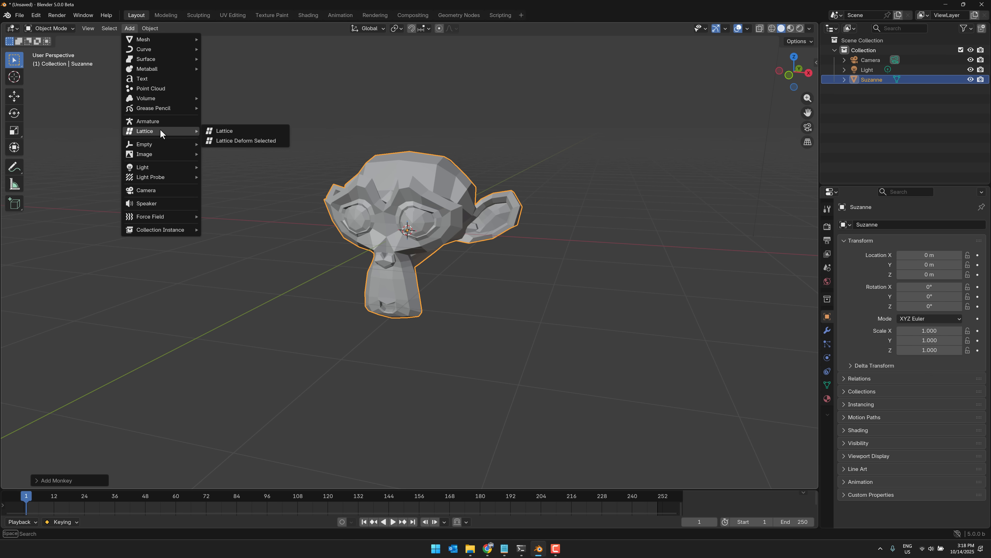
{"action": "left_click", "coordinate": [246, 140]}
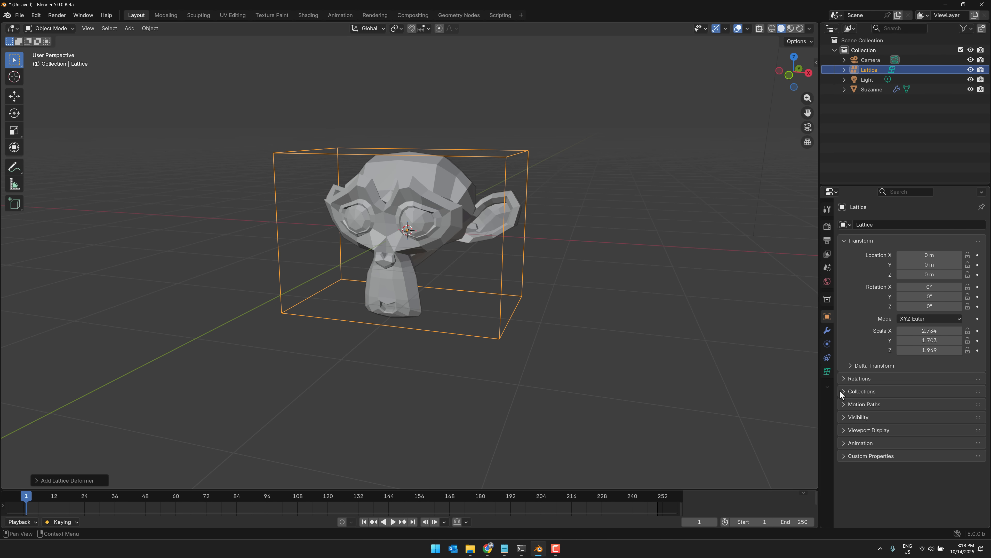
{"action": "left_click", "coordinate": [826, 372]}
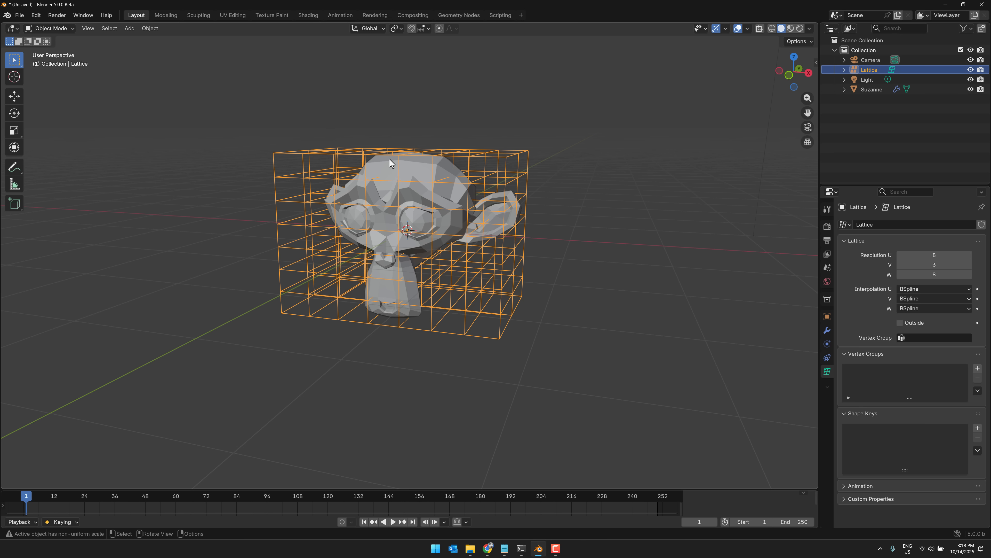
Step: Pull the top lattice points back in Edit Mode to stretch the head, then add Suzanne to the selection
{"action": "key", "text": "Tab"}
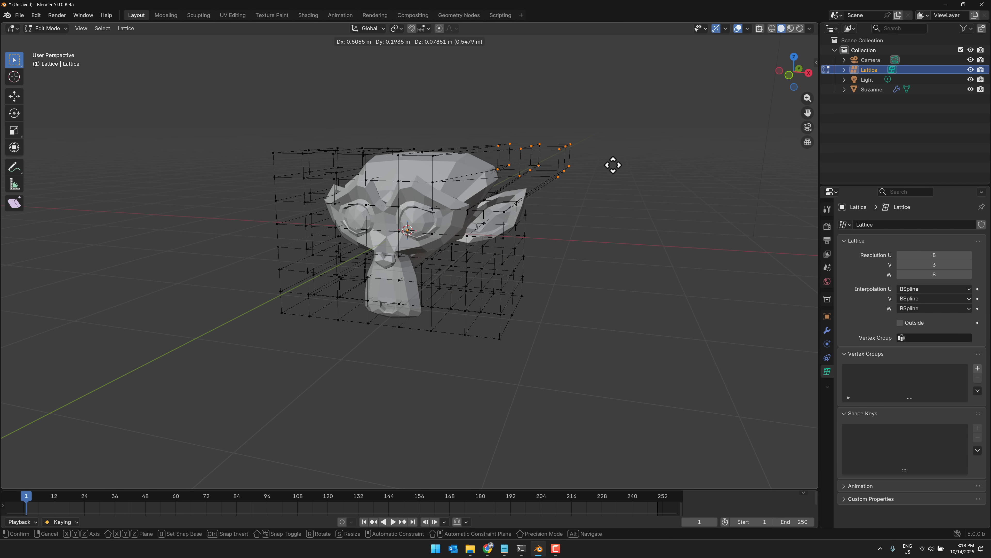
{"action": "left_click_drag", "start_coordinate": [612, 165], "coordinate": [631, 135]}
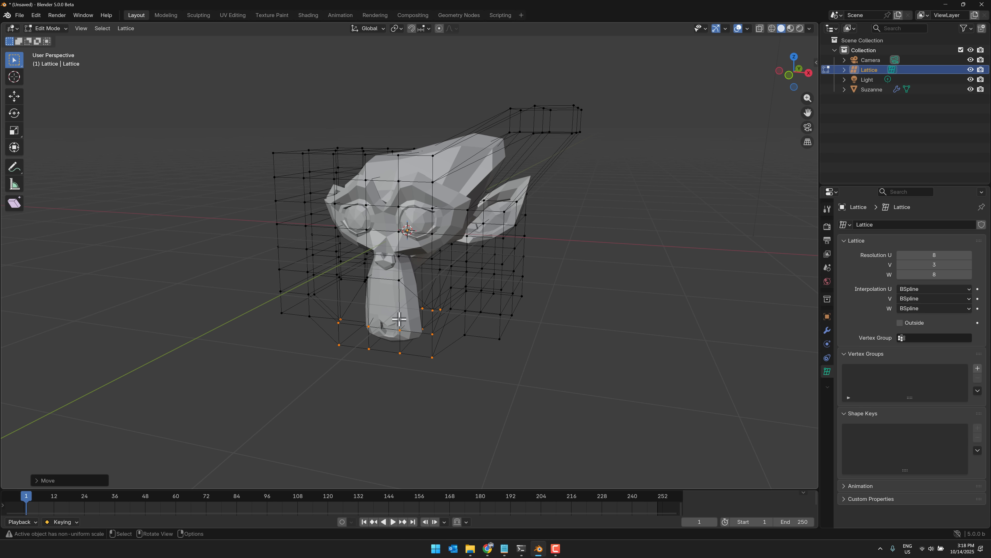
{"action": "mouse_move", "coordinate": [615, 137]}
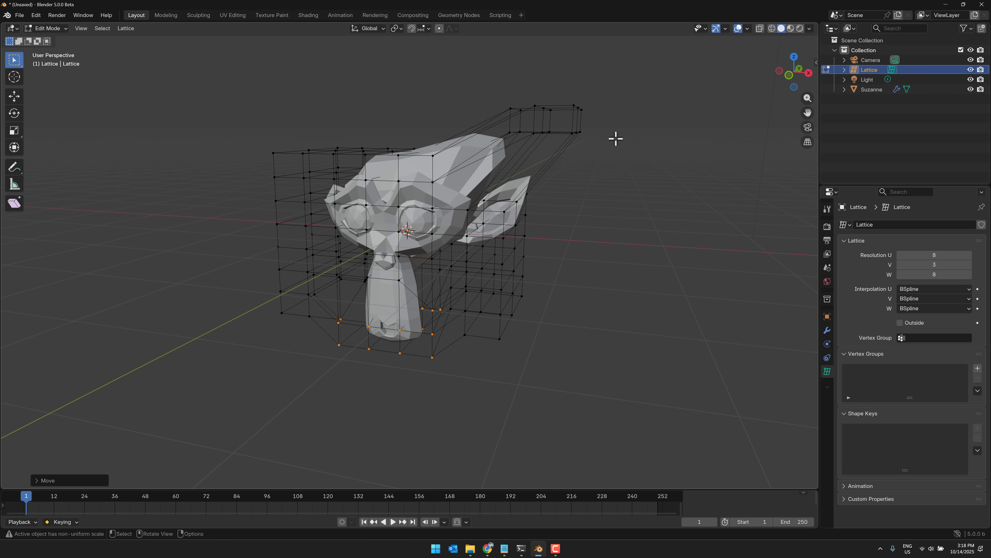
{"action": "mouse_move", "coordinate": [783, 180]}
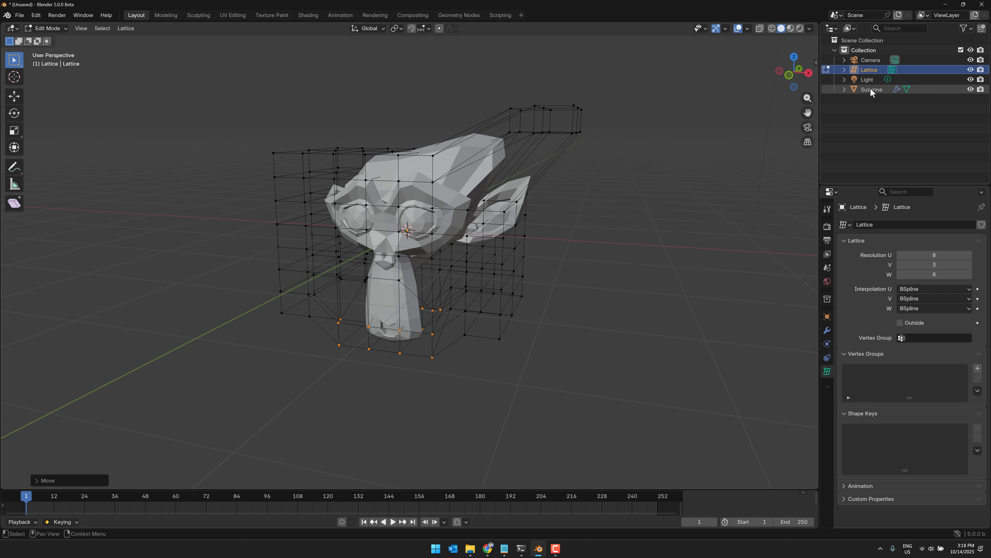
{"action": "left_click", "coordinate": [872, 90]}
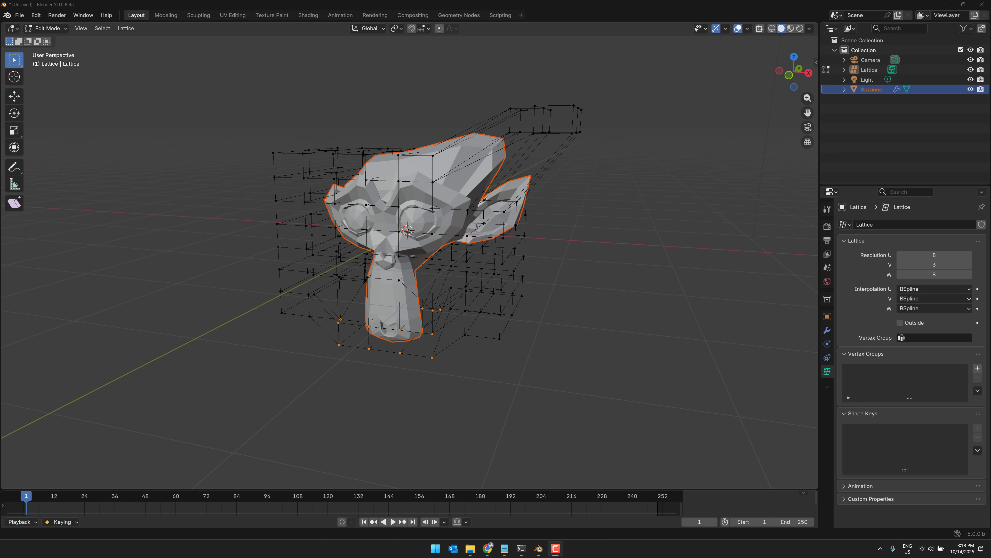
{"action": "mouse_move", "coordinate": [312, 10]}
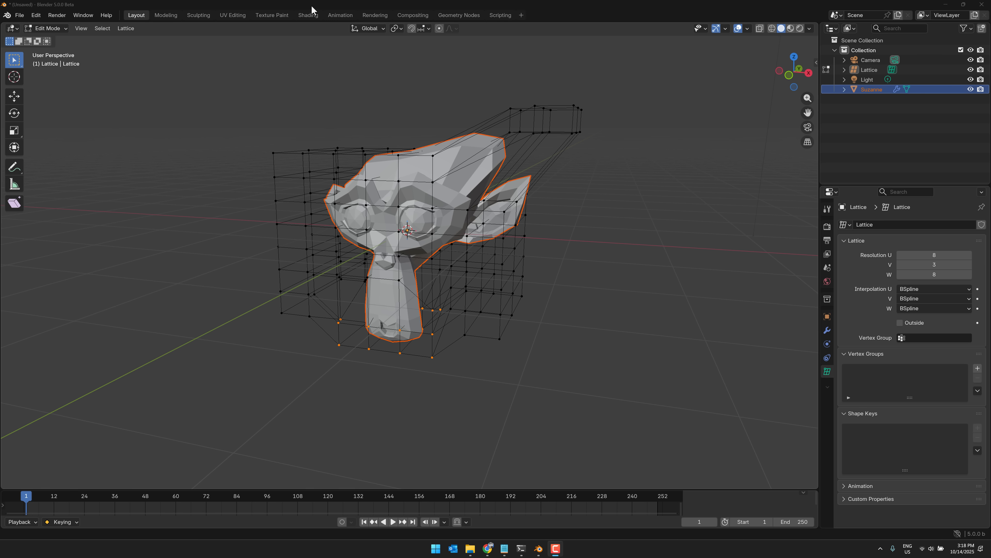
{"action": "mouse_move", "coordinate": [439, 29]}
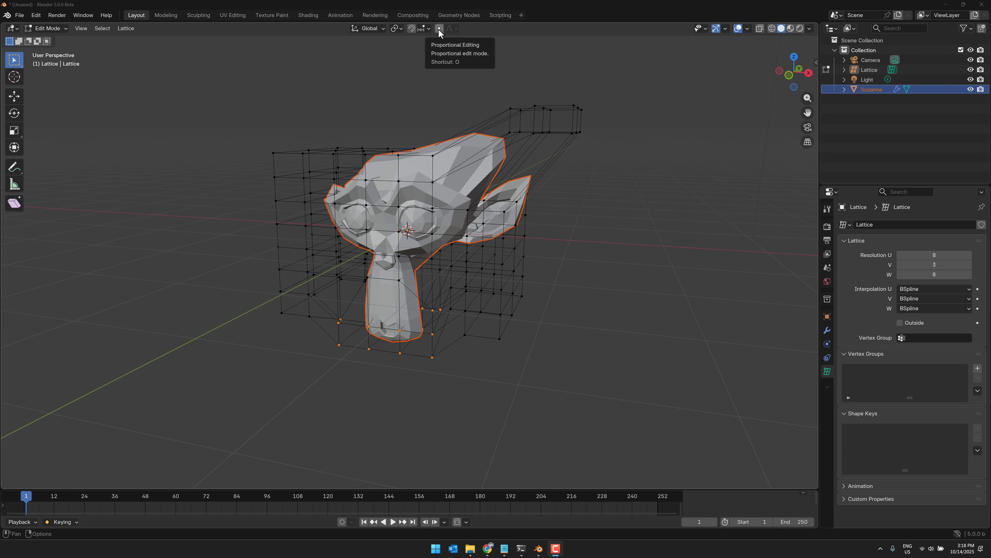
{"action": "left_click", "coordinate": [19, 15]}
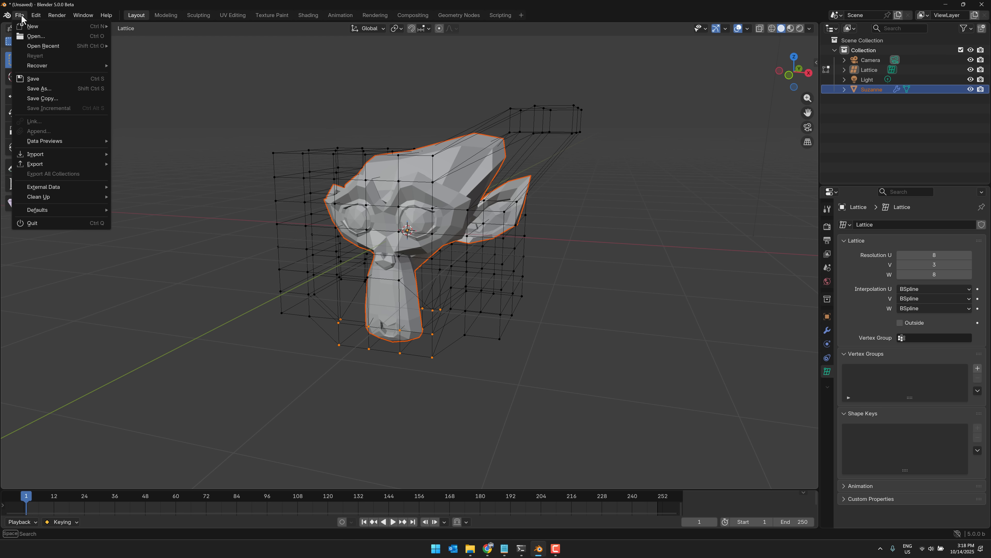
{"action": "mouse_move", "coordinate": [31, 26]}
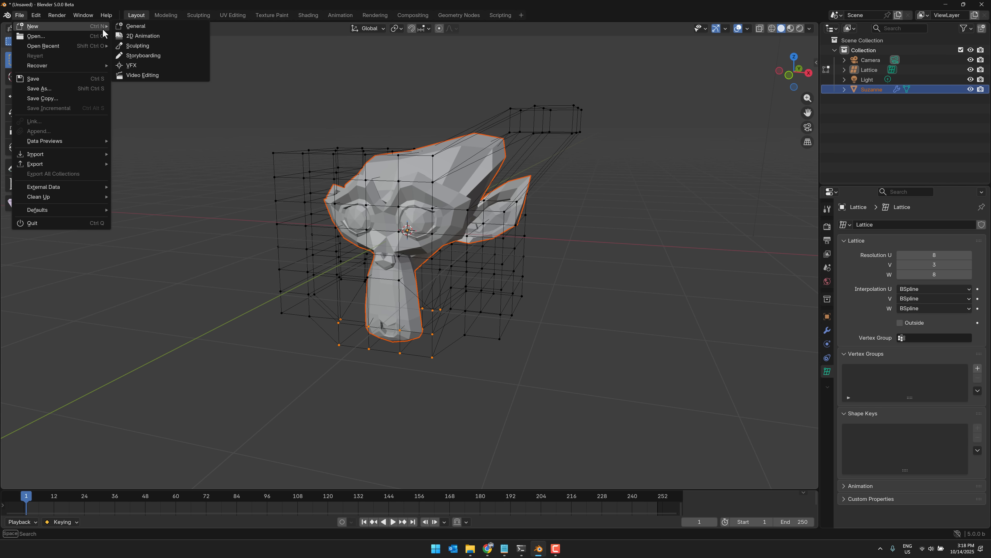
Step: Start a new Storyboarding file without saving, then a fresh General scene with the default cube
{"action": "left_click", "coordinate": [32, 26]}
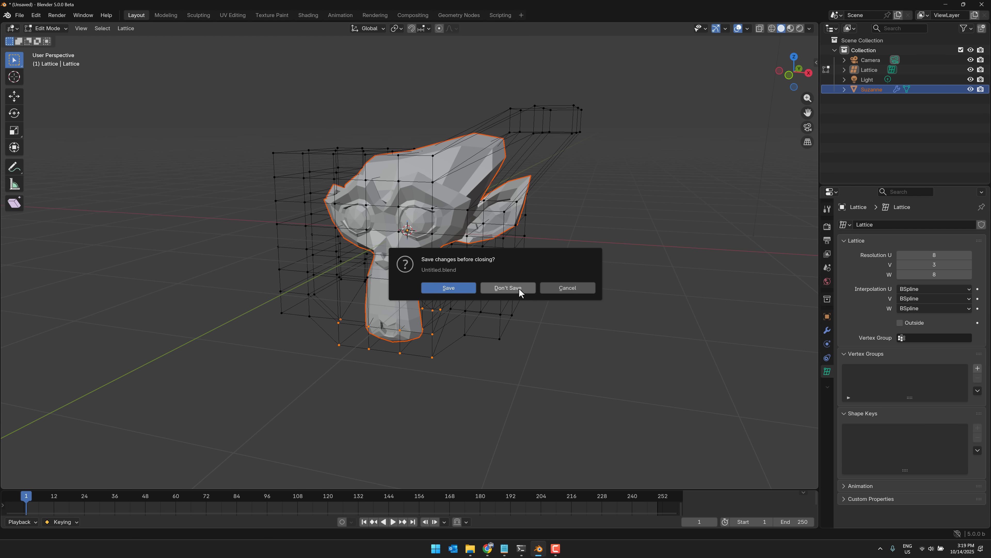
{"action": "left_click", "coordinate": [507, 288]}
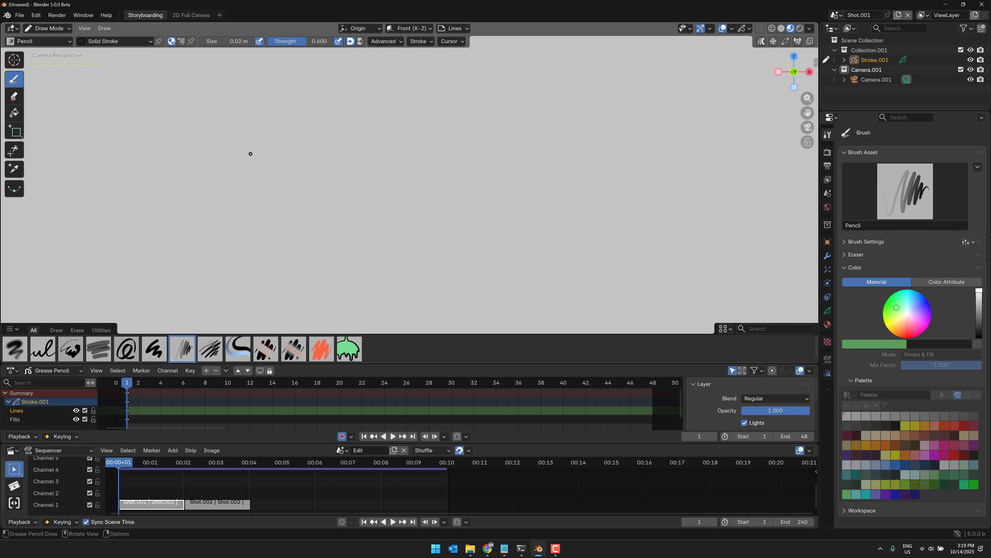
{"action": "mouse_move", "coordinate": [234, 141]}
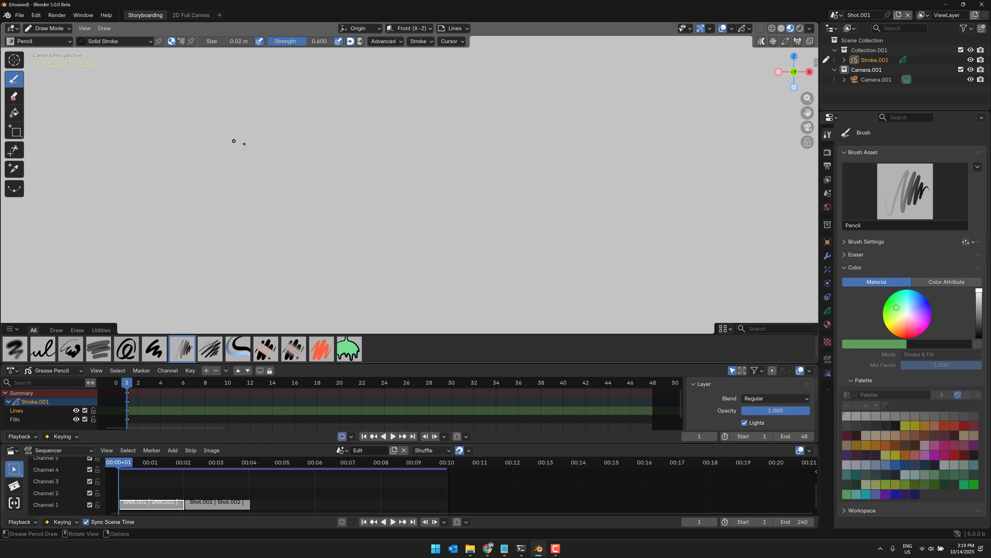
{"action": "mouse_move", "coordinate": [131, 486]}
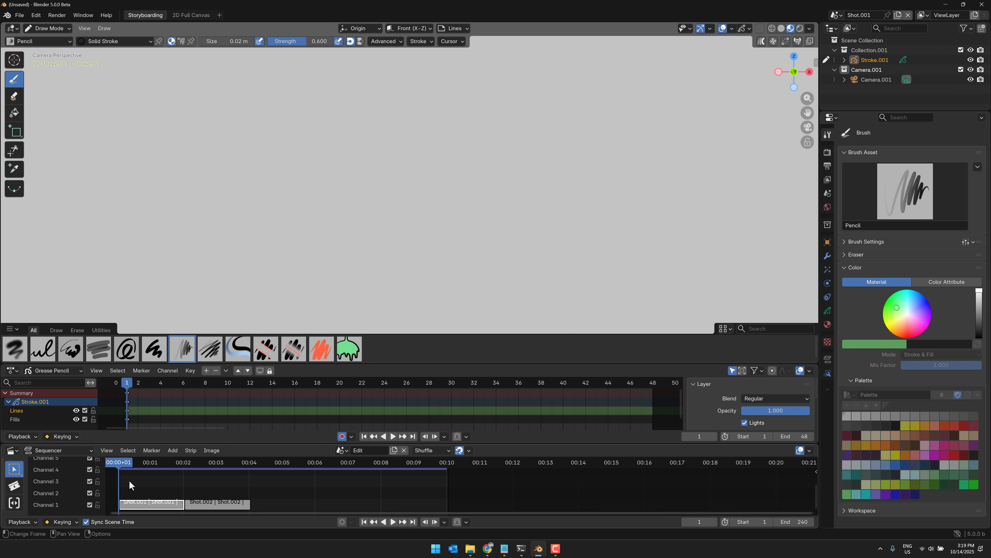
{"action": "mouse_move", "coordinate": [287, 281]}
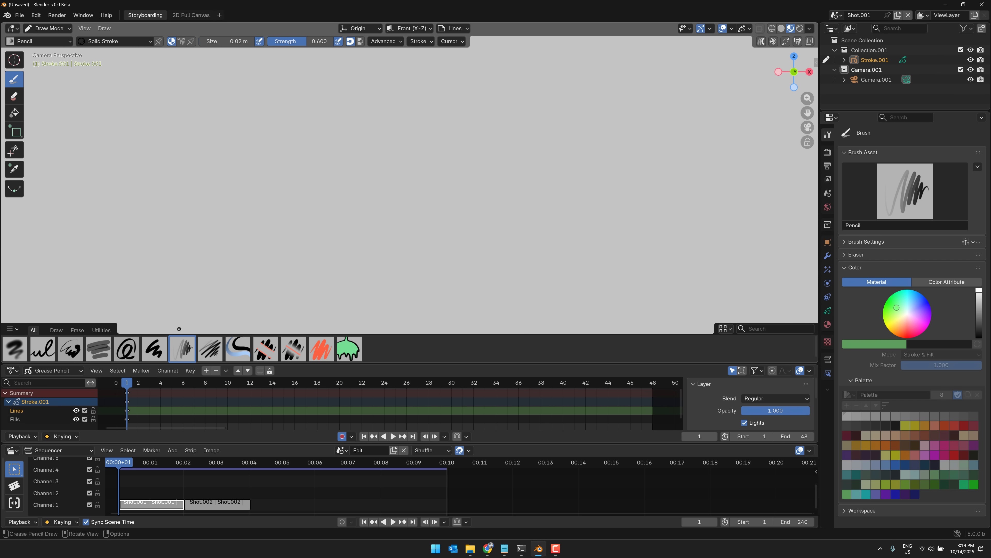
{"action": "left_click", "coordinate": [14, 349]}
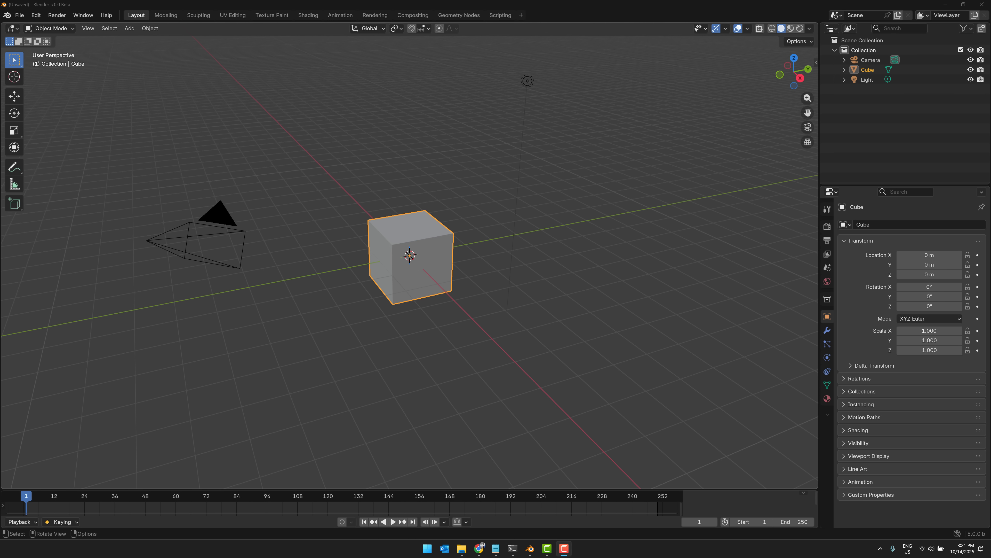
{"action": "mouse_move", "coordinate": [112, 233]}
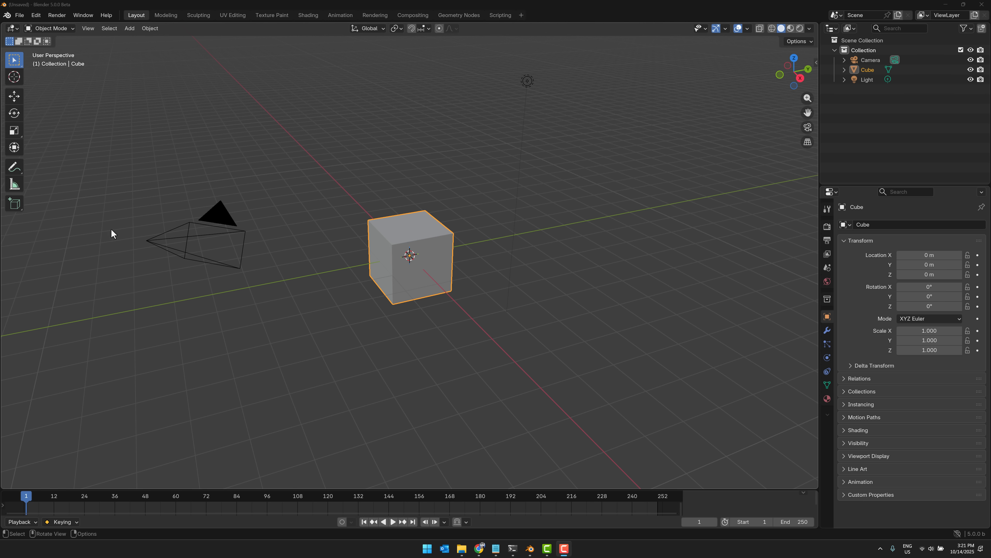
{"action": "mouse_move", "coordinate": [144, 231]}
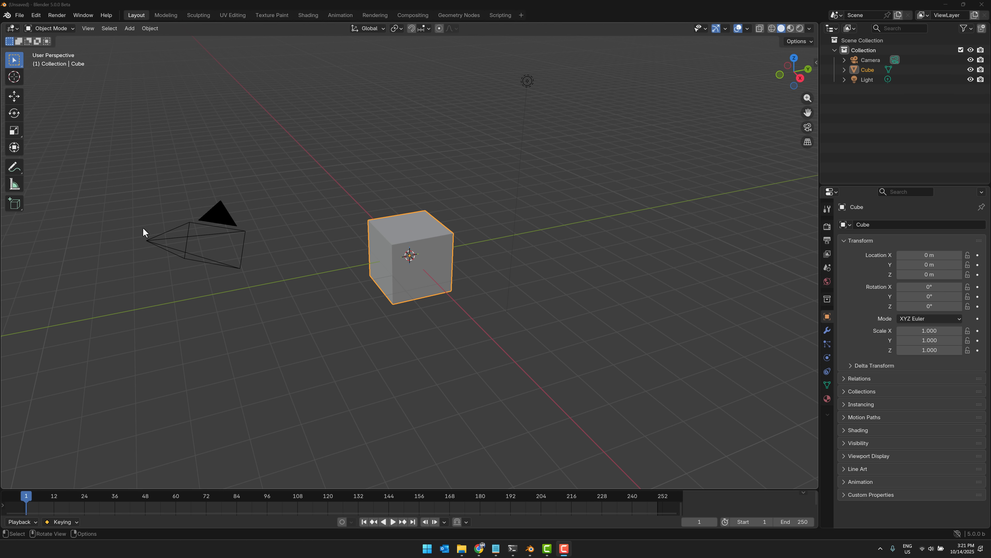
Step: Enter Texture Paint mode and create a new blank image in the cube's texture slots
{"action": "left_click", "coordinate": [49, 28]}
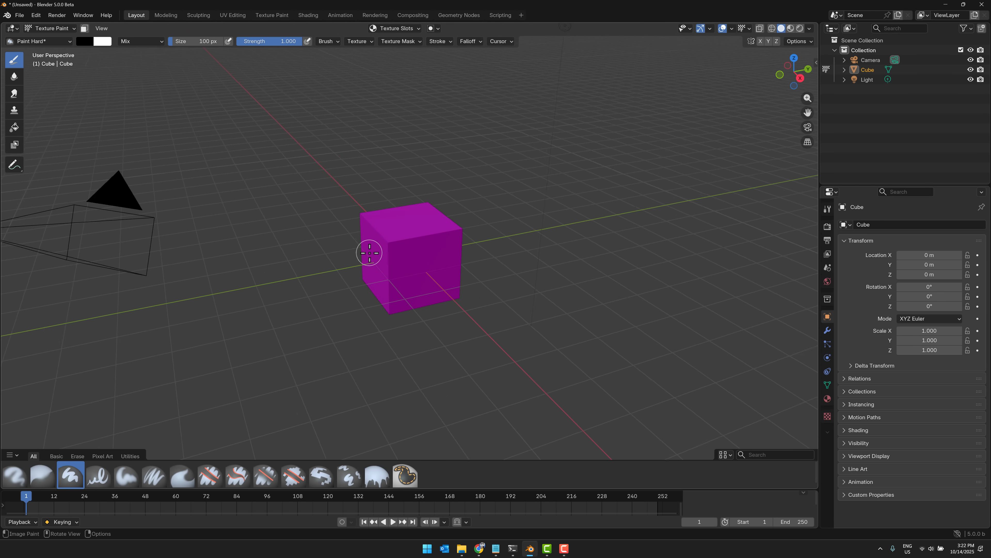
{"action": "left_click", "coordinate": [395, 28]}
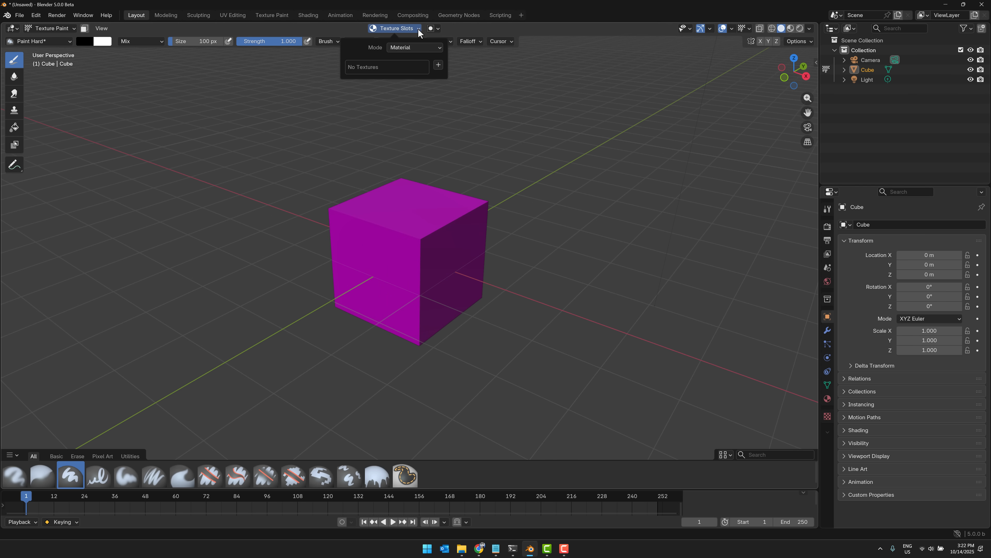
{"action": "left_click", "coordinate": [414, 48]}
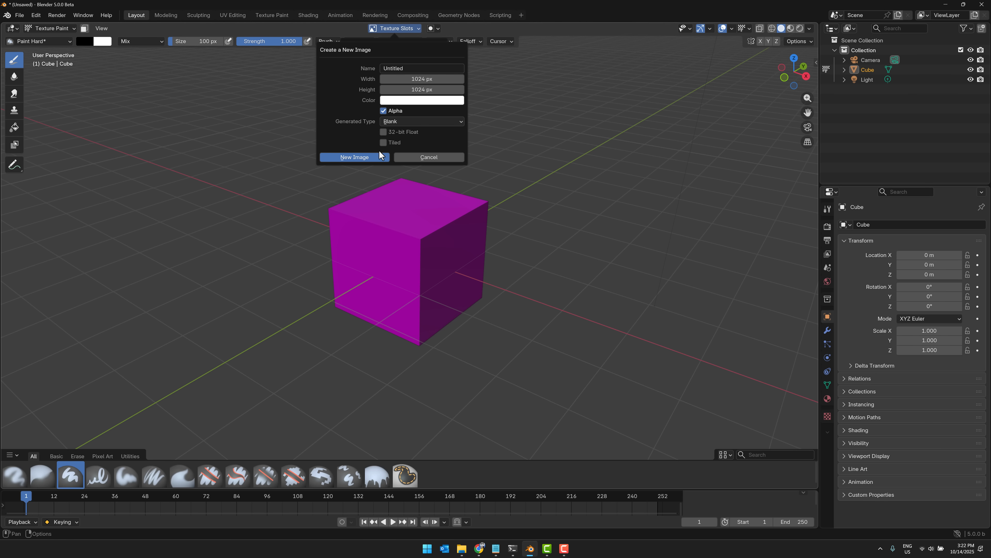
{"action": "left_click", "coordinate": [354, 157]}
{"action": "type", "text": "M"}
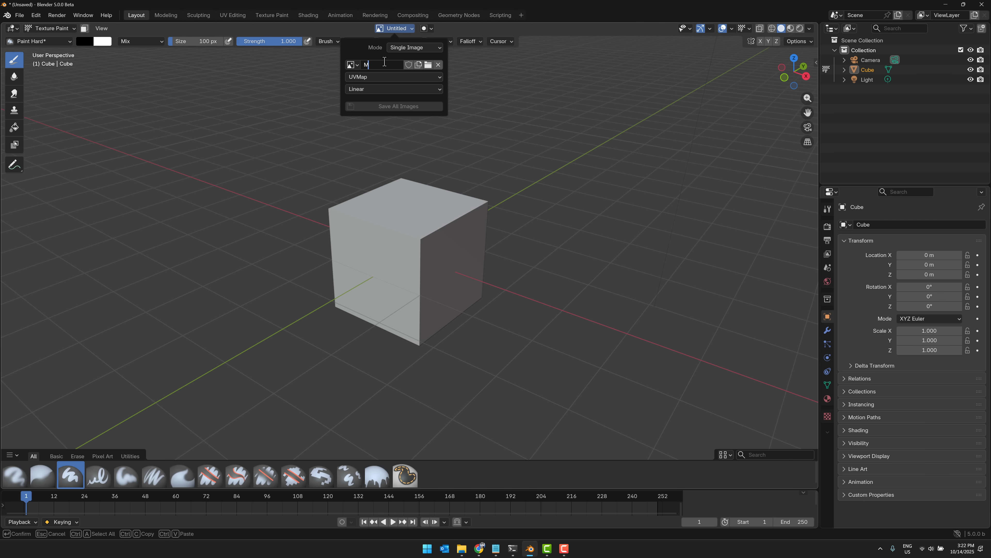
Step: Name the image MyMap, filter brushes to Pixel Art and show MyMap in an Image Editor with the Paint Pixel Art brush
{"action": "type", "text": "yMap"}
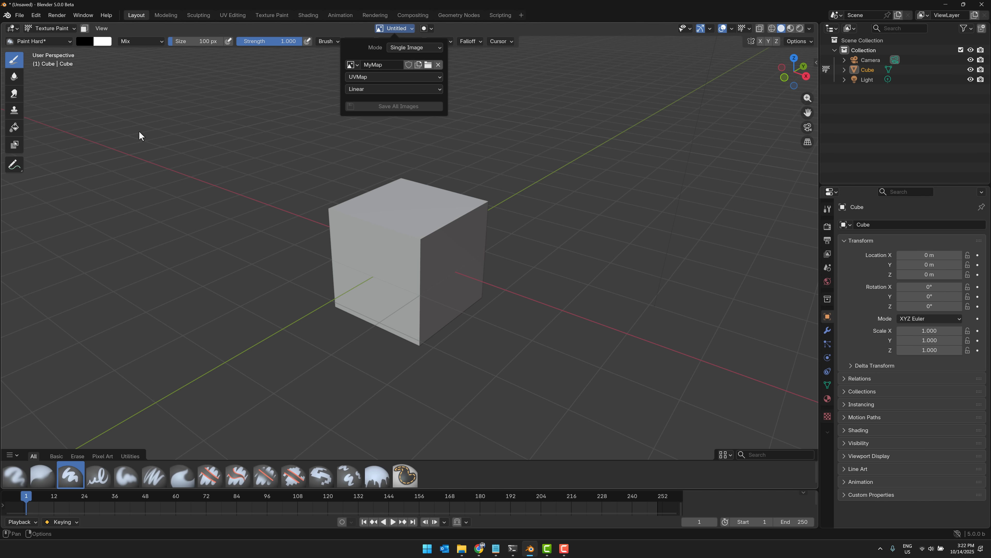
{"action": "left_click", "coordinate": [36, 41]}
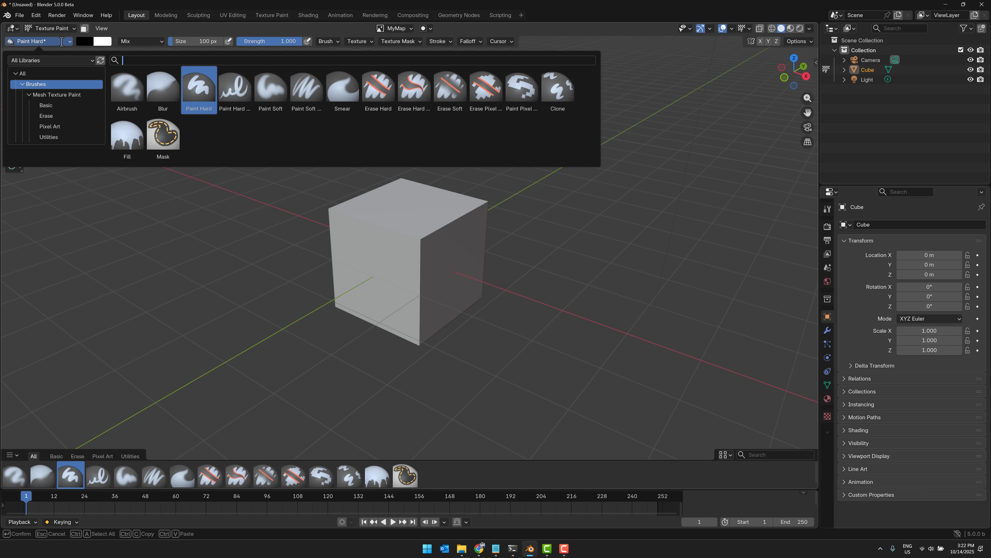
{"action": "left_click", "coordinate": [50, 126]}
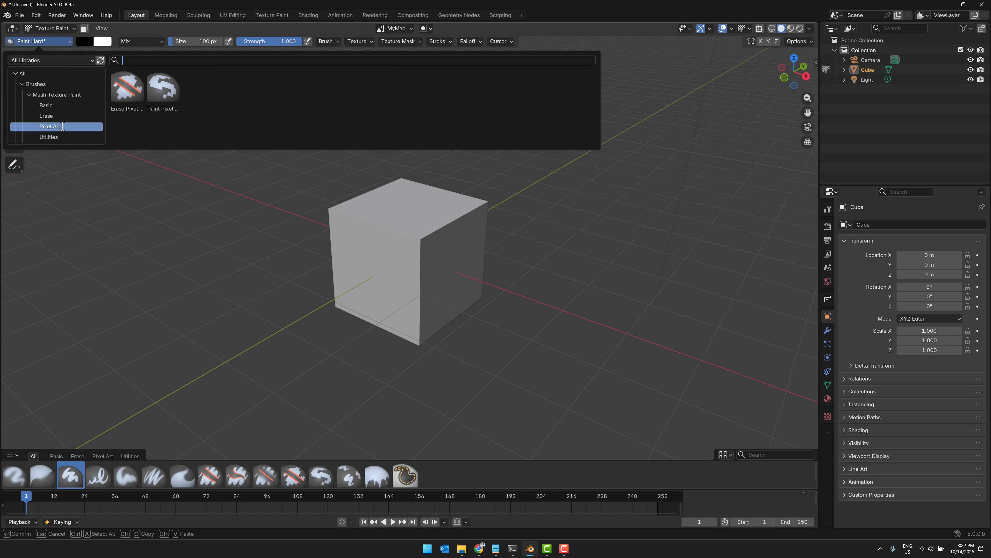
{"action": "mouse_move", "coordinate": [162, 87]}
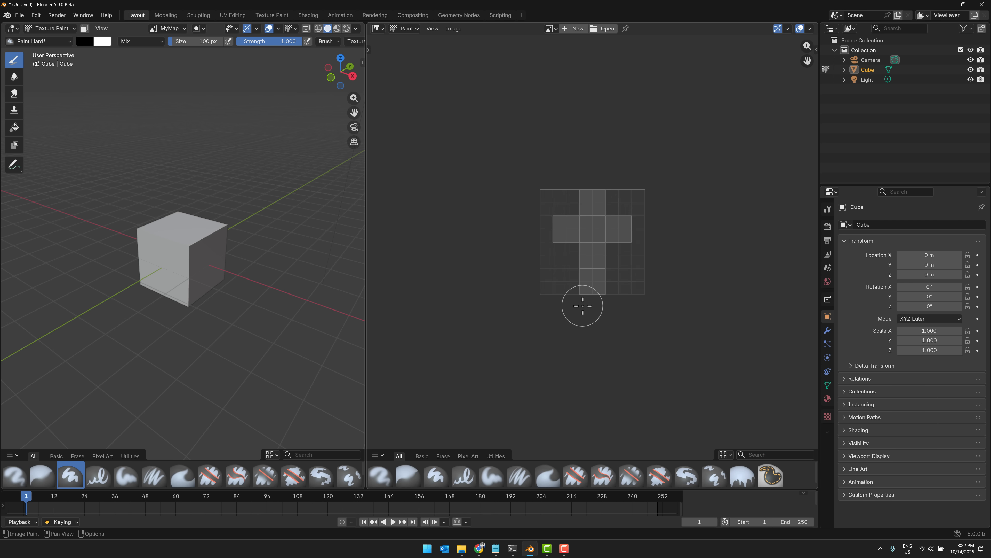
{"action": "left_click", "coordinate": [467, 456]}
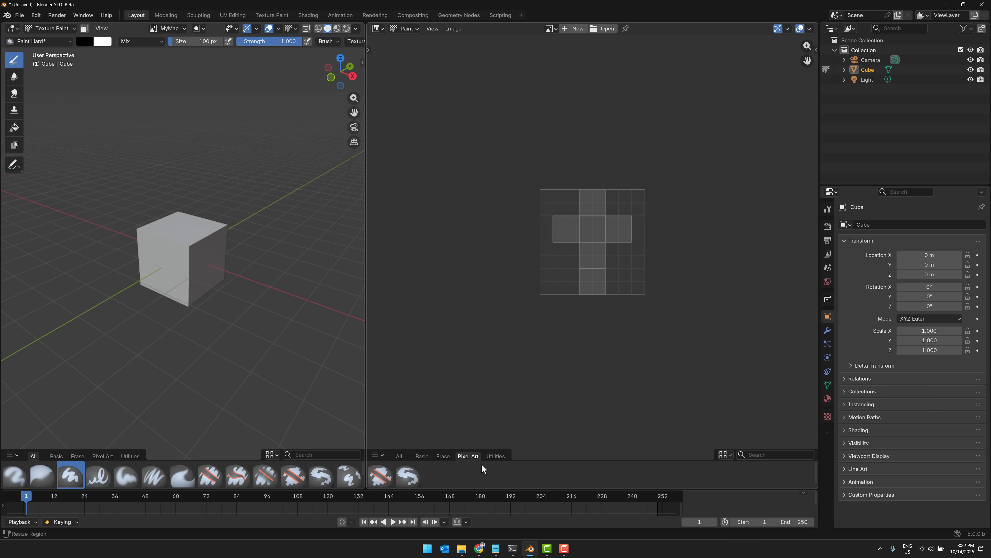
{"action": "left_click", "coordinate": [408, 475]}
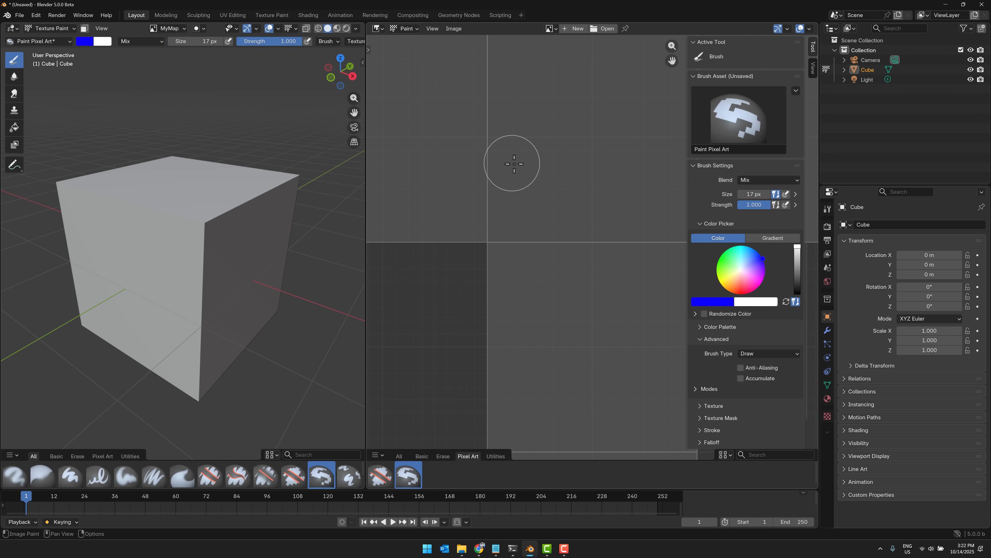
{"action": "mouse_move", "coordinate": [525, 156]}
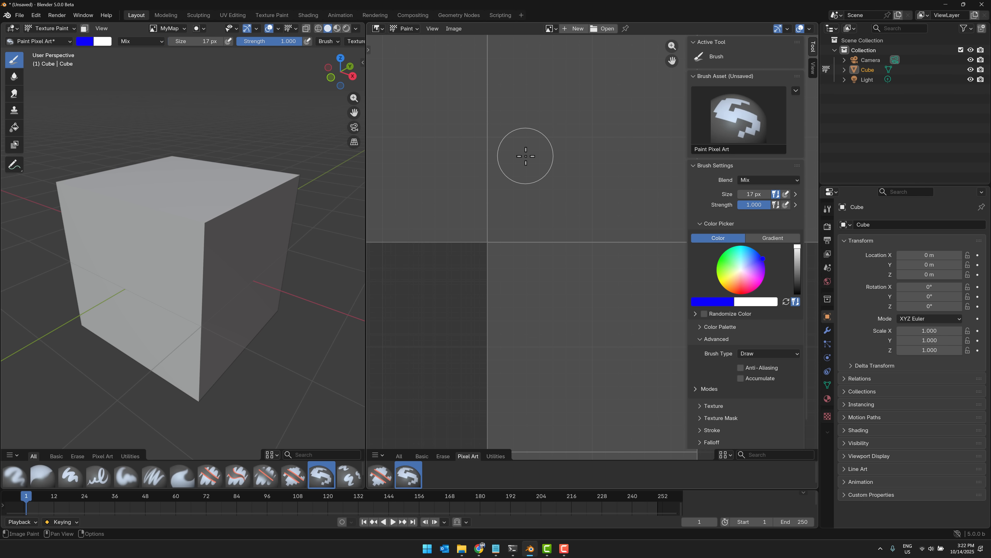
Step: Paint thick wavy blue strokes and blobs on the cube and the MyMap texture
{"action": "left_click_drag", "start_coordinate": [120, 228], "coordinate": [149, 298]}
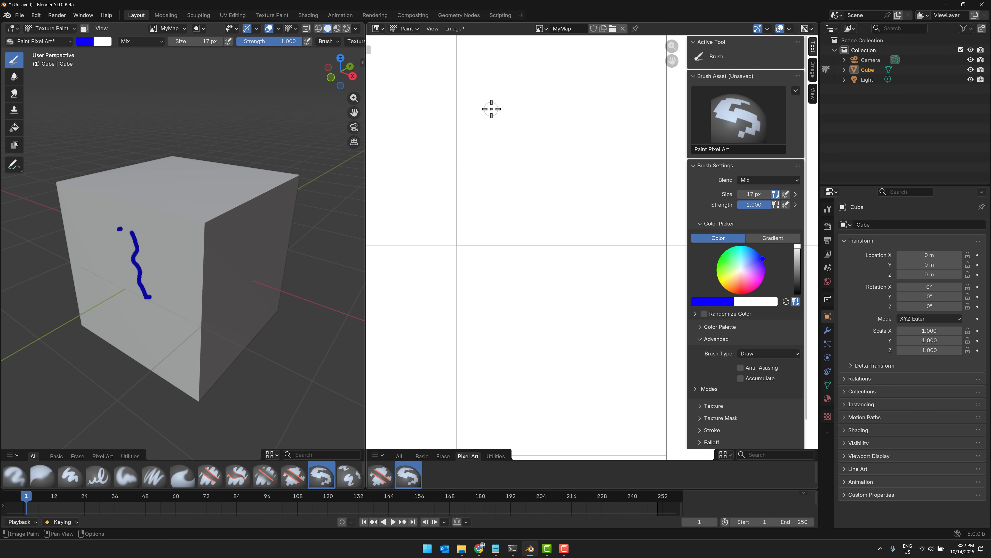
{"action": "left_click_drag", "start_coordinate": [490, 108], "coordinate": [550, 186]}
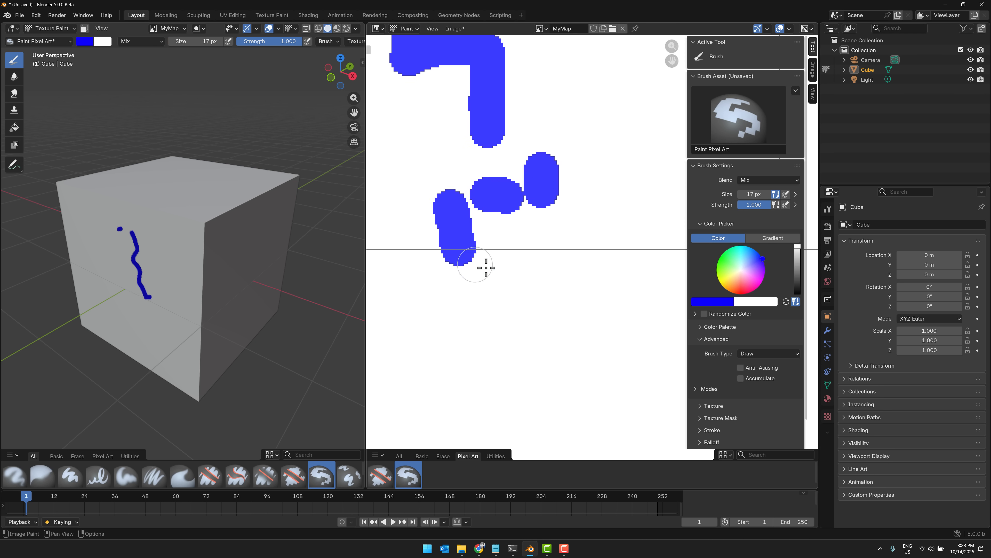
{"action": "left_click_drag", "start_coordinate": [493, 273], "coordinate": [541, 120]}
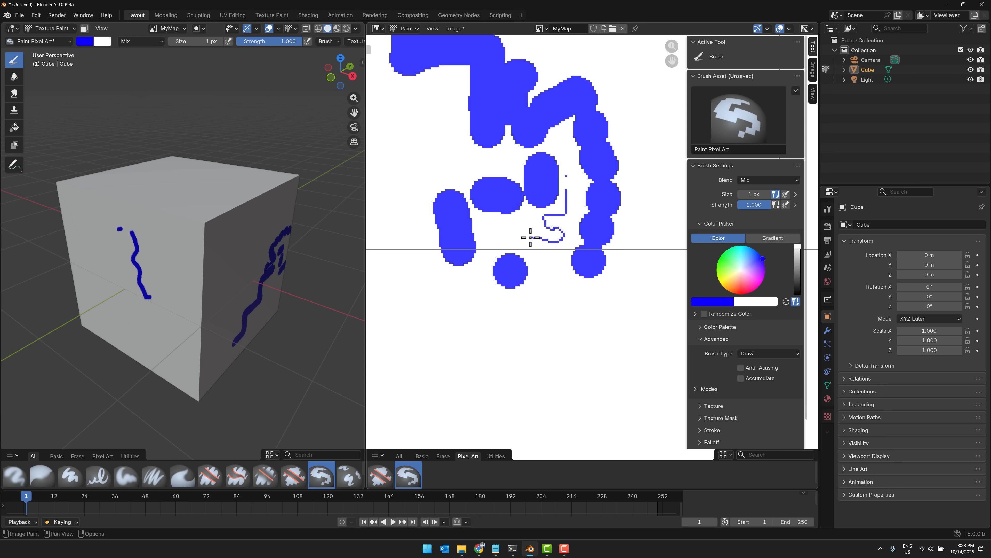
Step: Scribble thin 1 px blue lines on the texture and directly across the cube faces
{"action": "left_click_drag", "start_coordinate": [530, 239], "coordinate": [569, 157]}
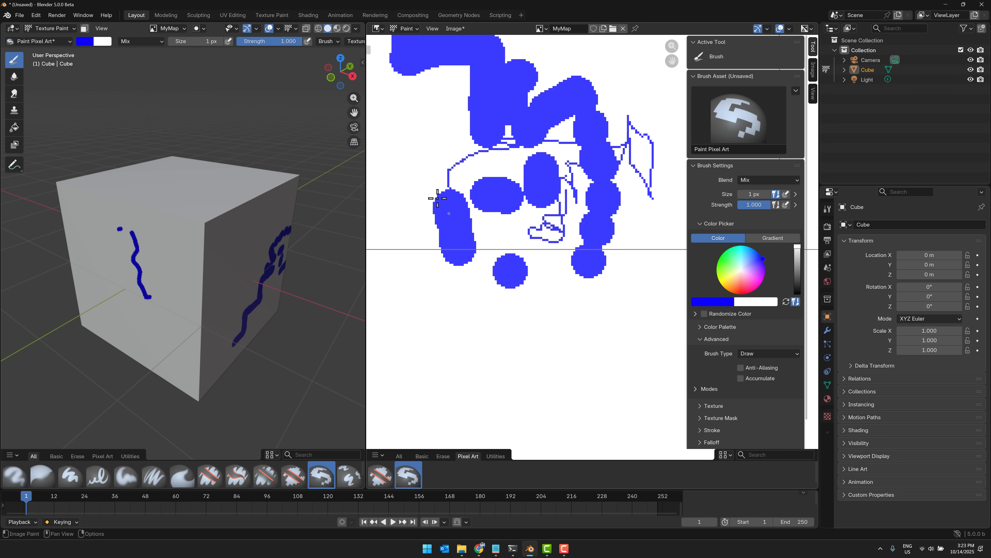
{"action": "left_click_drag", "start_coordinate": [436, 197], "coordinate": [521, 344]}
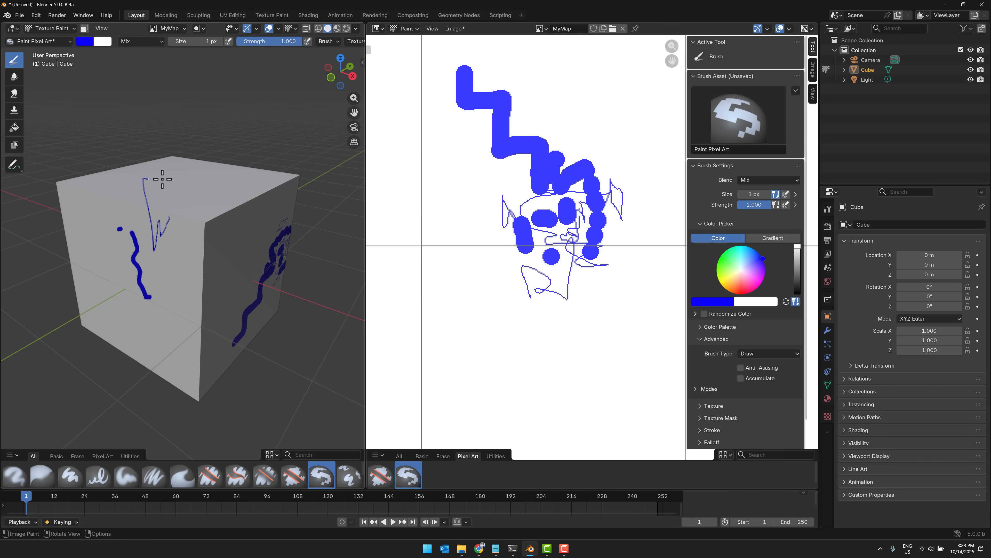
{"action": "left_click_drag", "start_coordinate": [163, 177], "coordinate": [179, 336]}
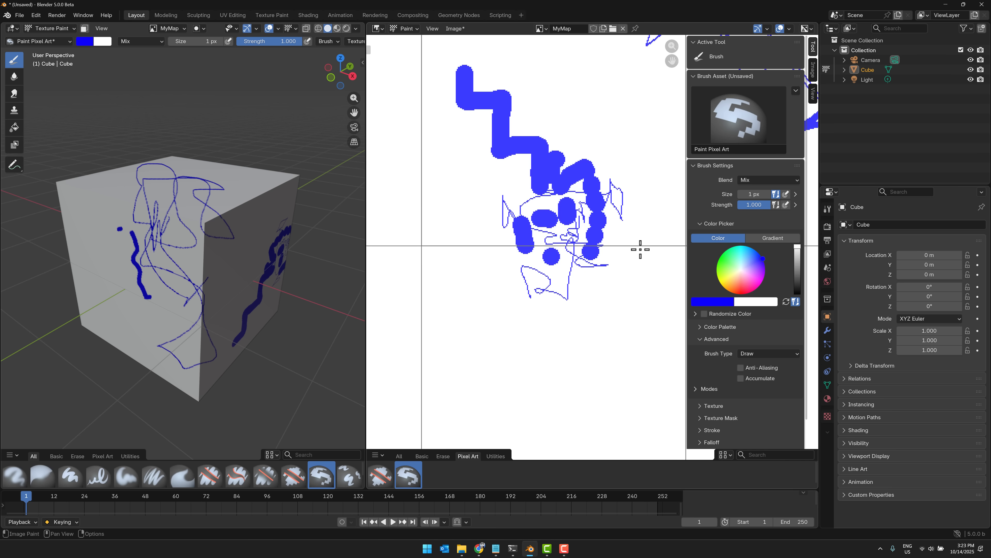
Step: Switch between Erase and Paint Pixel Art brushes and paint a large blob on the cube's front face
{"action": "left_click", "coordinate": [293, 475]}
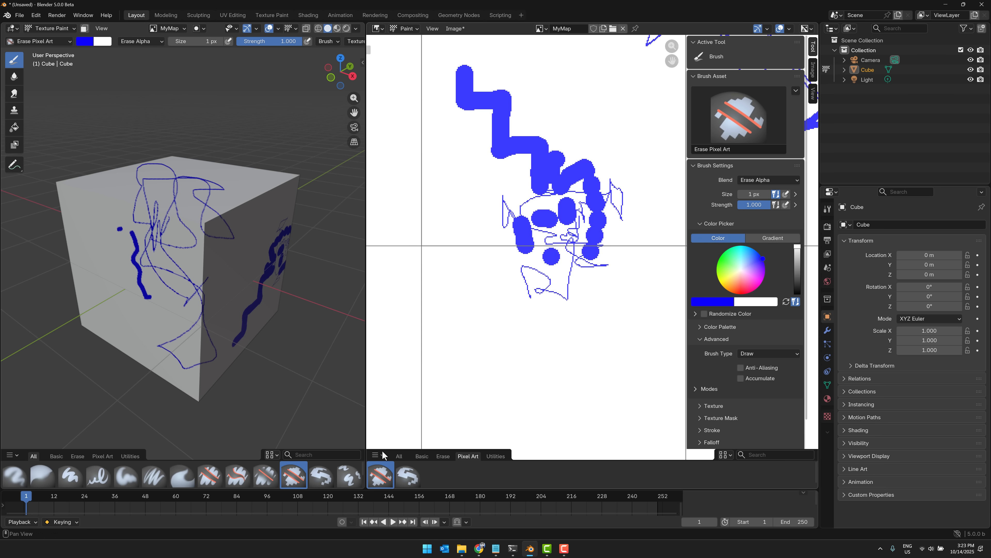
{"action": "mouse_move", "coordinate": [718, 222]}
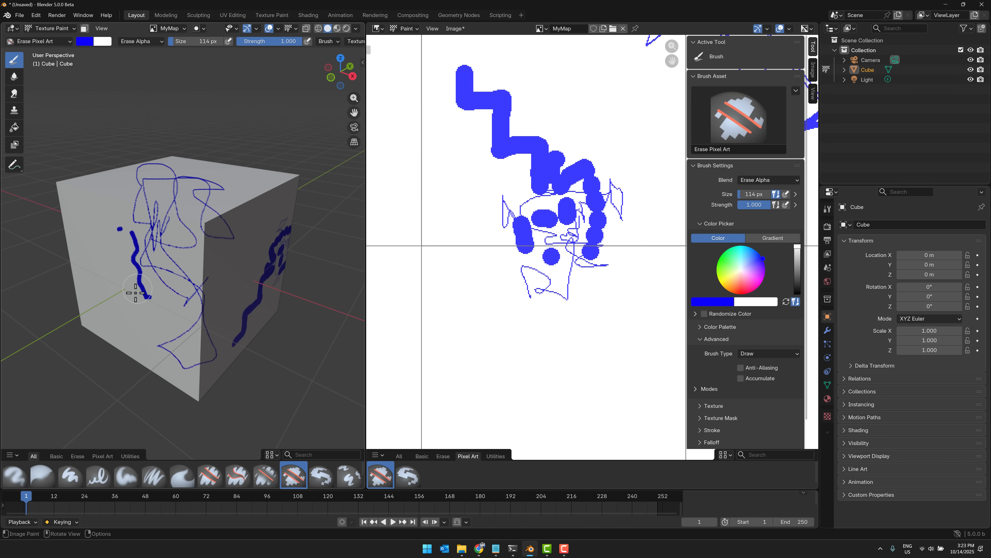
{"action": "left_click_drag", "start_coordinate": [138, 289], "coordinate": [186, 289]}
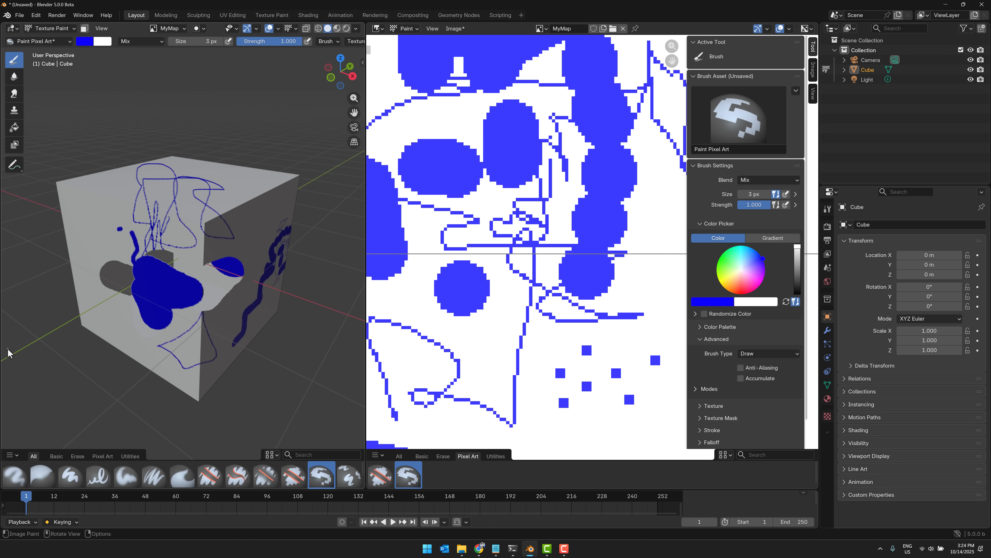
Step: Start a fresh default scene, discarding the painted changes, and enlarge the Geometry Nodes editor
{"action": "left_click", "coordinate": [19, 14]}
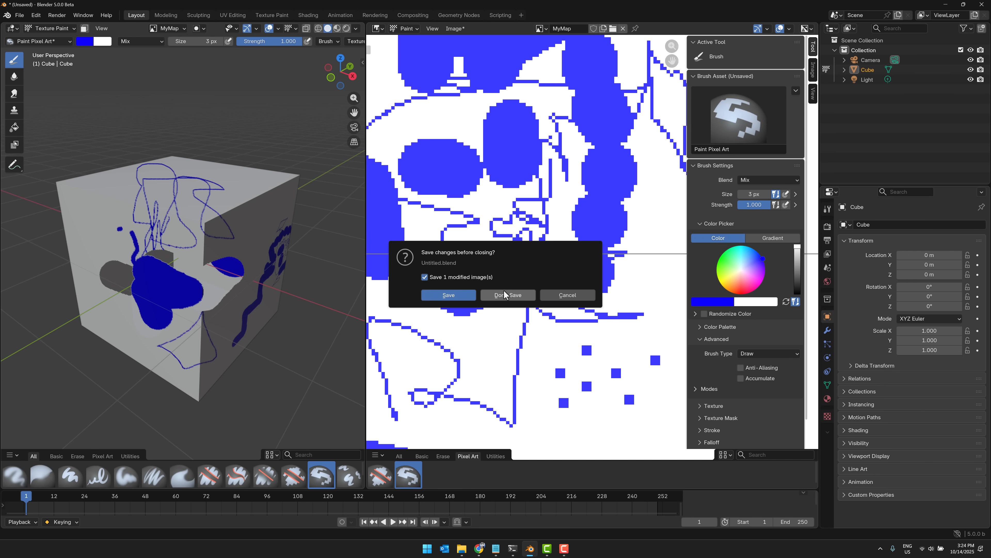
{"action": "left_click", "coordinate": [507, 295]}
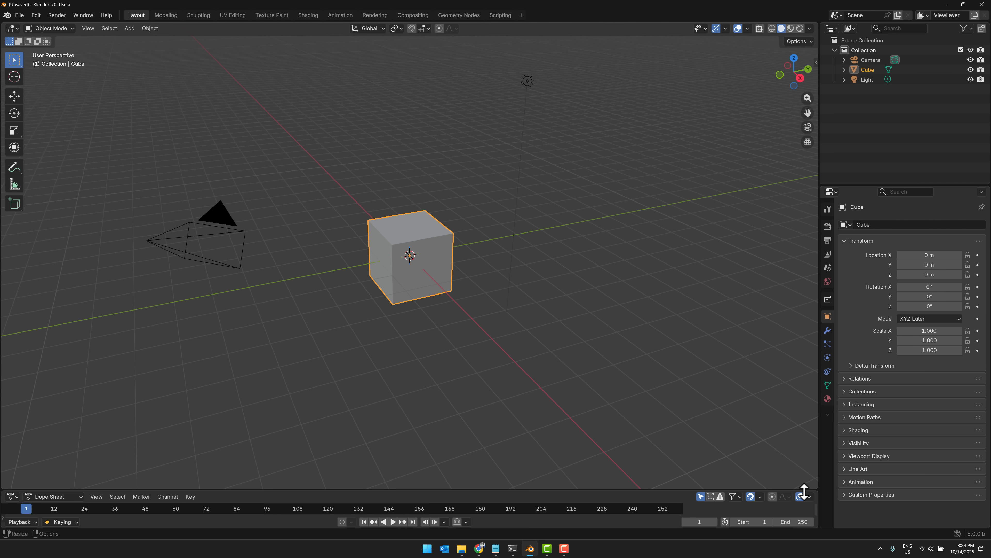
{"action": "left_click", "coordinate": [11, 496]}
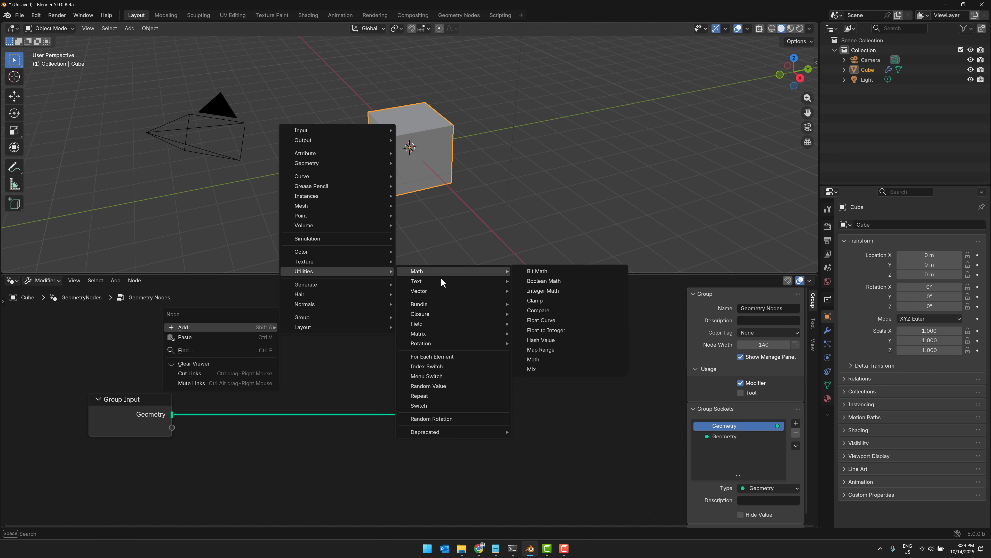
{"action": "mouse_move", "coordinate": [432, 356]}
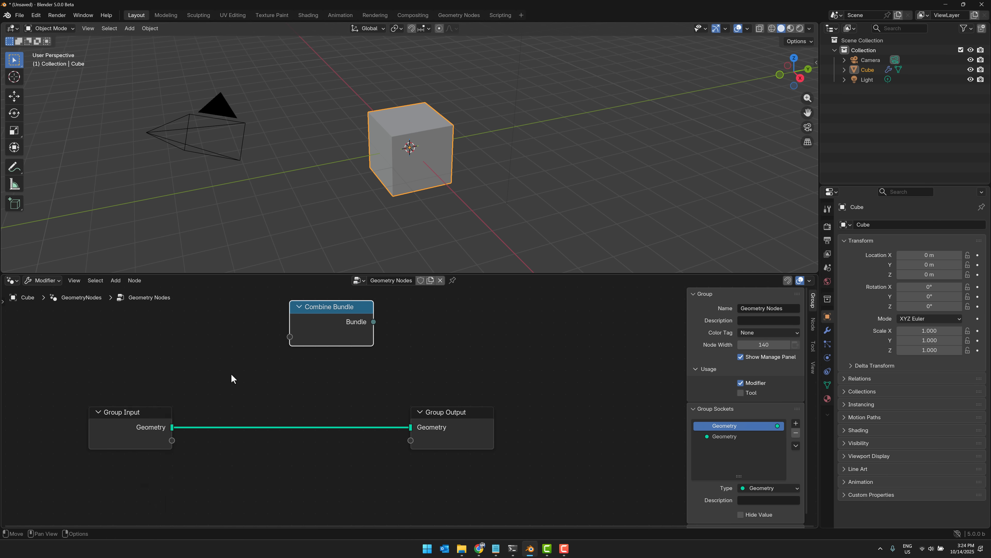
Step: Add Boolean and Color constants into Combine Bundle and wire its bundle into a new Separate Bundle node
{"action": "right_click", "coordinate": [231, 378]}
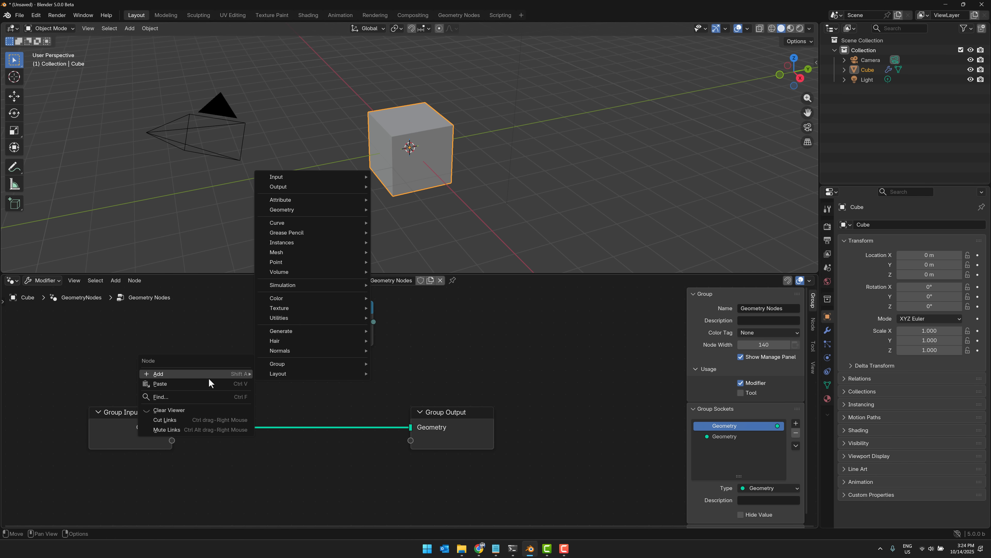
{"action": "mouse_move", "coordinate": [276, 177]}
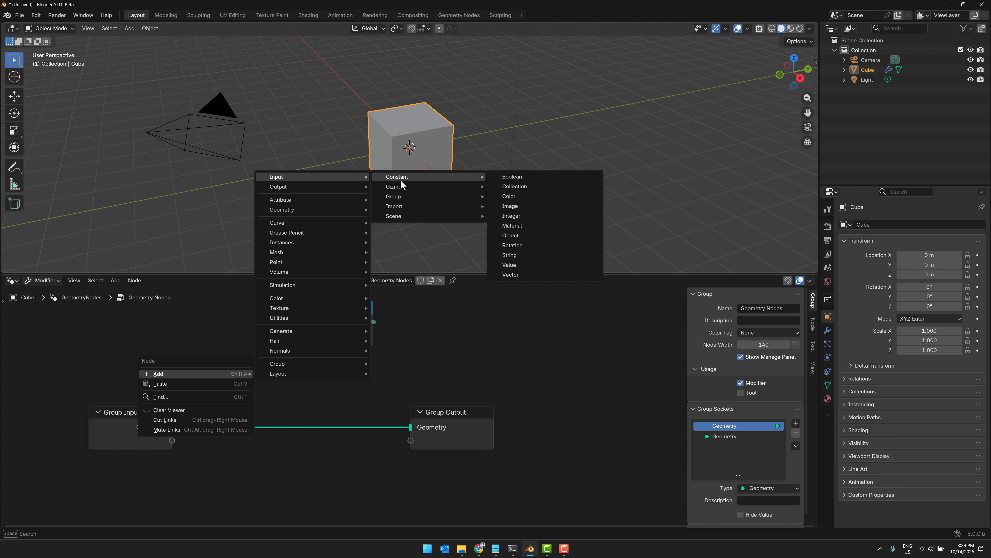
{"action": "left_click", "coordinate": [512, 176]}
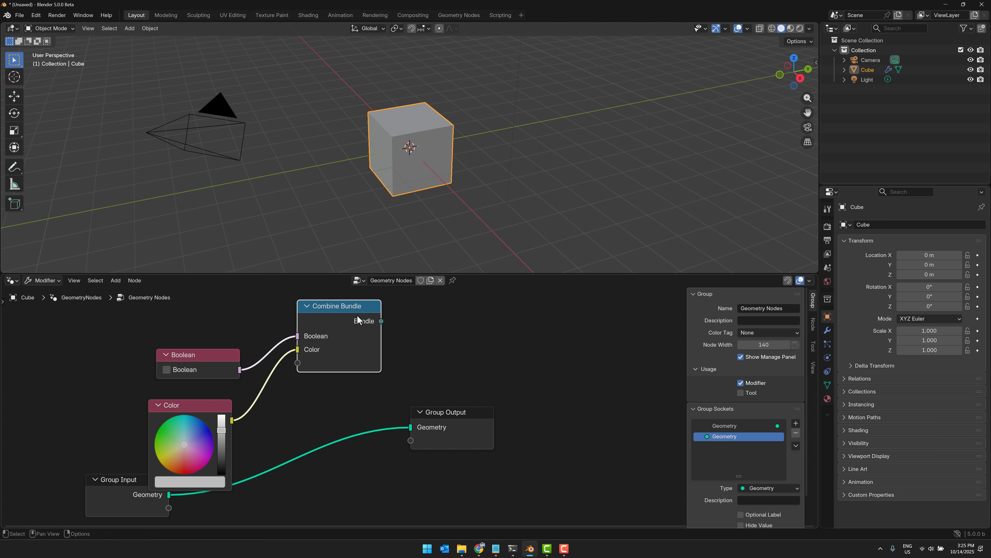
{"action": "mouse_move", "coordinate": [320, 351]}
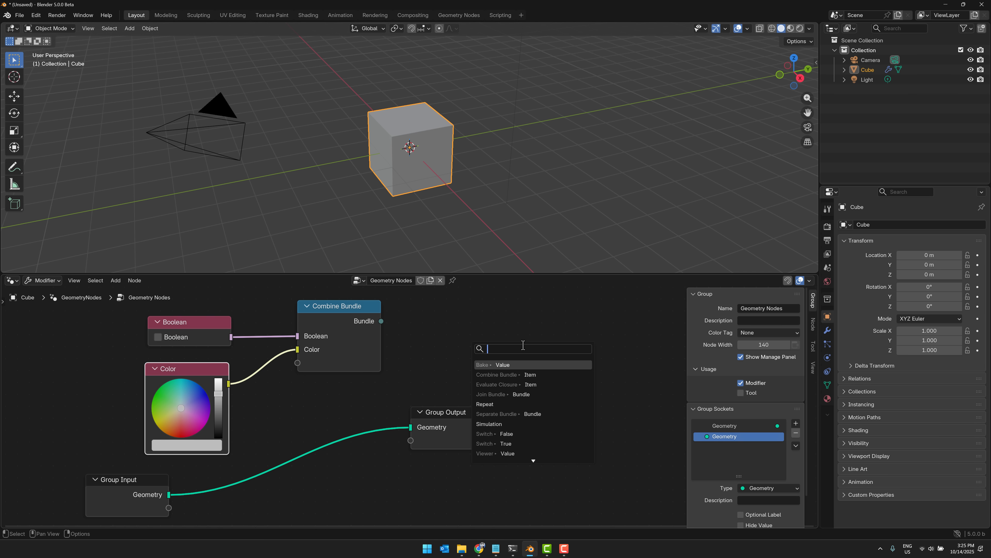
{"action": "type", "text": "bundle"}
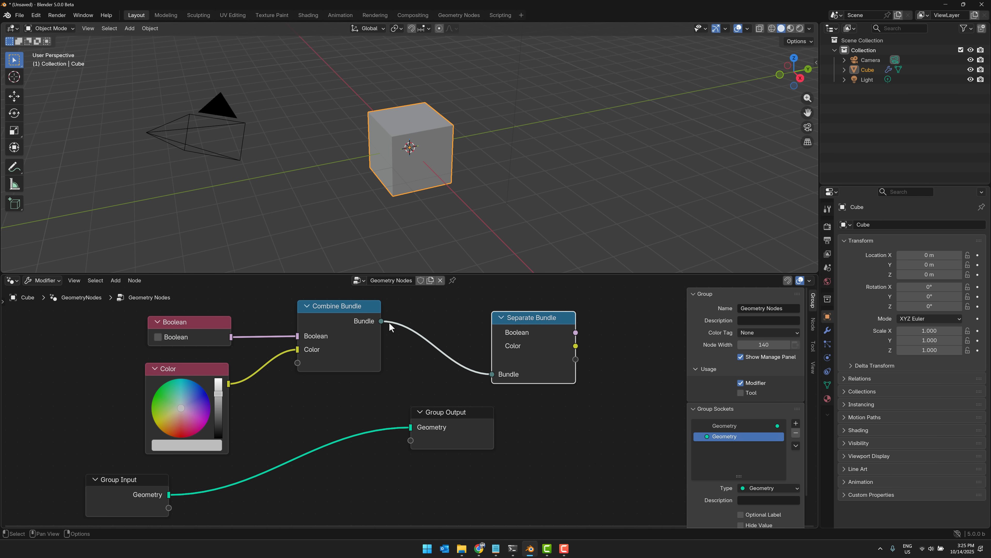
{"action": "mouse_move", "coordinate": [576, 347]}
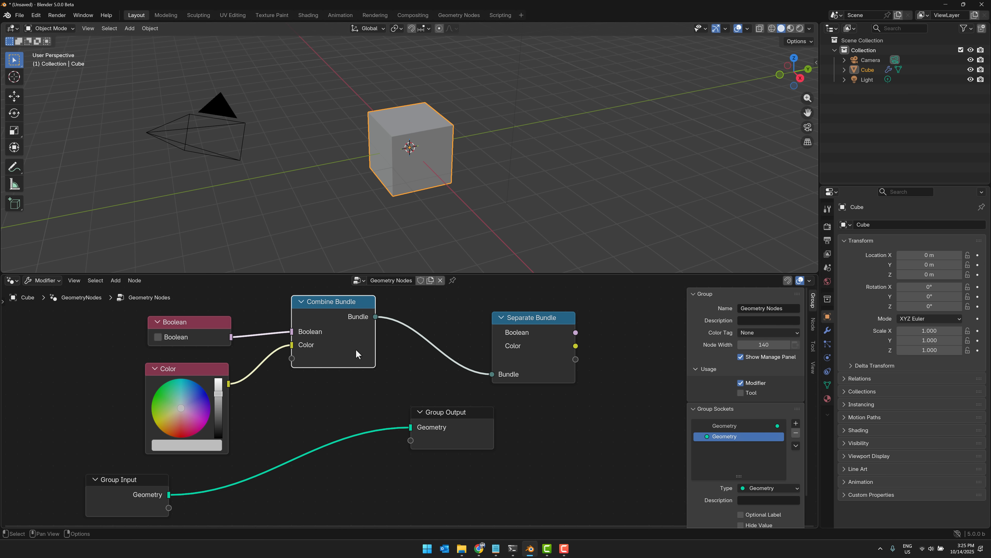
{"action": "right_click", "coordinate": [357, 353]}
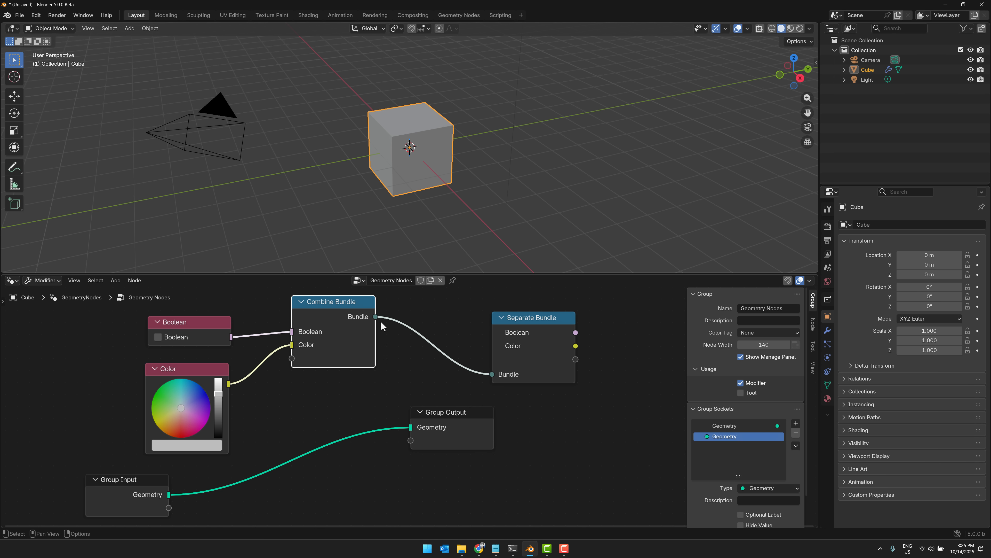
{"action": "mouse_move", "coordinate": [380, 324]}
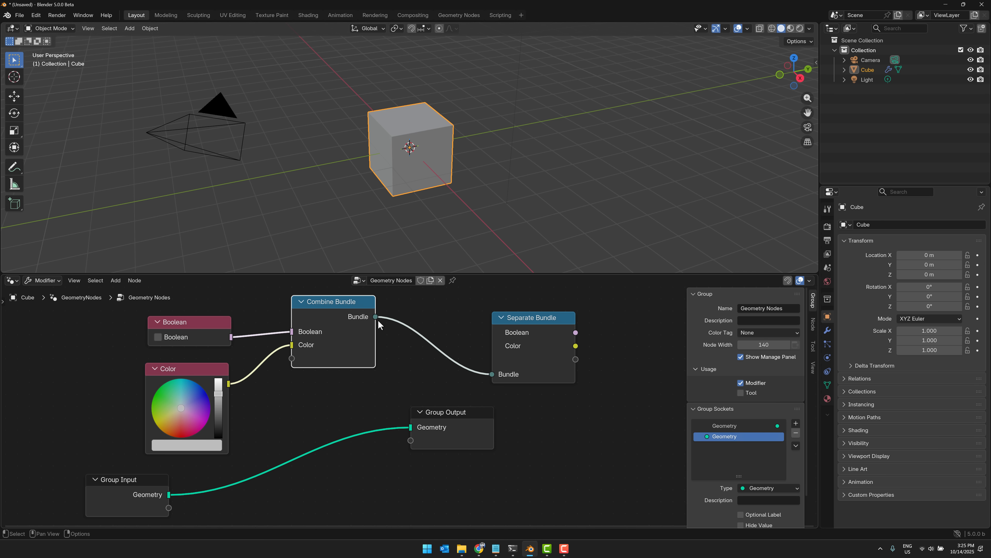
{"action": "mouse_move", "coordinate": [299, 405]}
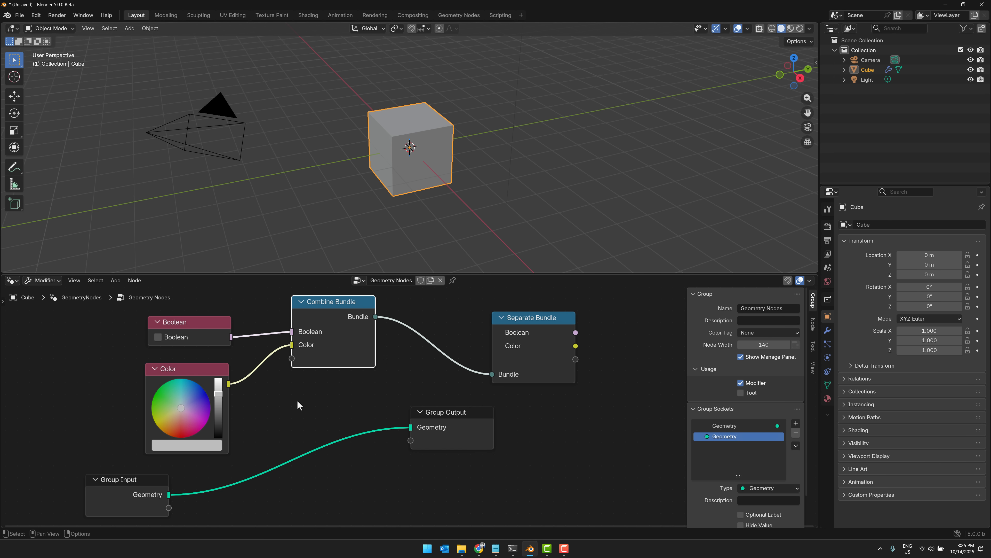
{"action": "mouse_move", "coordinate": [435, 425]}
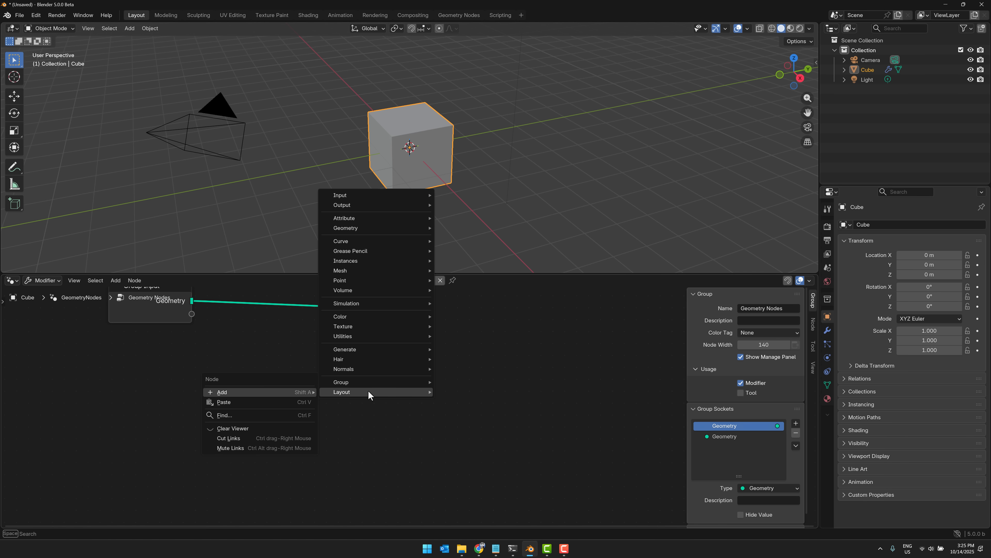
{"action": "mouse_move", "coordinate": [365, 336]}
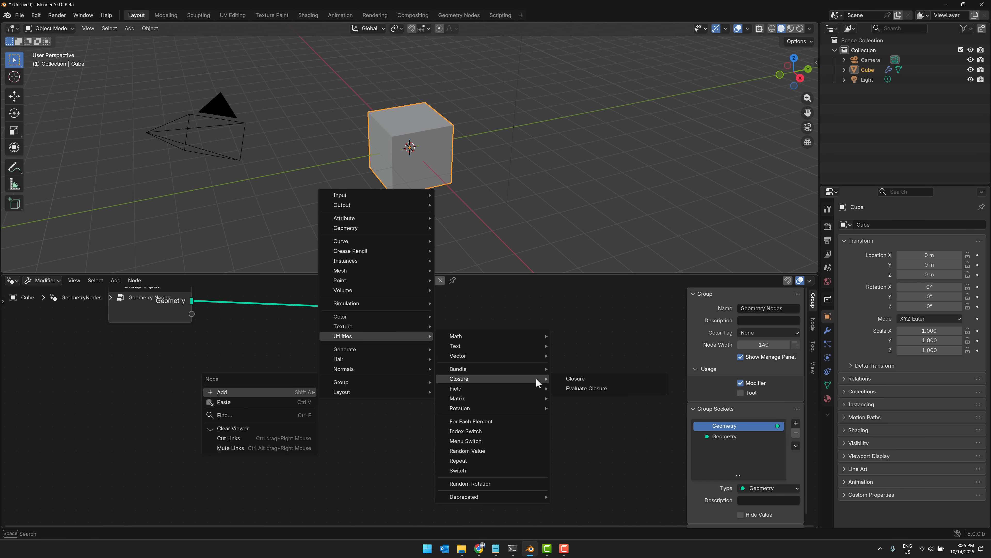
Step: Add a Closure zone from Utilities and inspect its Closure Input node in the Node sidebar
{"action": "left_click", "coordinate": [574, 378]}
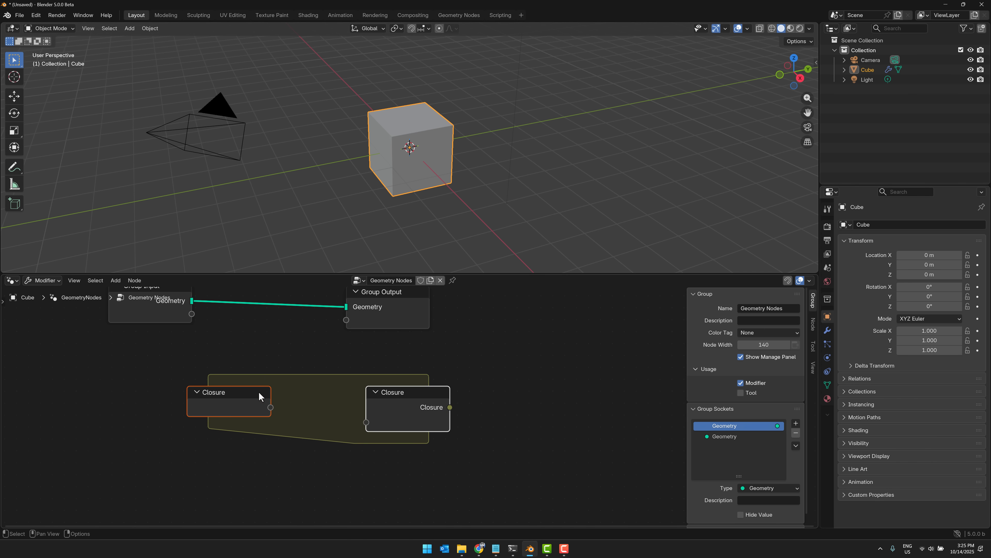
{"action": "mouse_move", "coordinate": [229, 390]}
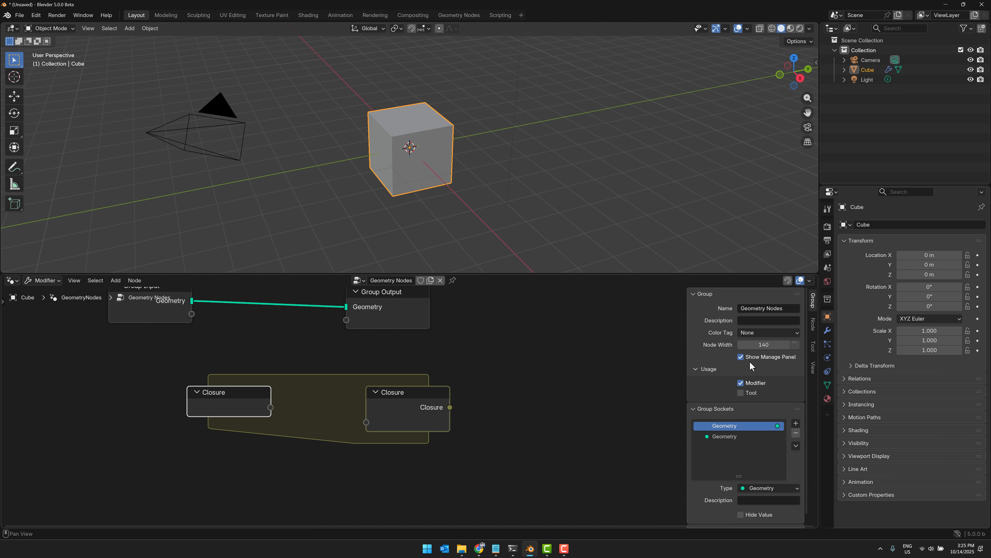
{"action": "left_click", "coordinate": [813, 326]}
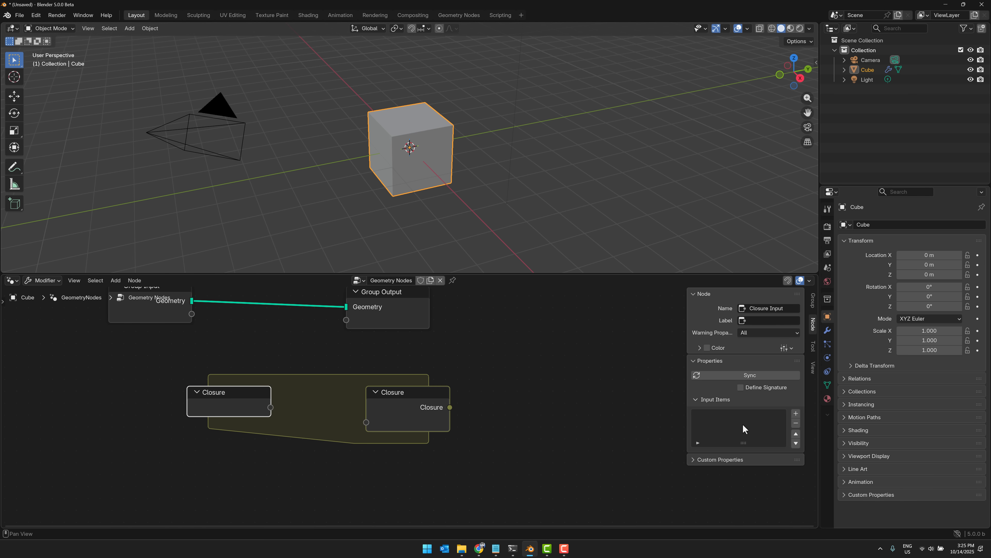
{"action": "mouse_move", "coordinate": [340, 405]}
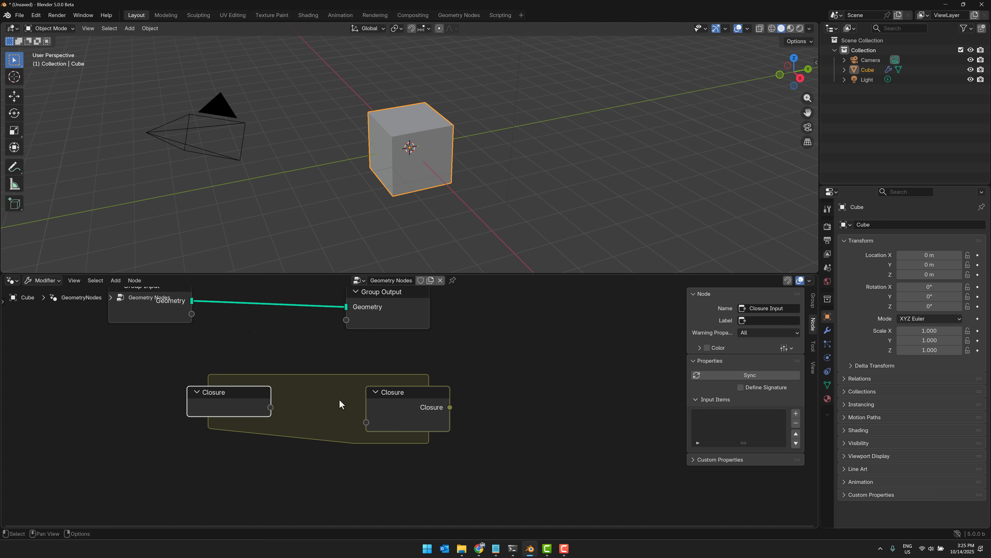
{"action": "mouse_move", "coordinate": [402, 415]}
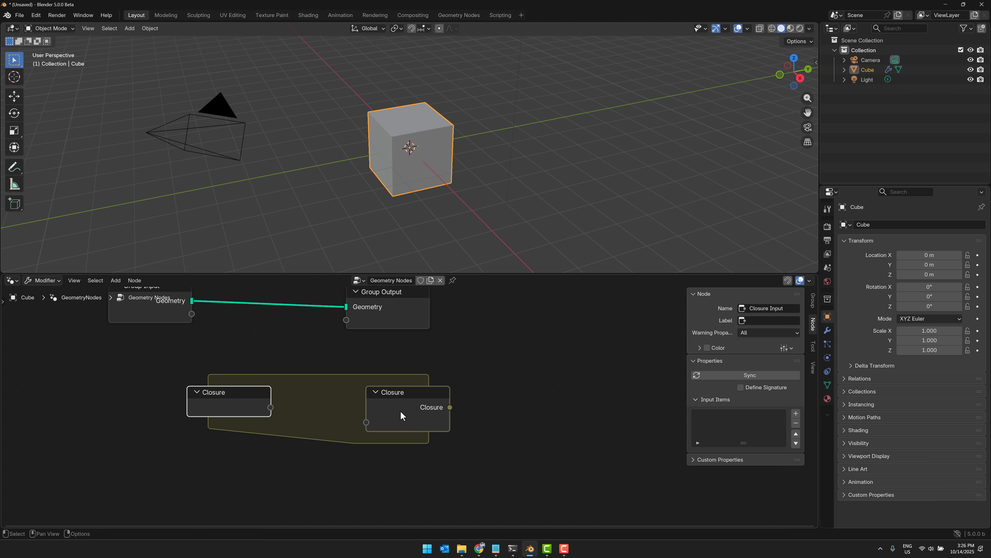
{"action": "mouse_move", "coordinate": [411, 390]}
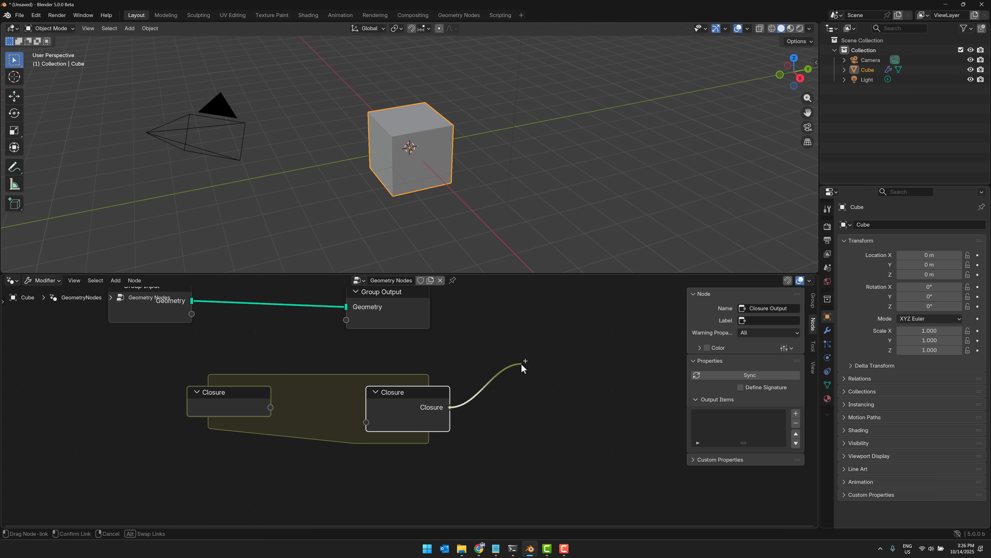
Step: Feed the Closure zone's output into a new Evaluate Closure node and move it beside the zone
{"action": "left_click", "coordinate": [524, 368]}
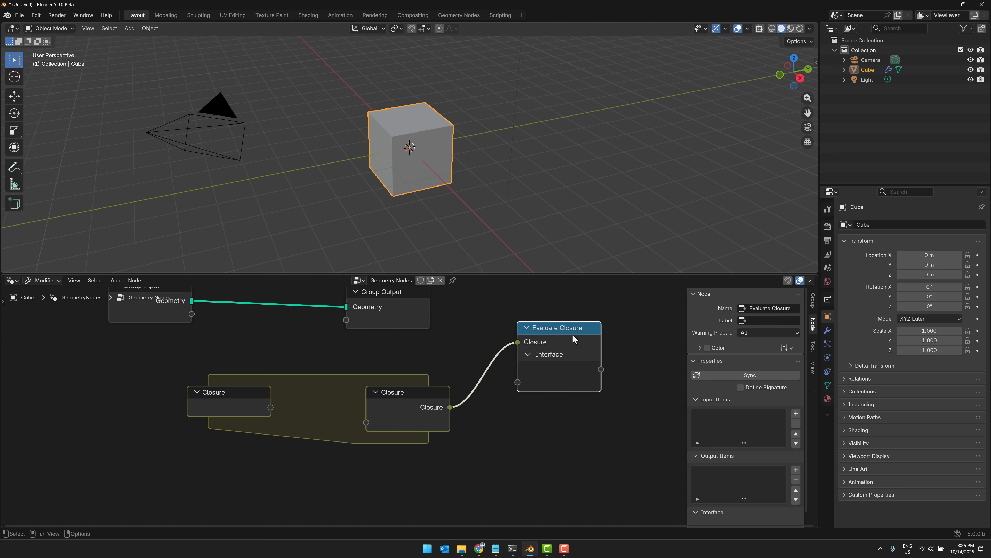
{"action": "mouse_move", "coordinate": [542, 331]}
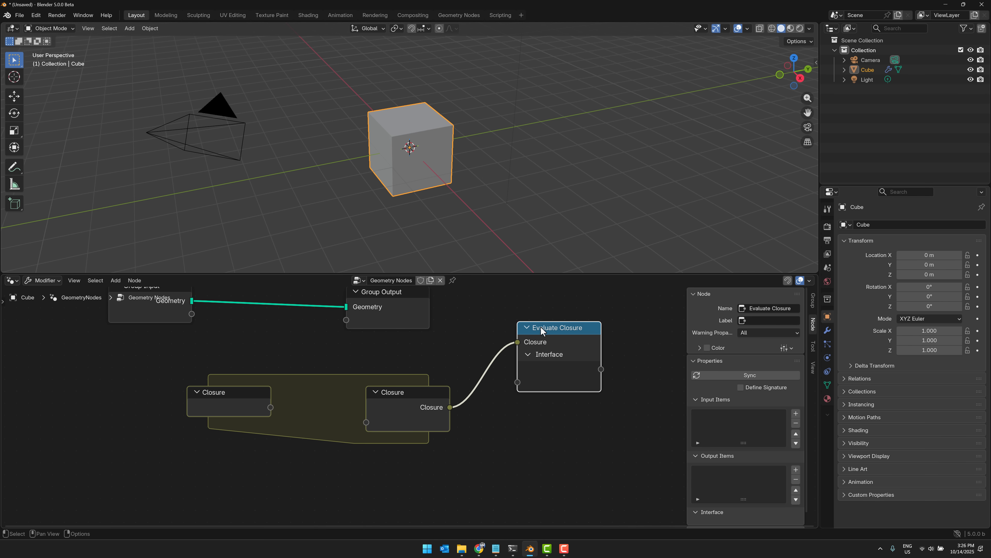
{"action": "mouse_move", "coordinate": [363, 388]}
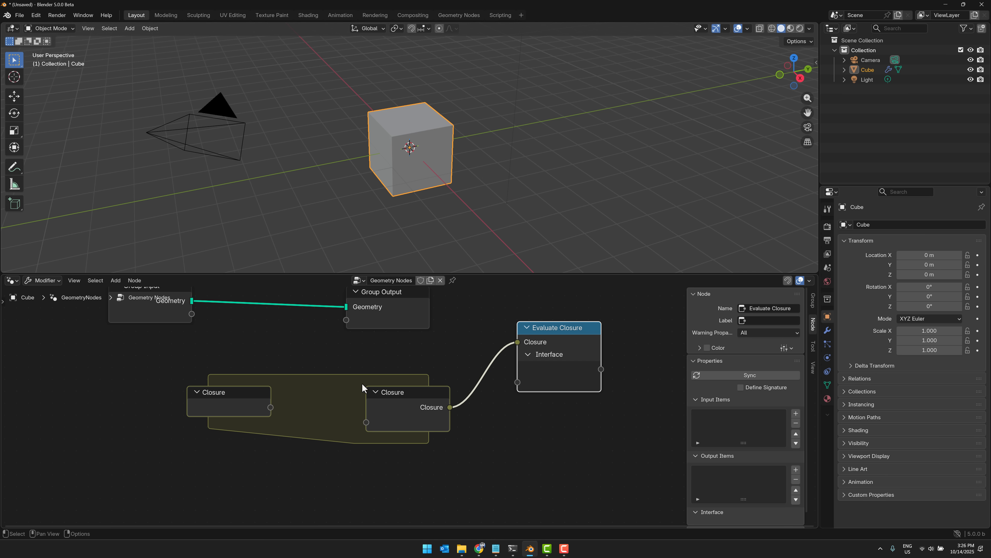
{"action": "left_click_drag", "start_coordinate": [558, 327], "coordinate": [530, 346]}
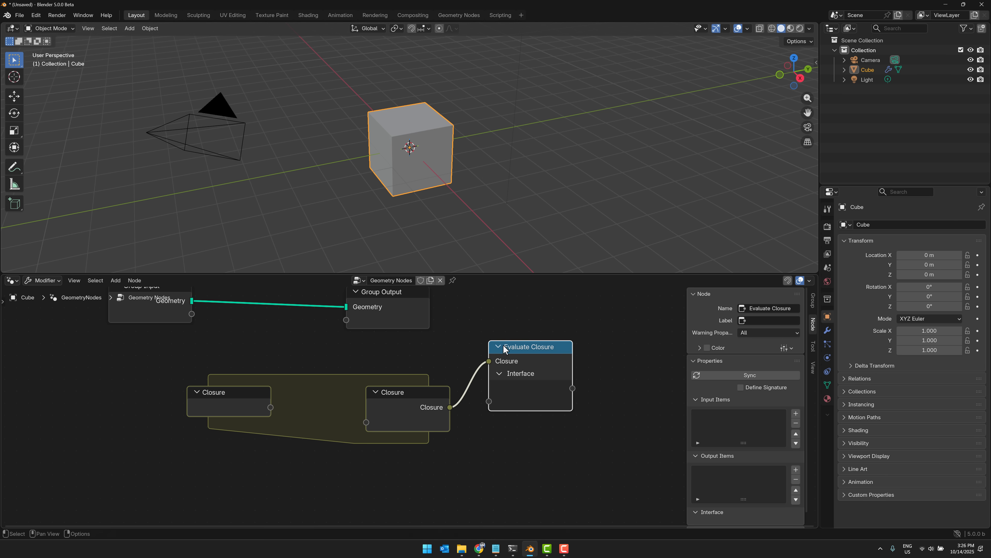
{"action": "mouse_move", "coordinate": [532, 351]}
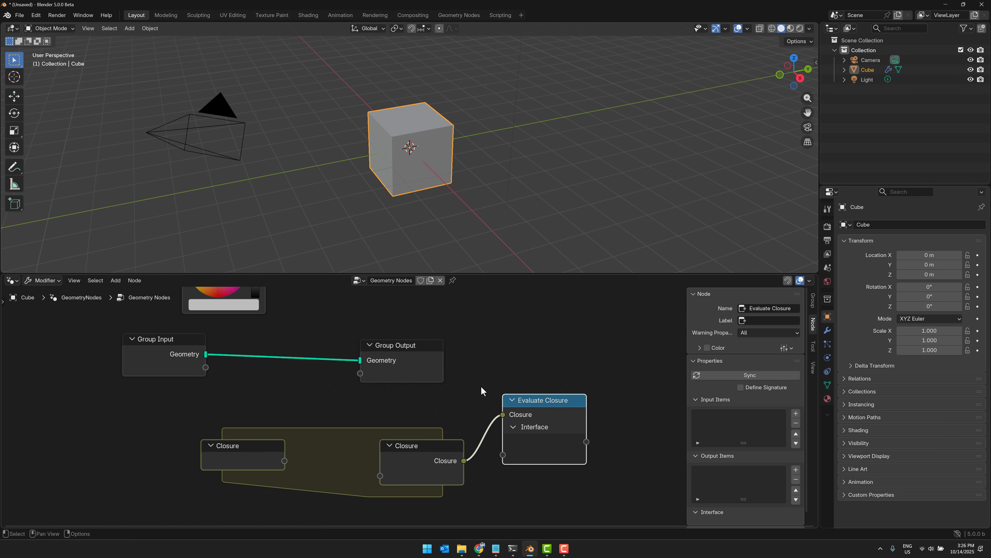
{"action": "mouse_move", "coordinate": [484, 439]}
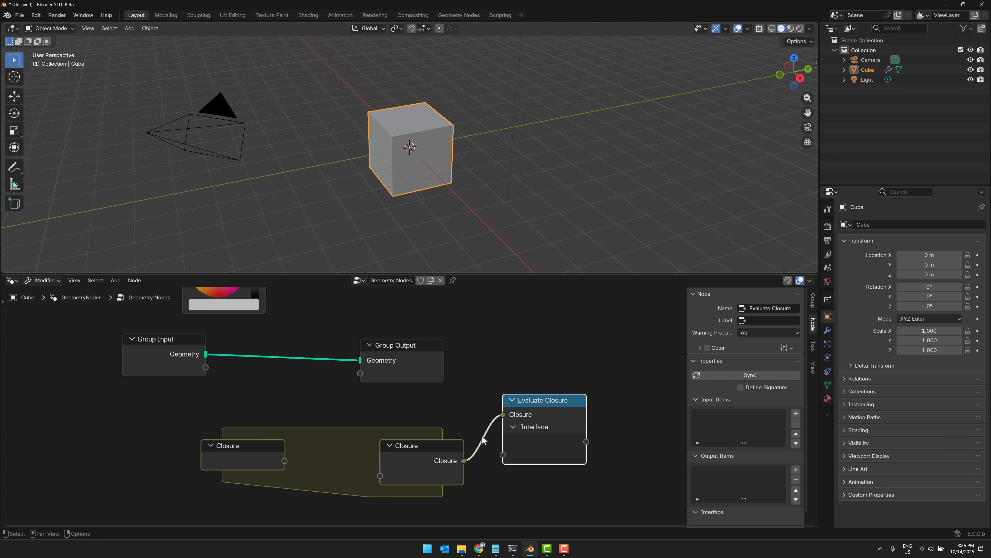
{"action": "mouse_move", "coordinate": [483, 440]}
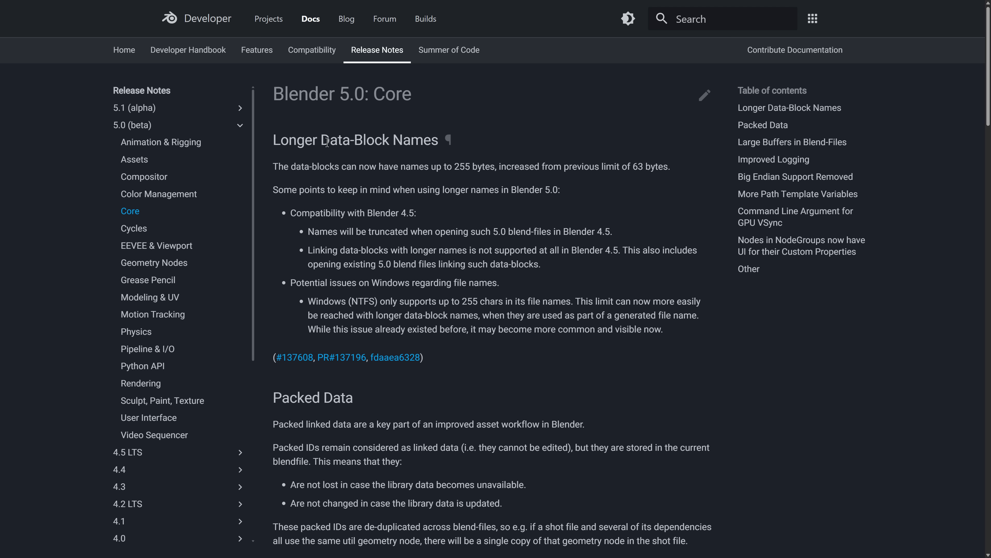
Step: Read down the Core release notes past the Large Buffers paragraphs
{"action": "double_click", "coordinate": [463, 166]}
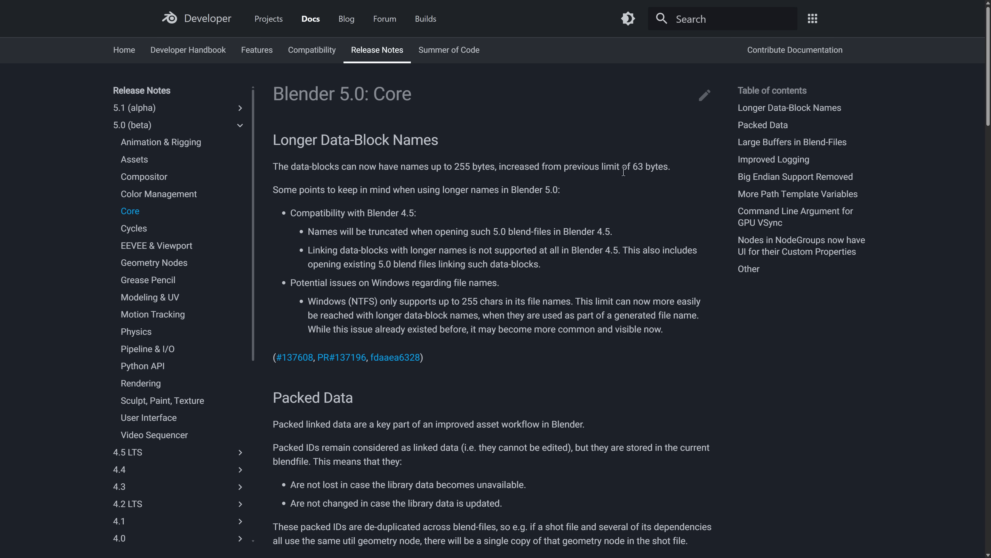
{"action": "scroll", "scroll_direction": "down", "scroll_amount": 3}
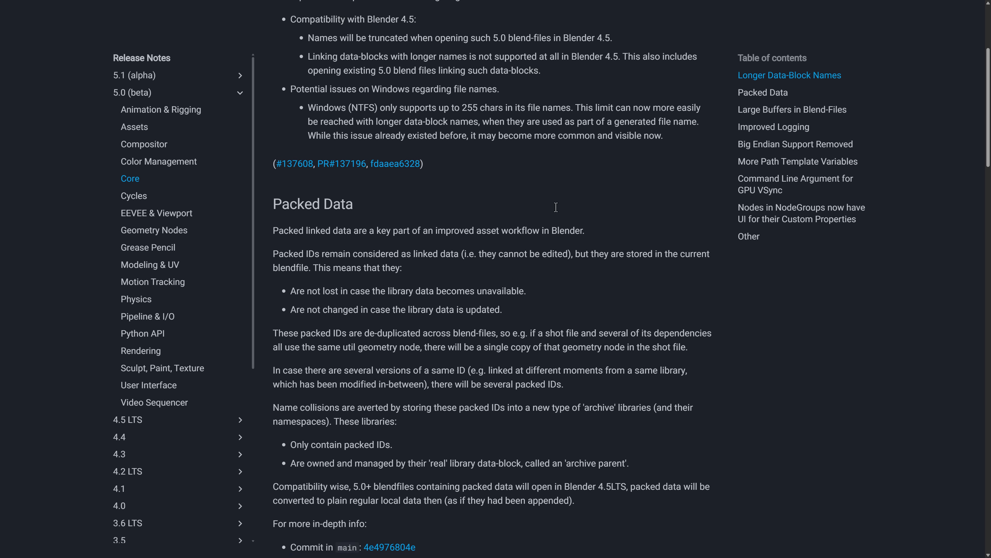
{"action": "scroll", "scroll_direction": "down", "scroll_amount": 3}
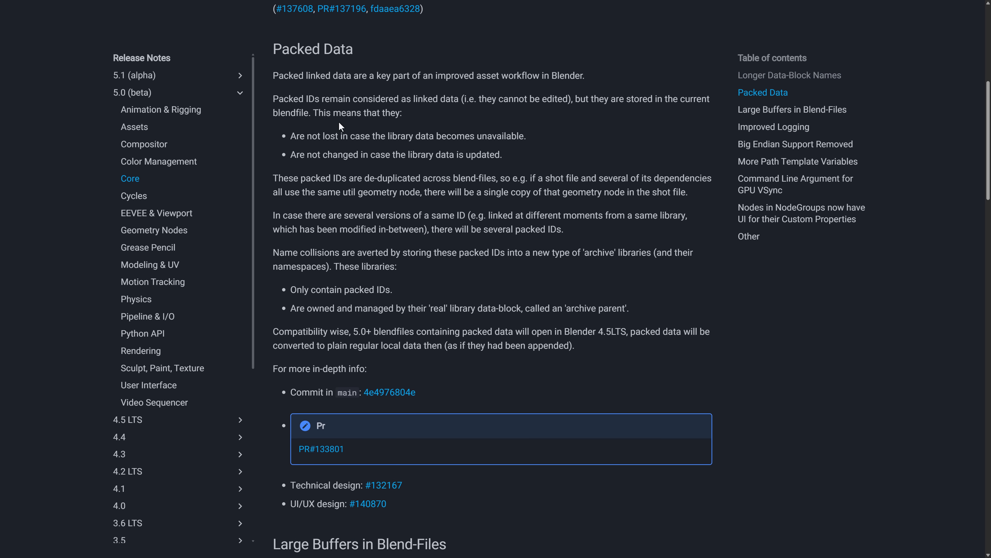
{"action": "scroll", "scroll_direction": "down", "scroll_amount": 3}
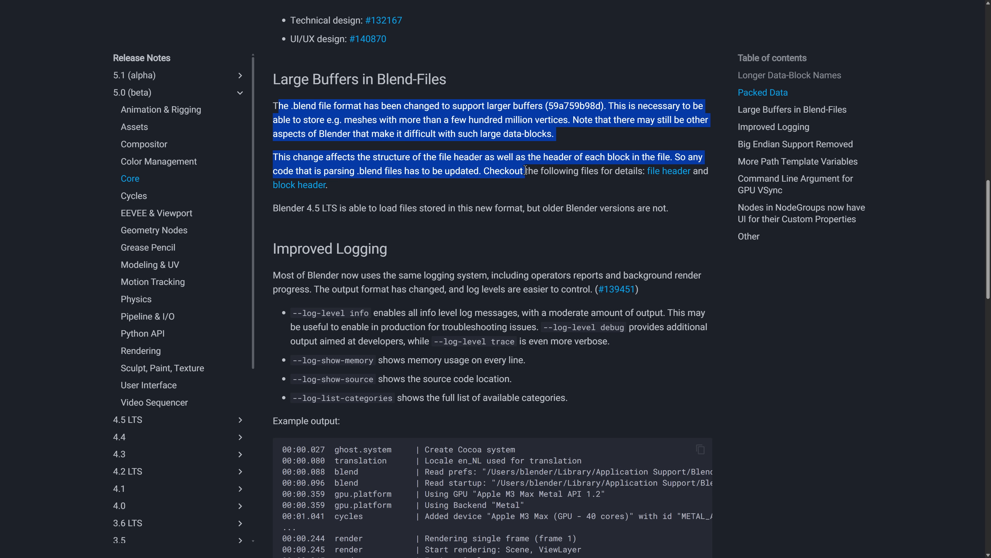
{"action": "left_click", "coordinate": [576, 138]}
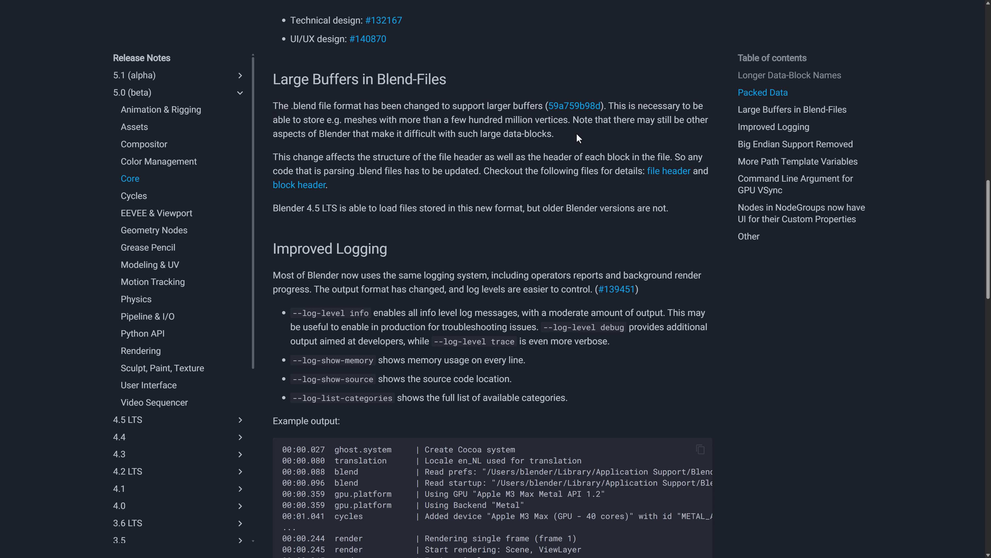
{"action": "mouse_move", "coordinate": [325, 119]}
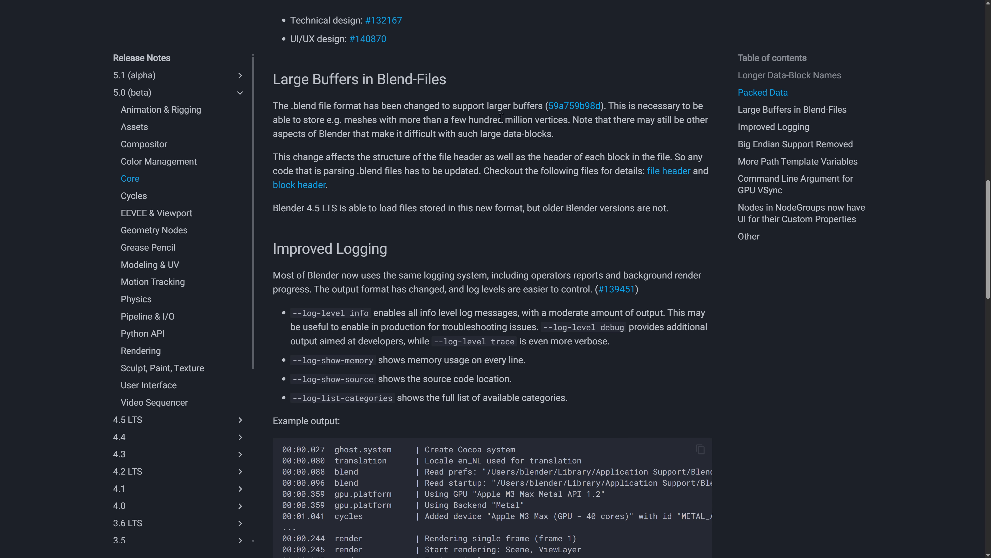
{"action": "mouse_move", "coordinate": [422, 171]}
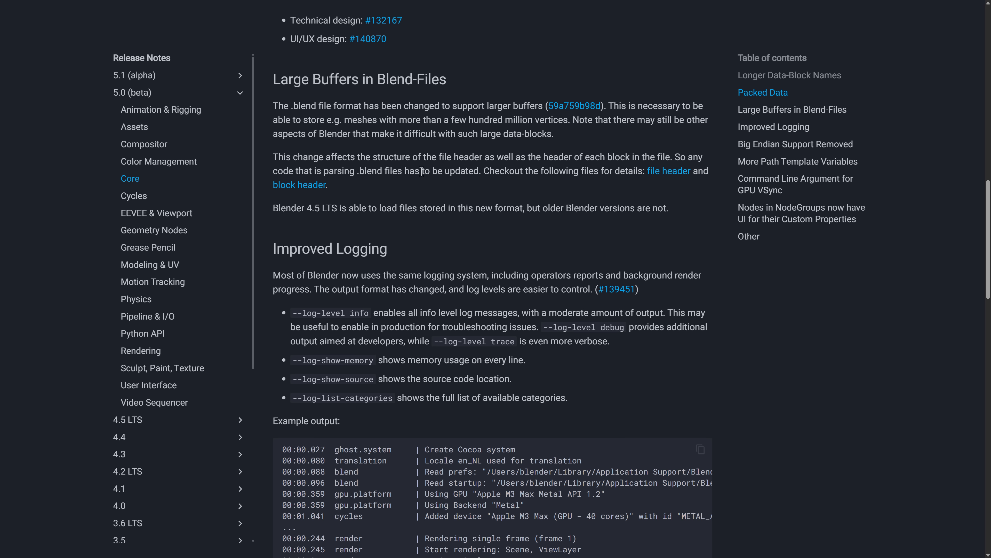
Step: Highlight the Blender 4.5 LTS compatibility sentence while reading, then go to the Bundles and Closures blog post
{"action": "left_click_drag", "start_coordinate": [273, 208], "coordinate": [382, 208]}
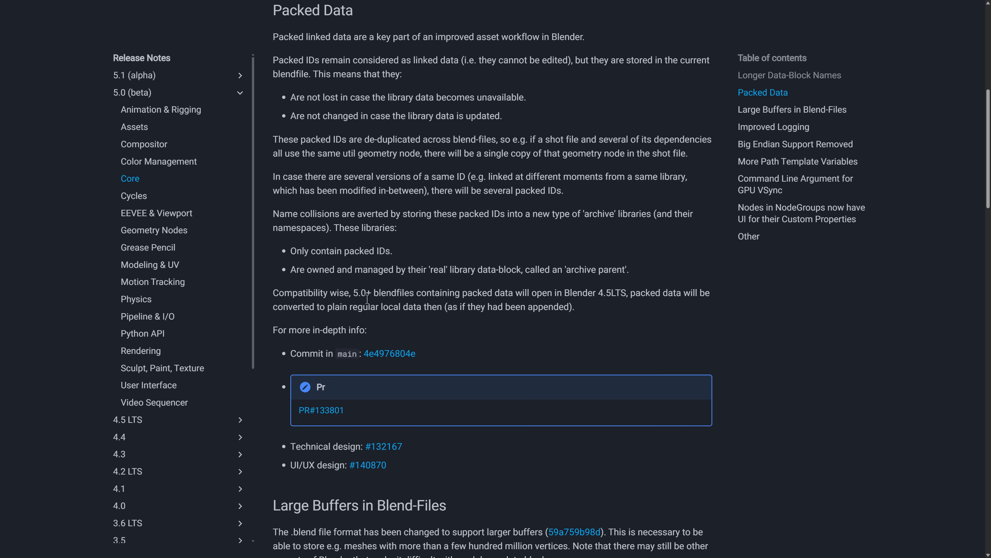
{"action": "left_click_drag", "start_coordinate": [582, 293], "coordinate": [643, 293]}
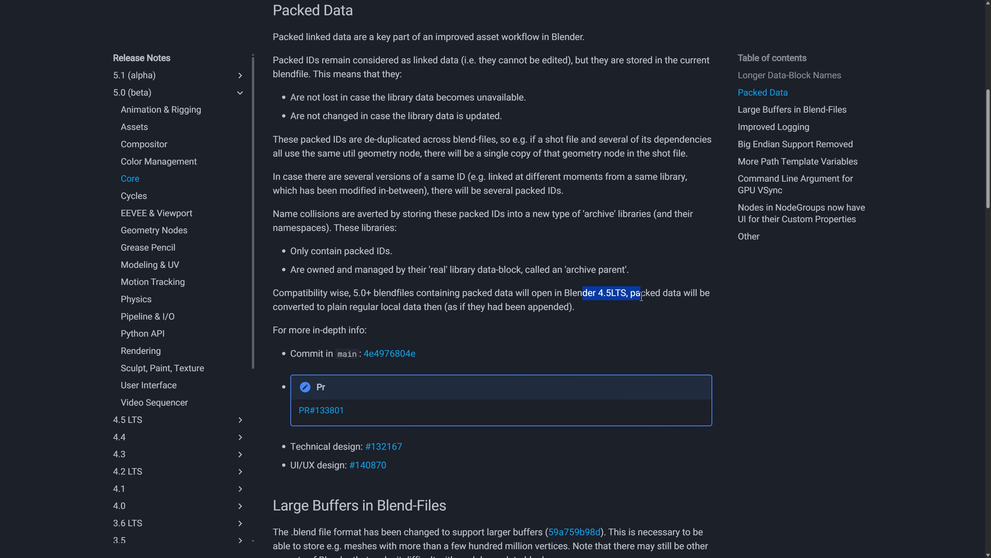
{"action": "left_click_drag", "start_coordinate": [640, 293], "coordinate": [431, 307]}
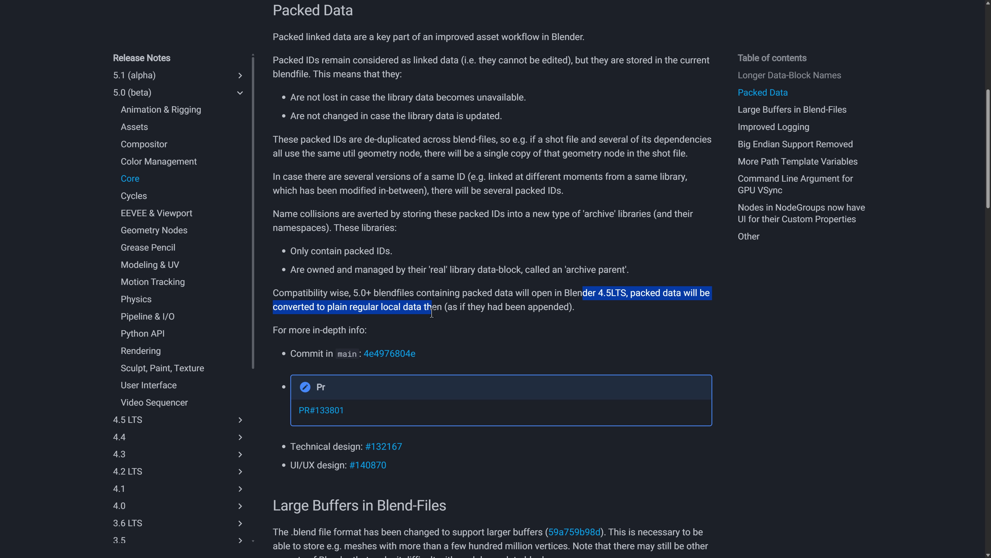
{"action": "left_click", "coordinate": [510, 293]}
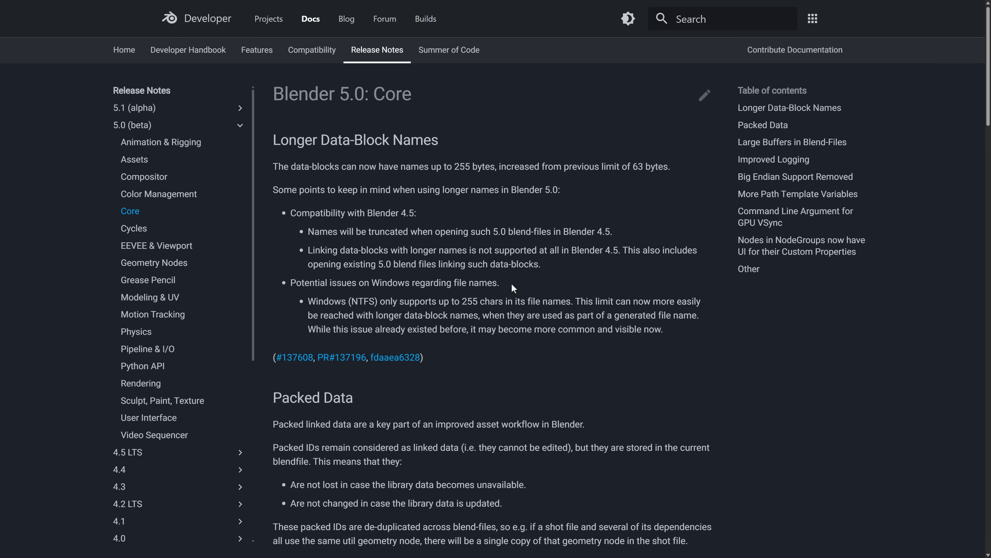
{"action": "mouse_move", "coordinate": [410, 166]}
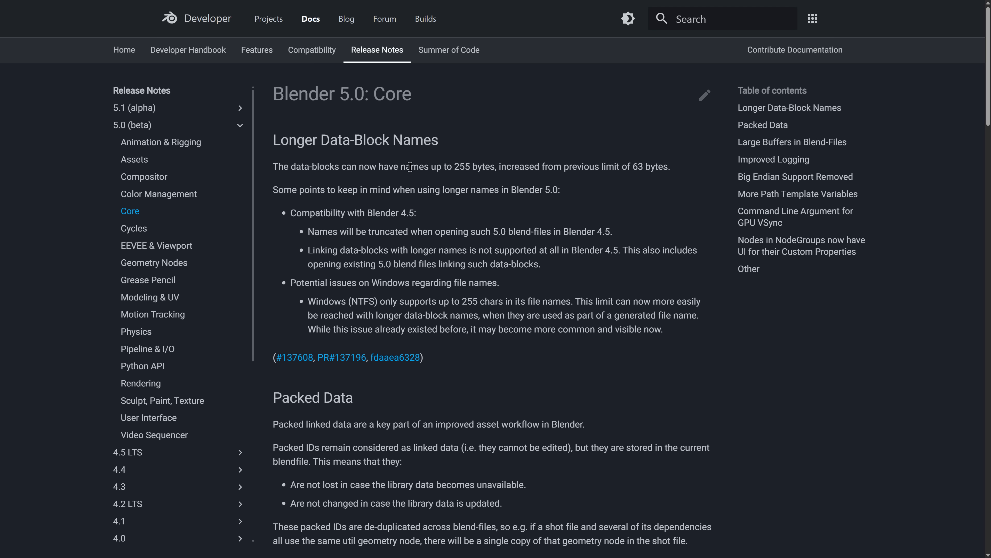
{"action": "mouse_move", "coordinate": [461, 203]}
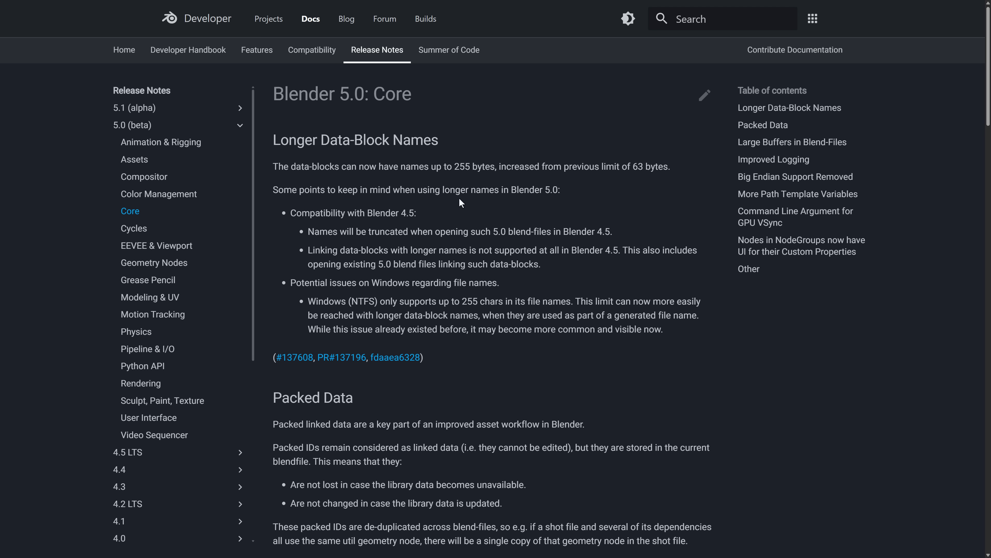
{"action": "mouse_move", "coordinate": [648, 231]}
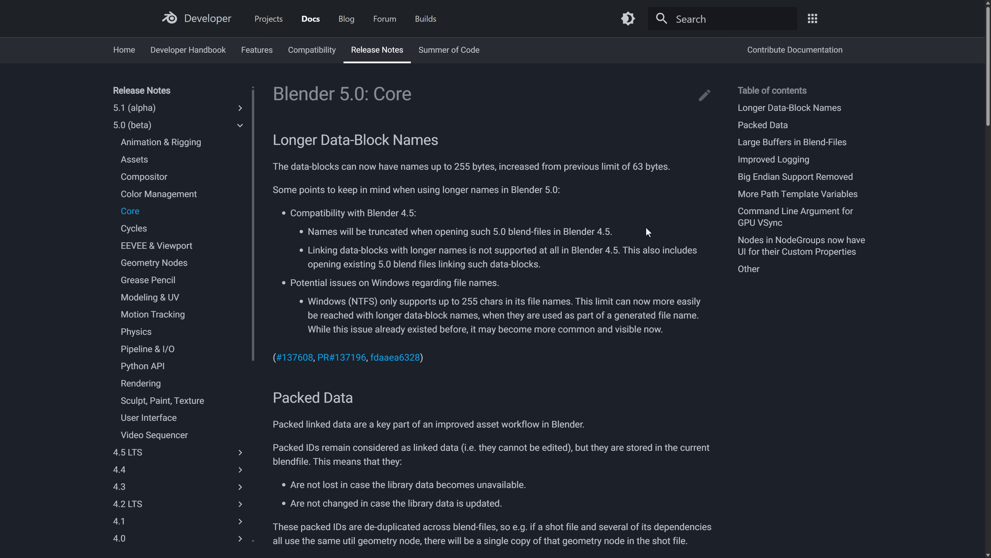
{"action": "mouse_move", "coordinate": [645, 229]}
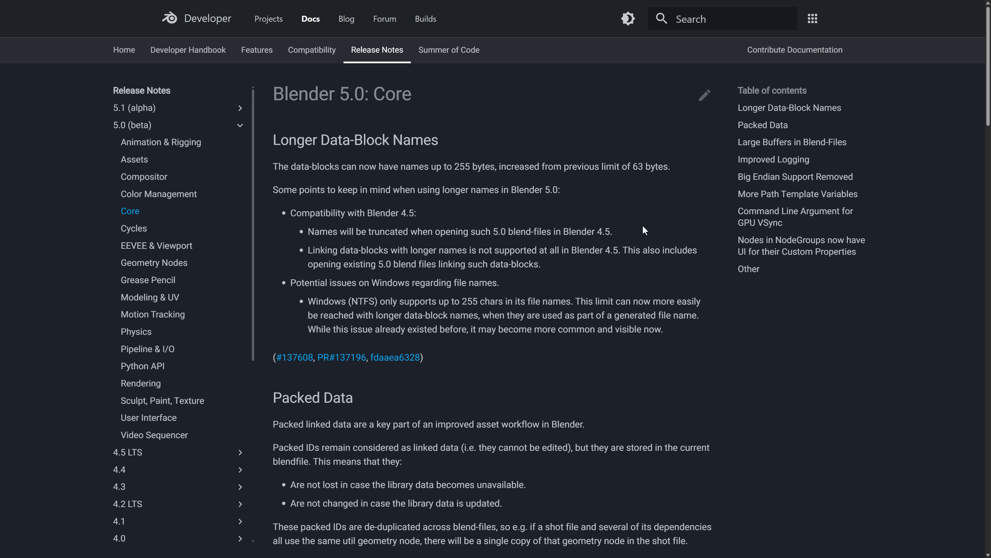
{"action": "left_click", "coordinate": [346, 18]}
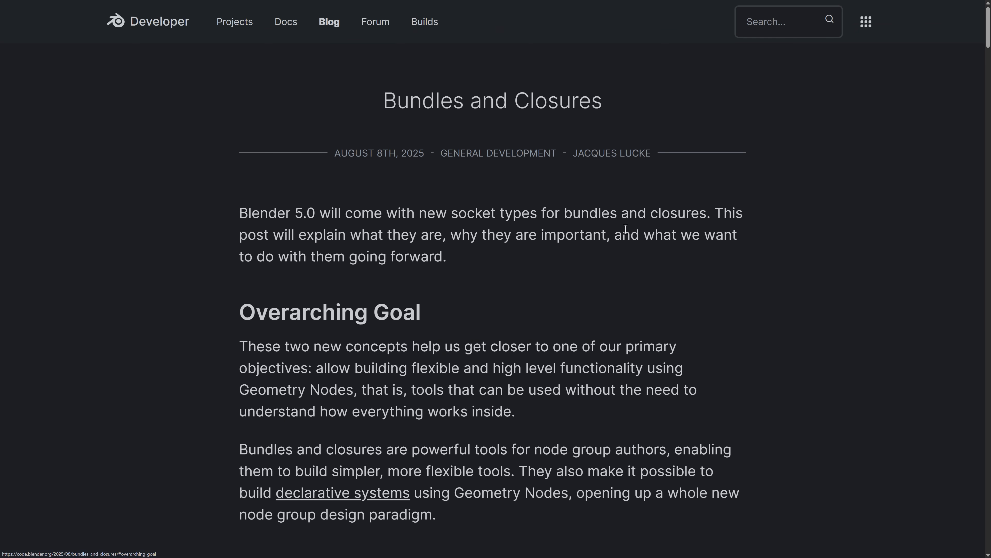
{"action": "mouse_move", "coordinate": [580, 180]}
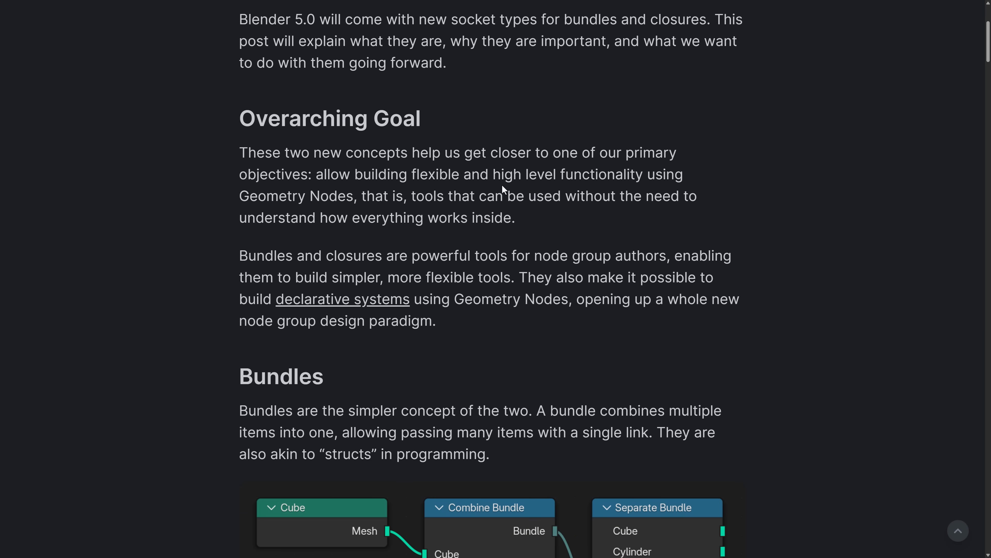
Step: Scroll the Bundles and Closures post past the Bundles diagram into the Closures section
{"action": "scroll", "scroll_direction": "down", "scroll_amount": 3}
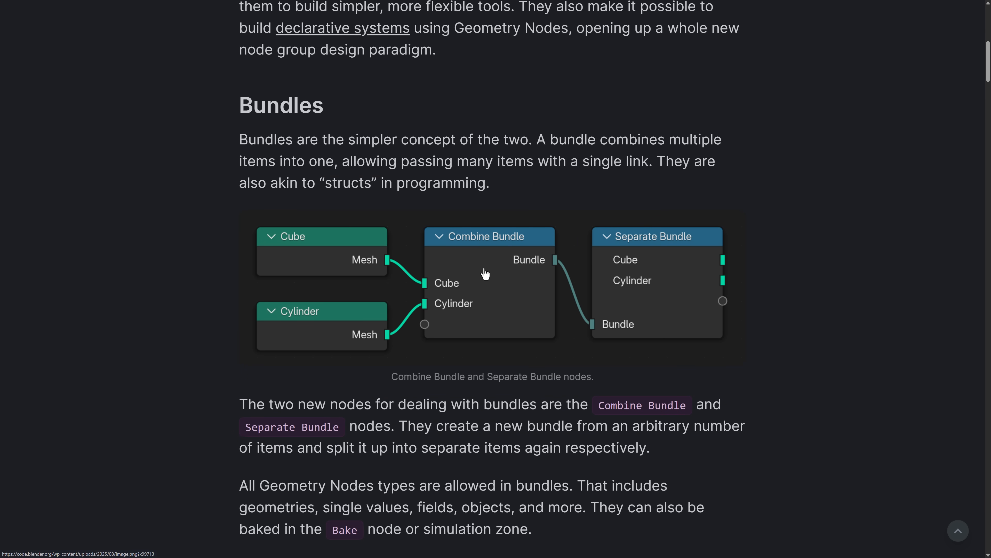
{"action": "scroll", "scroll_direction": "down", "scroll_amount": 3}
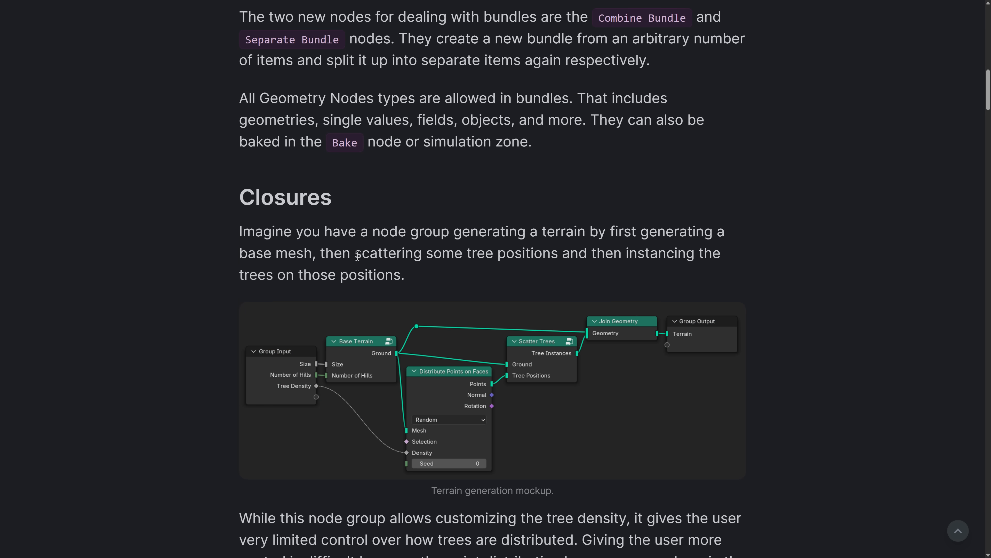
{"action": "scroll", "scroll_direction": "down", "scroll_amount": 3}
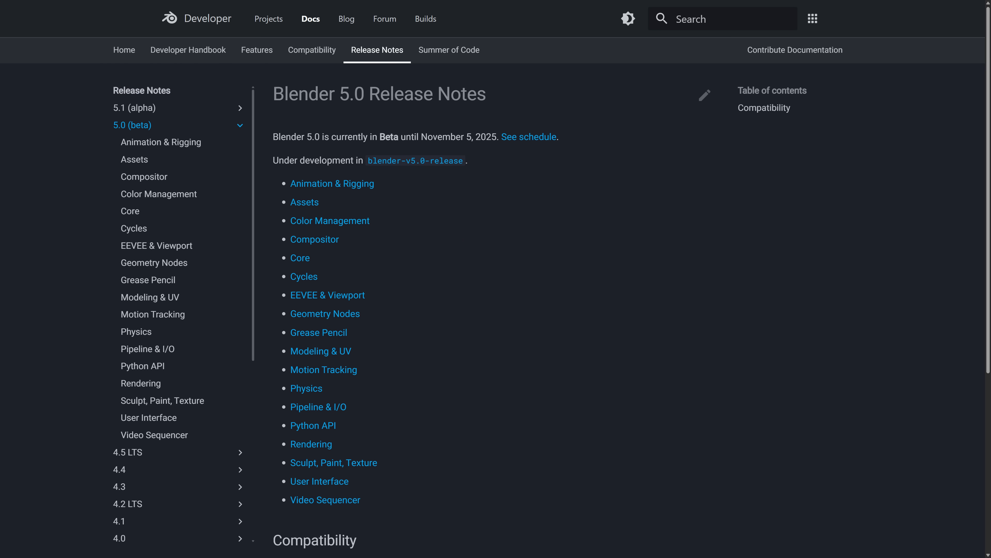
{"action": "mouse_move", "coordinate": [592, 288]}
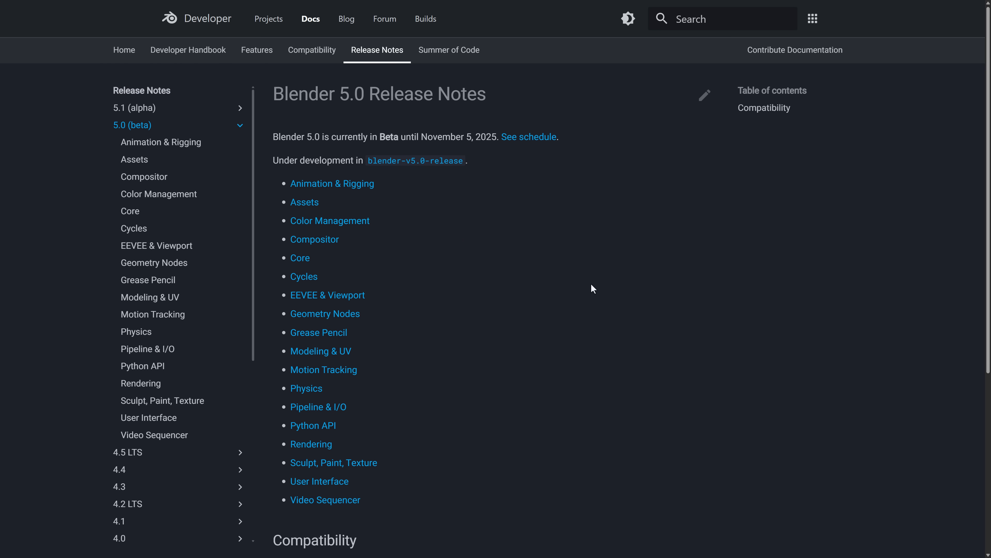
{"action": "mouse_move", "coordinate": [328, 500]}
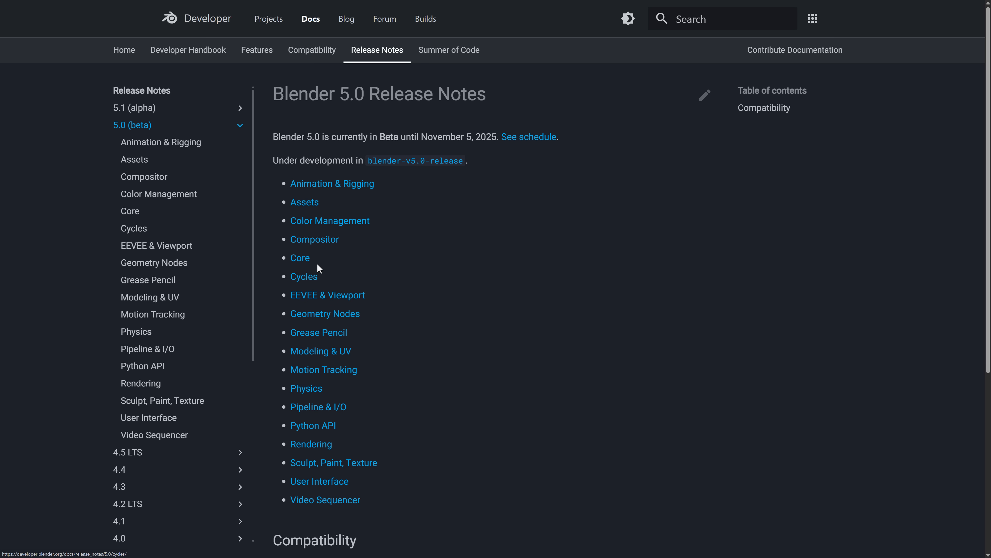
Step: Scroll the Blender 5.0 Release Notes index down to the Compatibility list with 255-byte data-block names
{"action": "scroll", "scroll_direction": "down", "scroll_amount": 3}
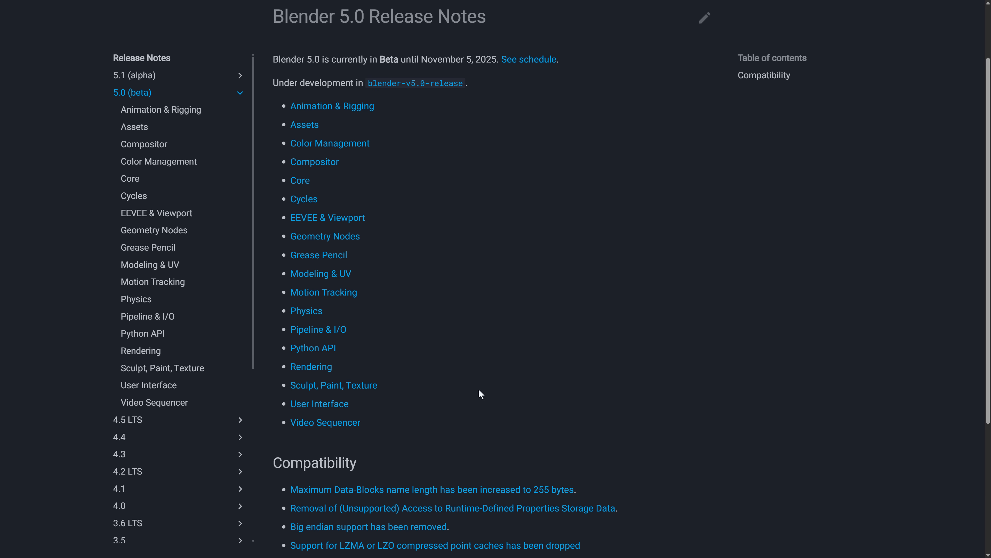
{"action": "mouse_move", "coordinate": [321, 245]}
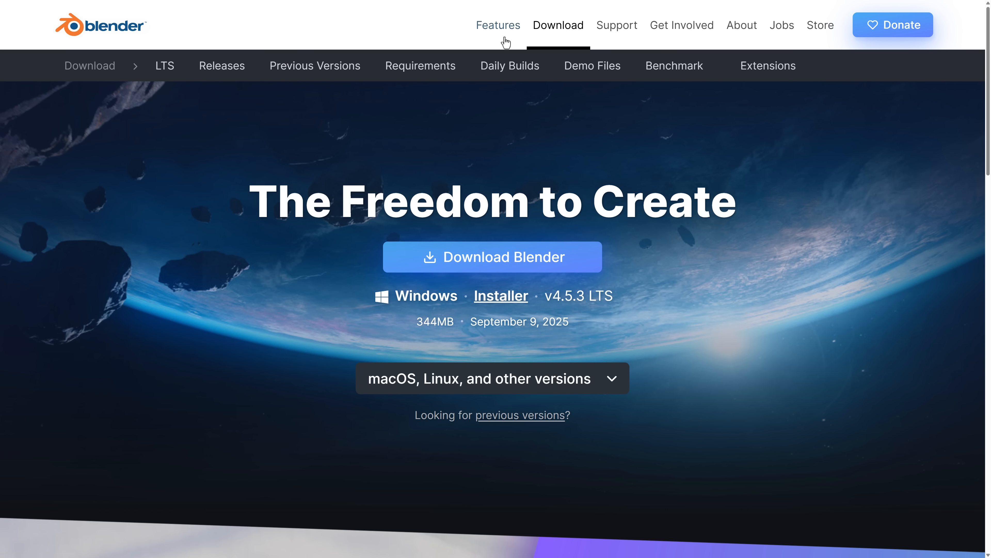
Step: Go from the Download page's Go Experimental section to the Blender Experimental daily builds
{"action": "scroll", "scroll_direction": "down", "scroll_amount": 3}
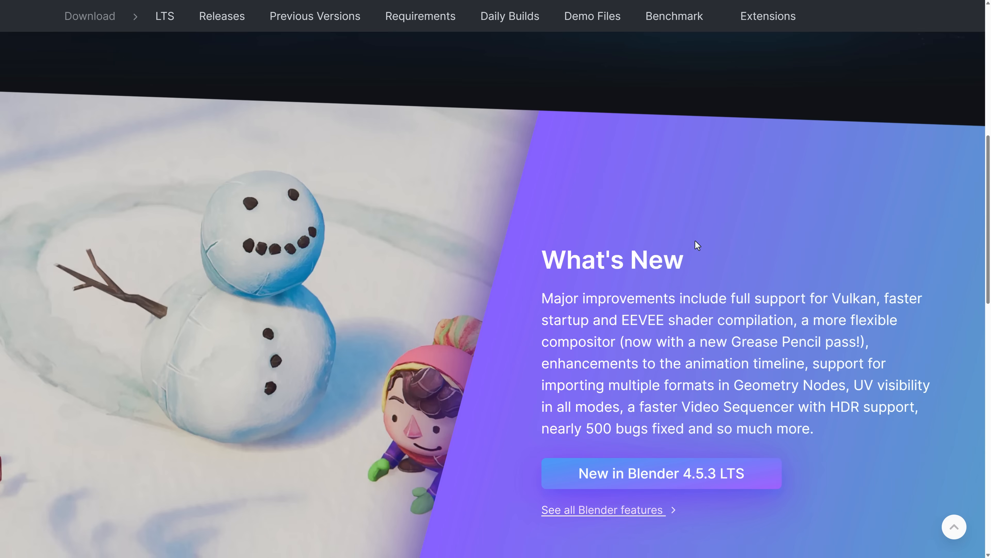
{"action": "scroll", "scroll_direction": "down", "scroll_amount": 3}
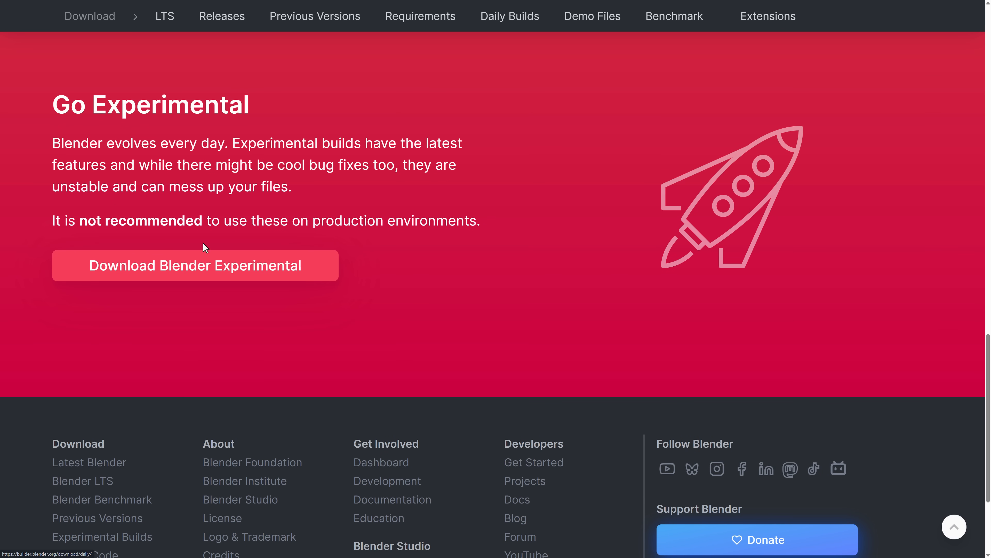
{"action": "left_click", "coordinate": [195, 265]}
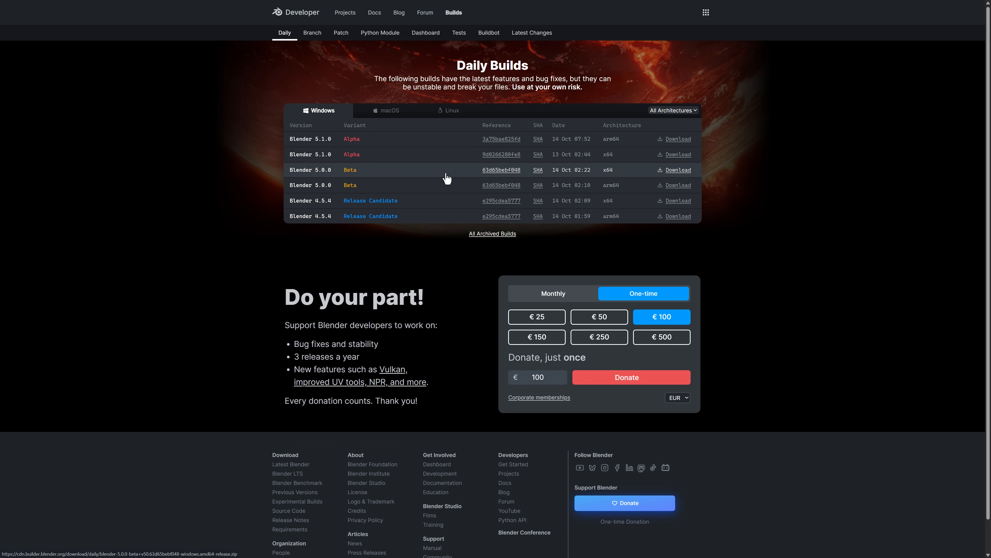
Step: View the macOS daily builds, then return to the Windows list with the 5.0 Beta builds
{"action": "left_click", "coordinate": [389, 111]}
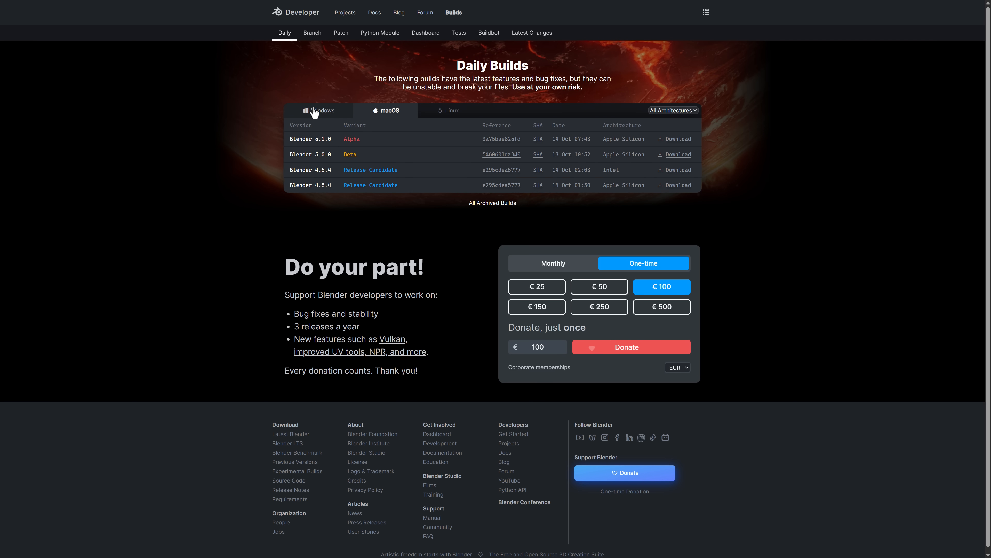
{"action": "left_click", "coordinate": [321, 110]}
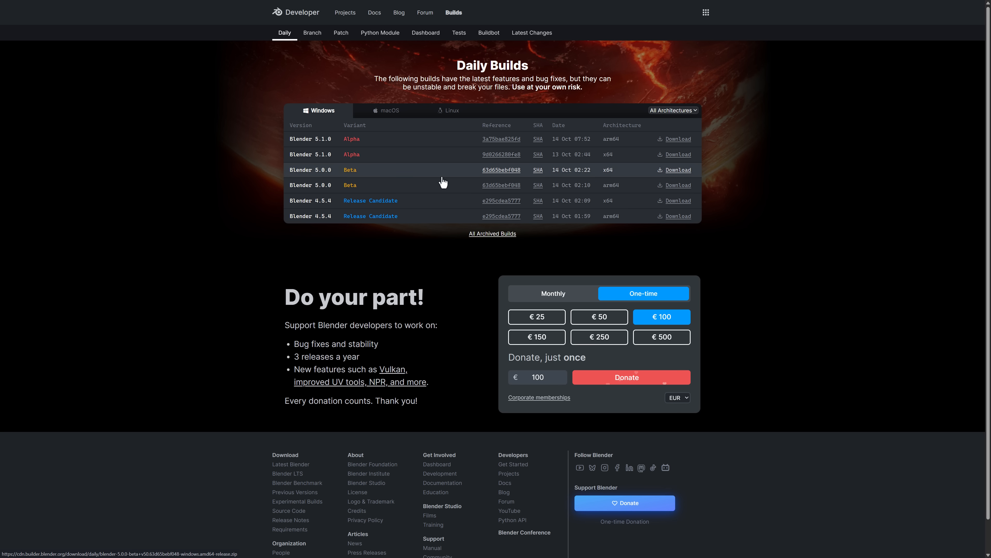
{"action": "mouse_move", "coordinate": [573, 171]}
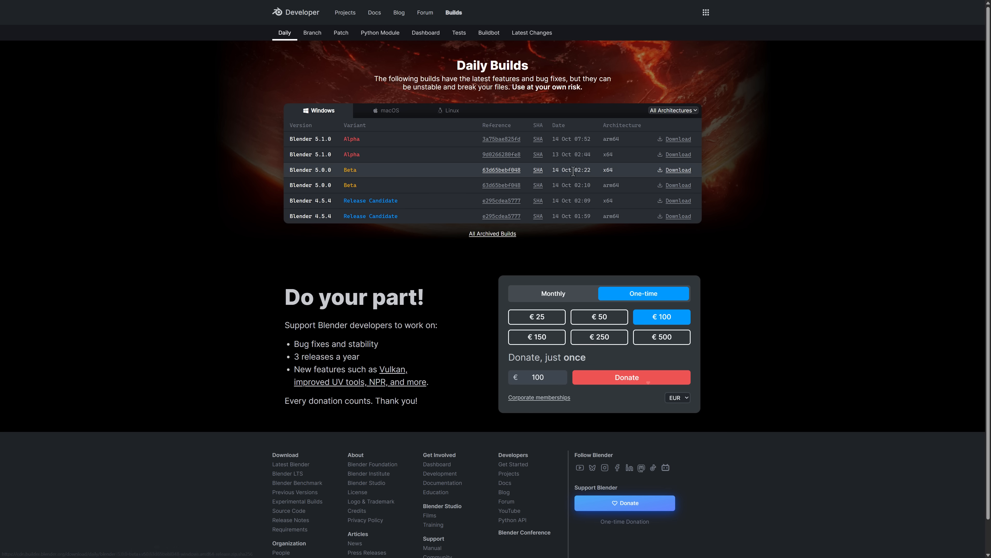